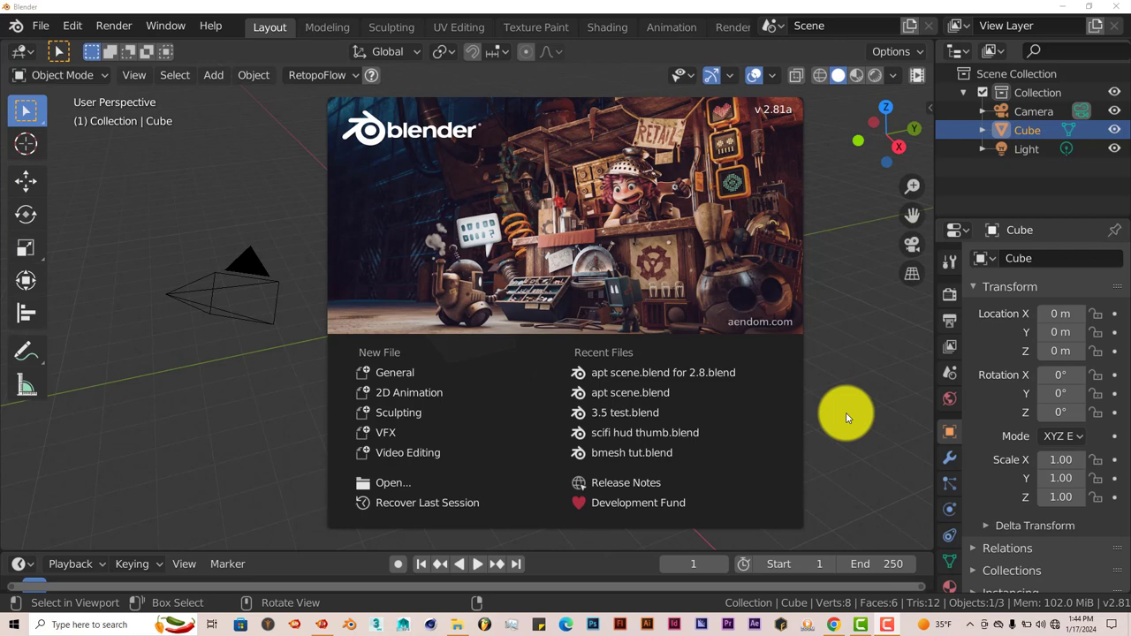
mouse_move(857, 385)
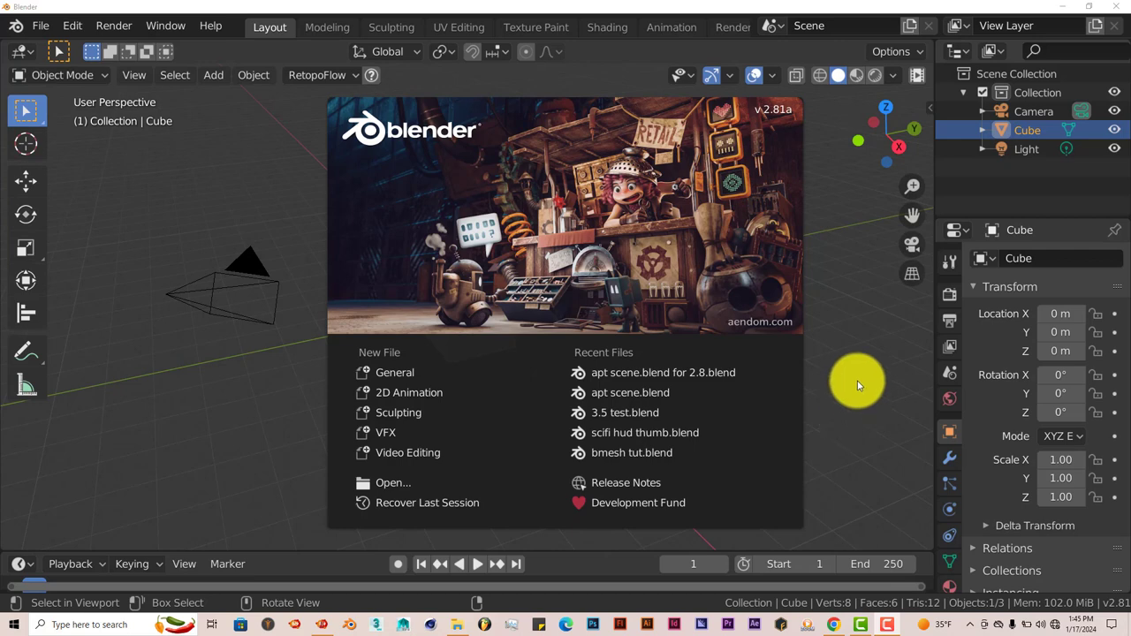
mouse_move(853, 349)
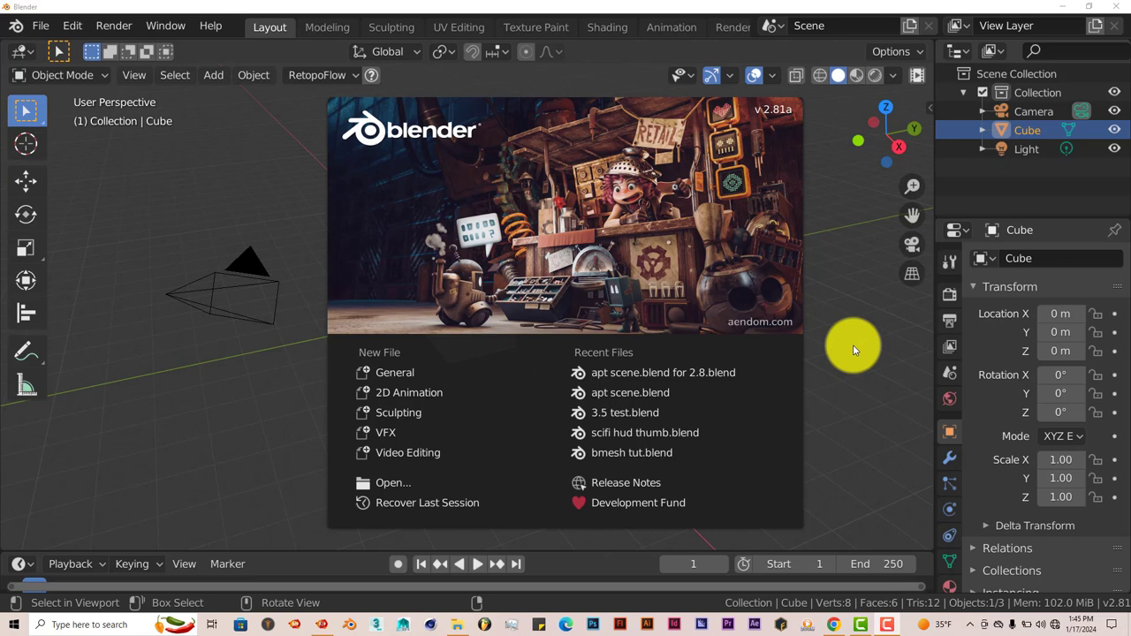
mouse_move(884, 454)
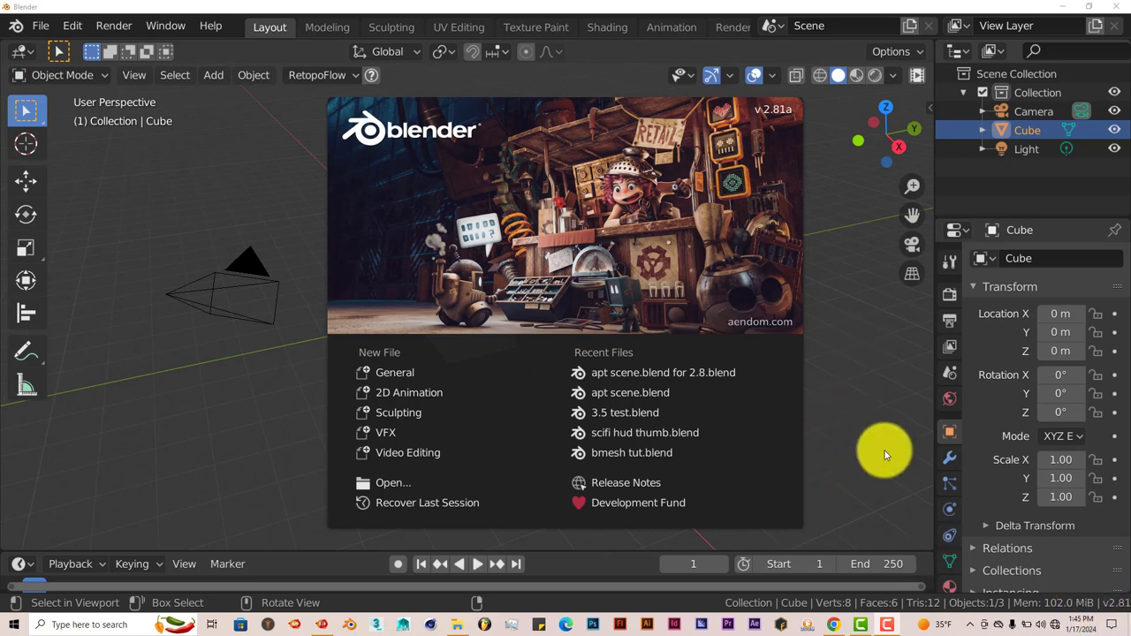
mouse_move(868, 403)
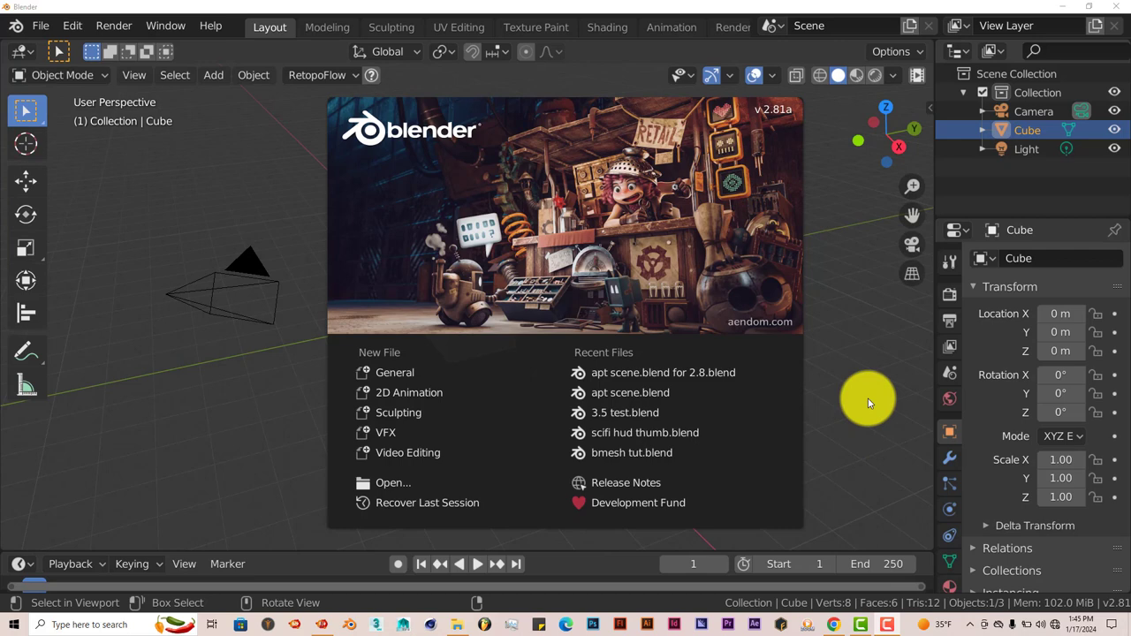
mouse_move(53, 31)
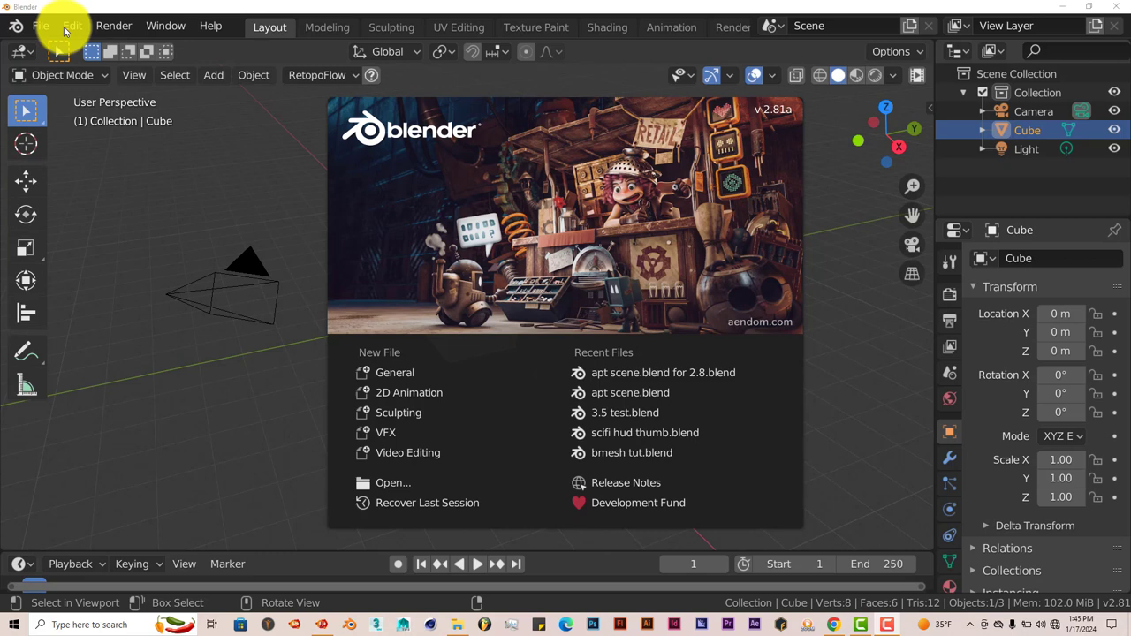
Open Preferences > Add-ons and filter the list by 'rope' to show Motion Design: Gravity Rope.
left_click(72, 25)
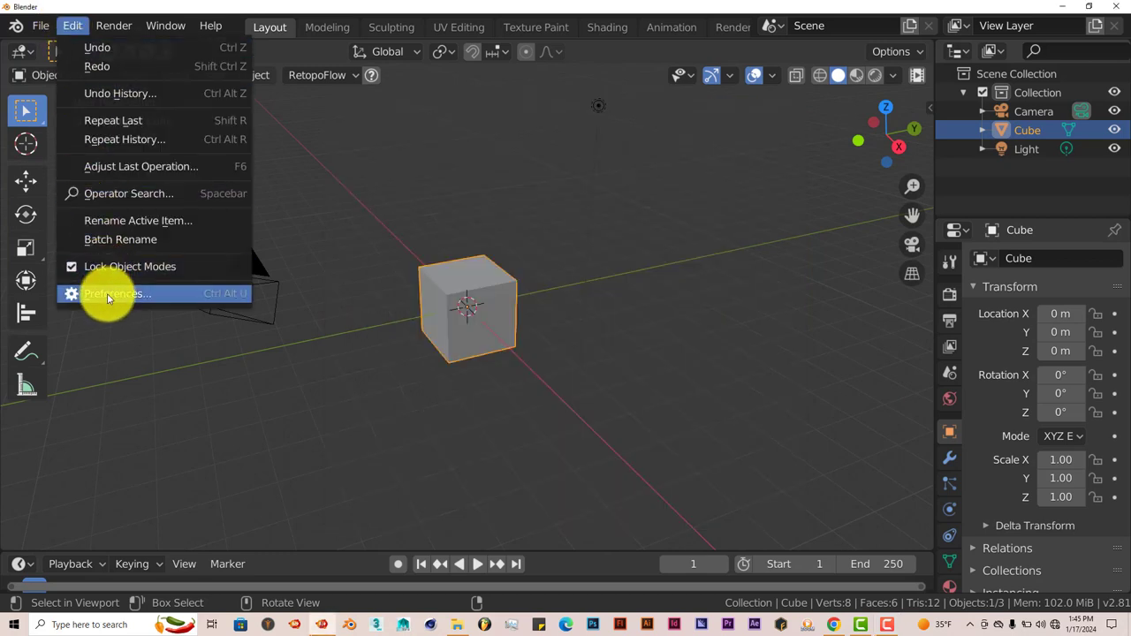
left_click(117, 293)
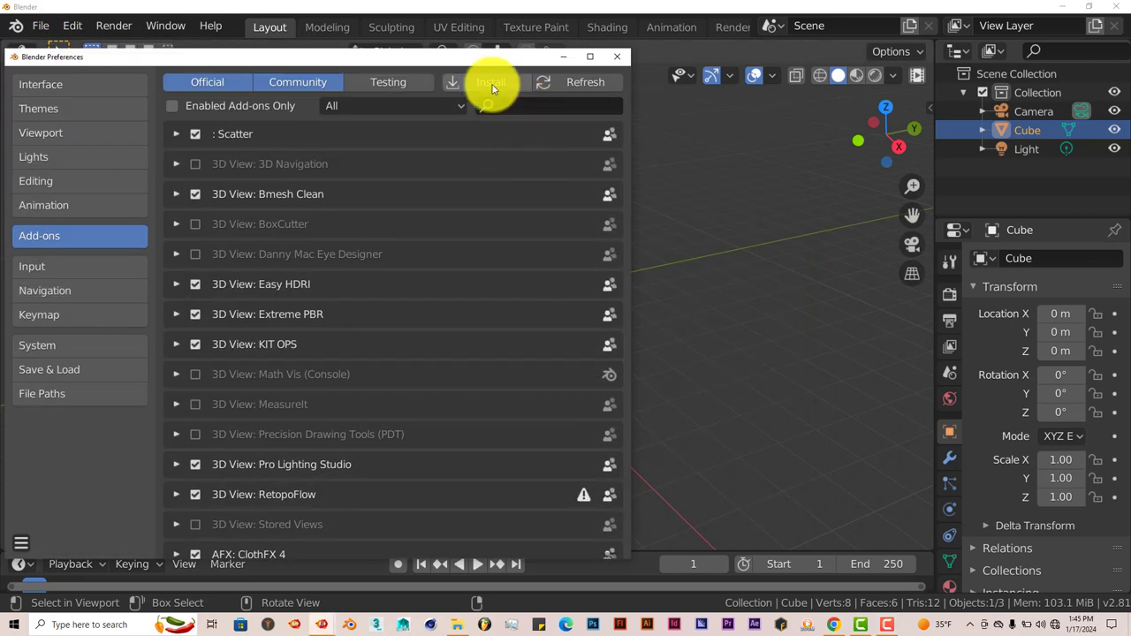
left_click(489, 82)
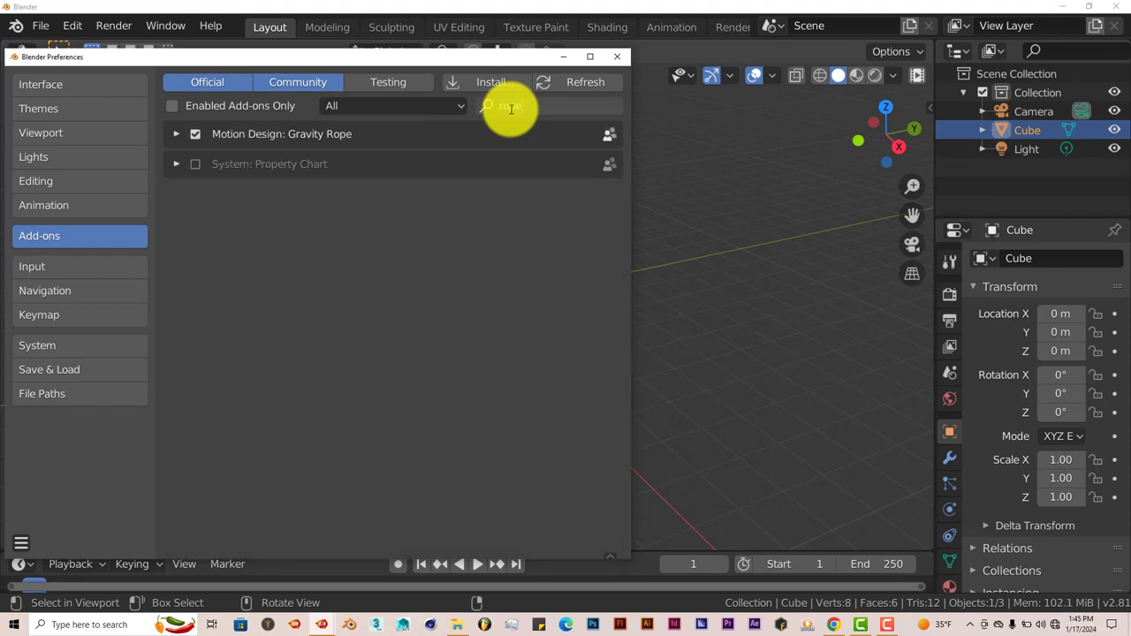
type("rope")
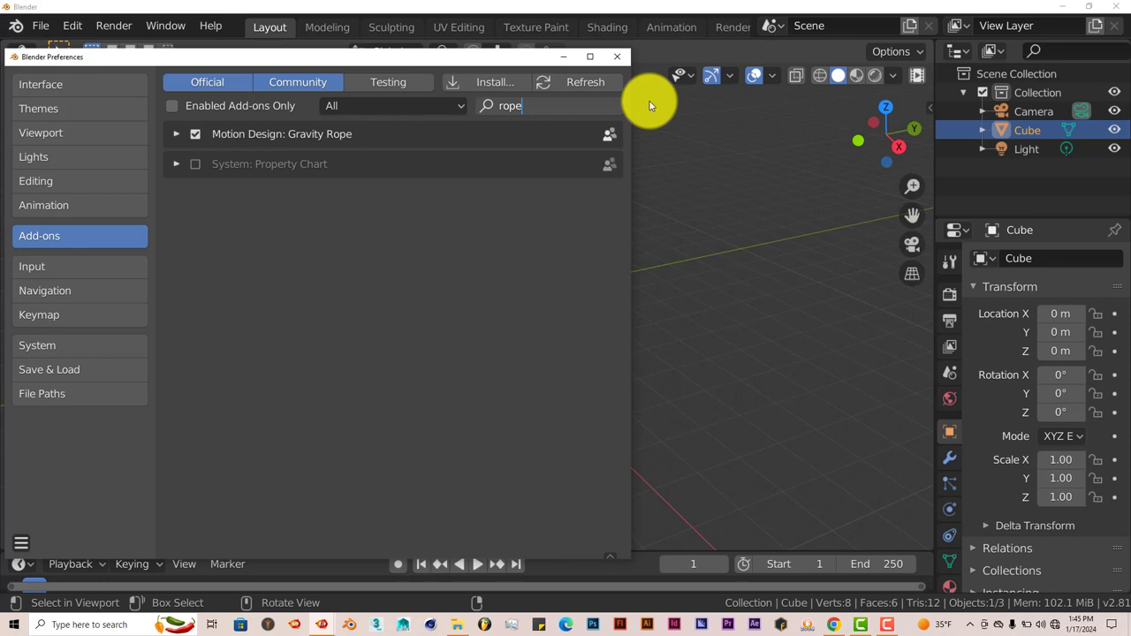
mouse_move(617, 57)
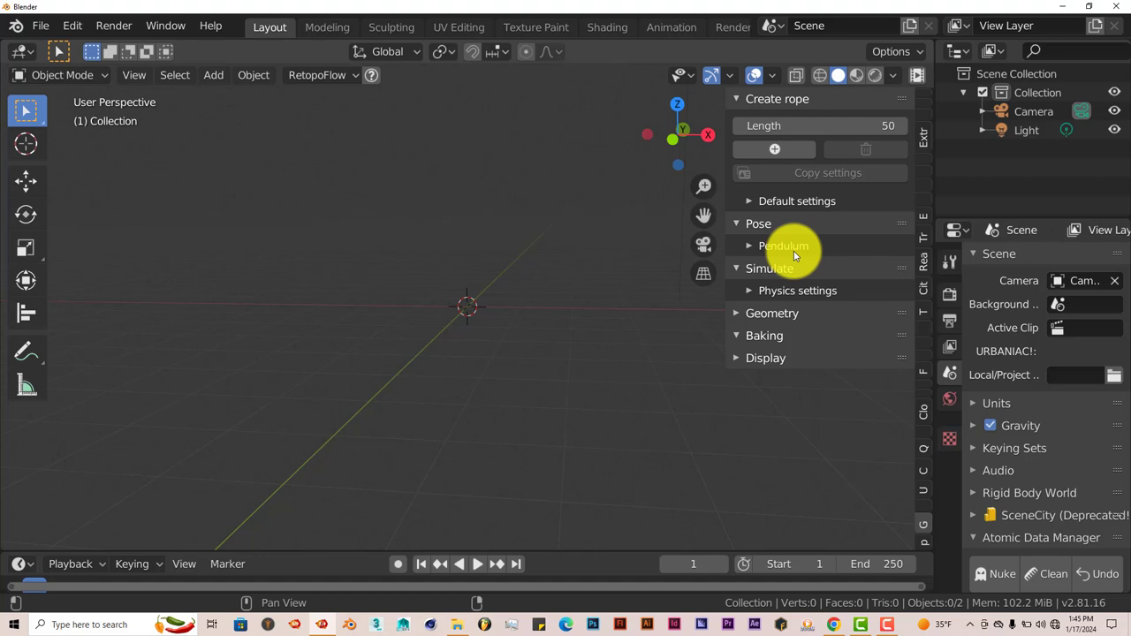
mouse_move(789, 257)
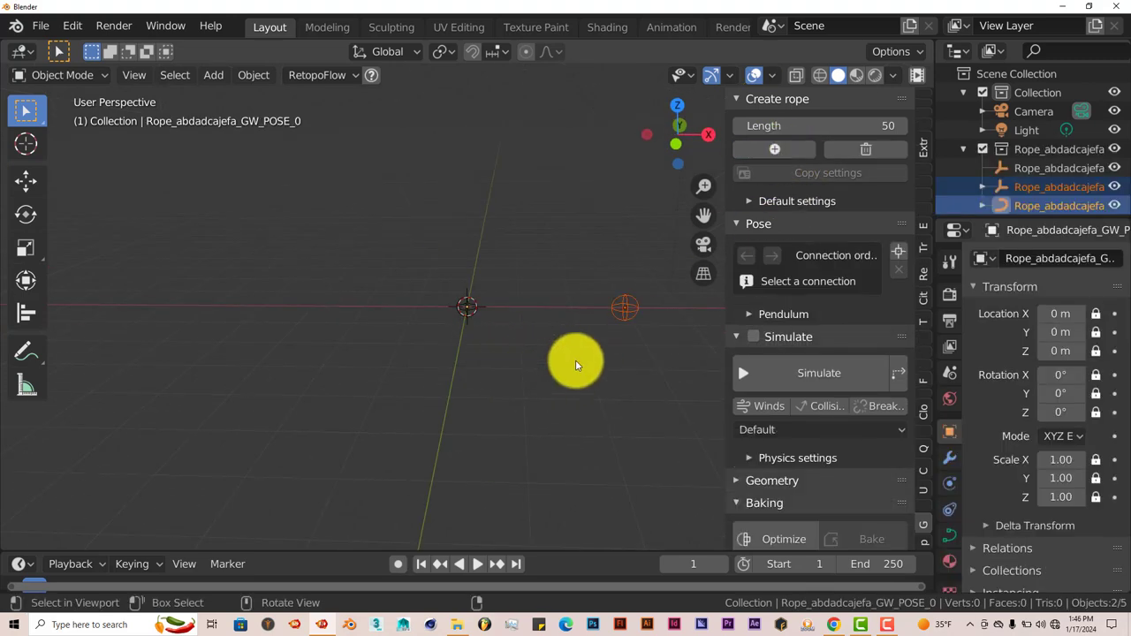
Orbit the view around the new rope and scroll down the Gravity Rope panel.
left_click_drag(575, 362, 570, 305)
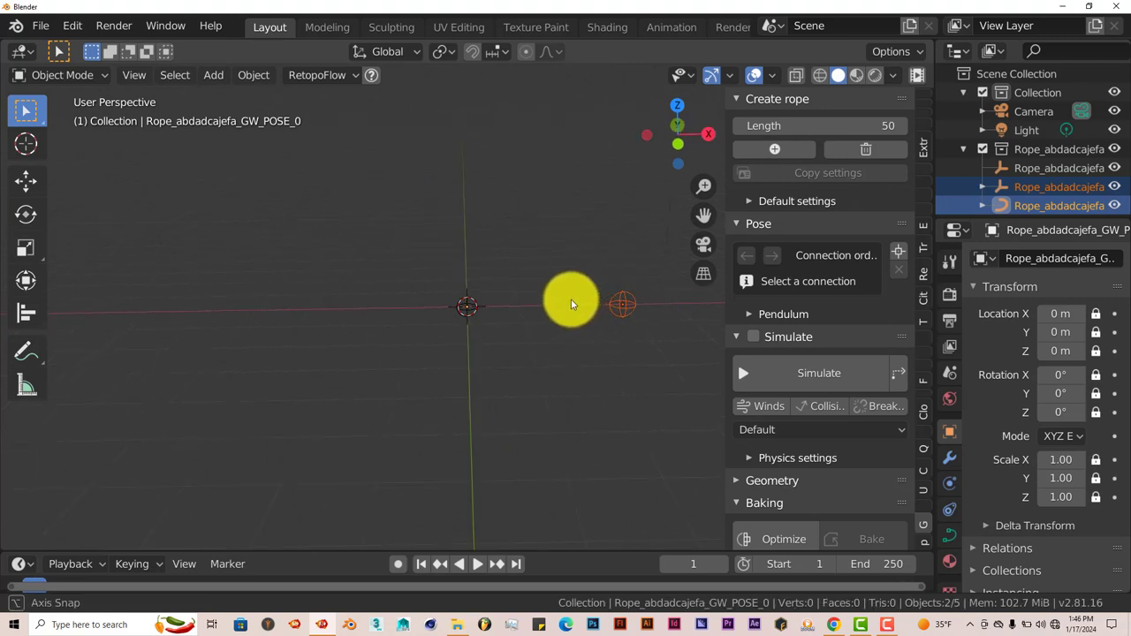
left_click_drag(570, 305, 561, 380)
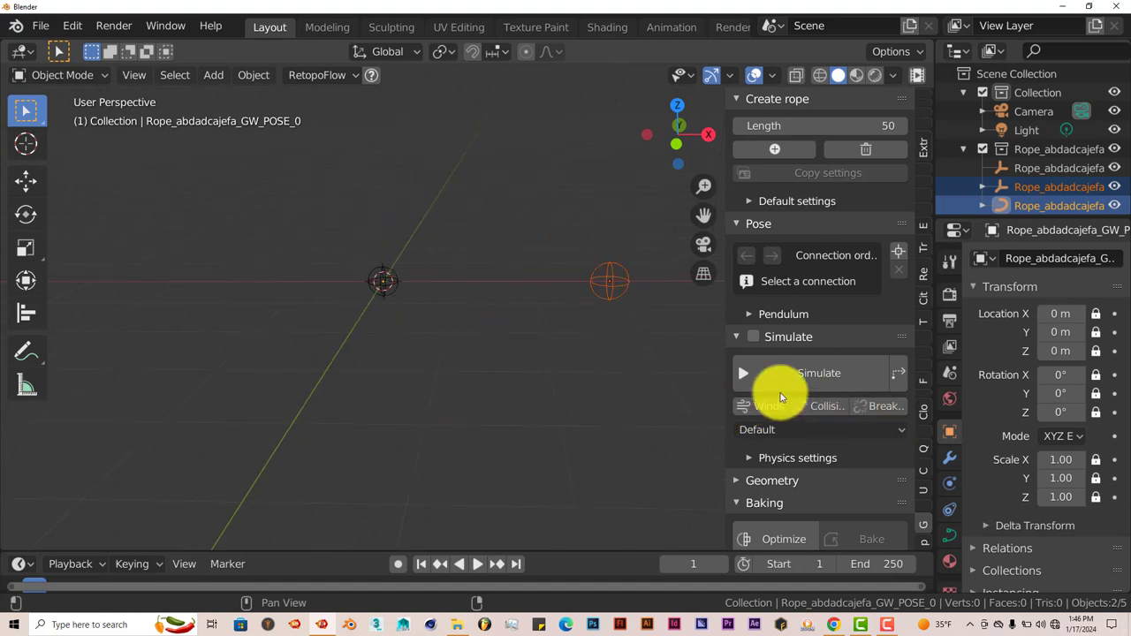
scroll("down", 3)
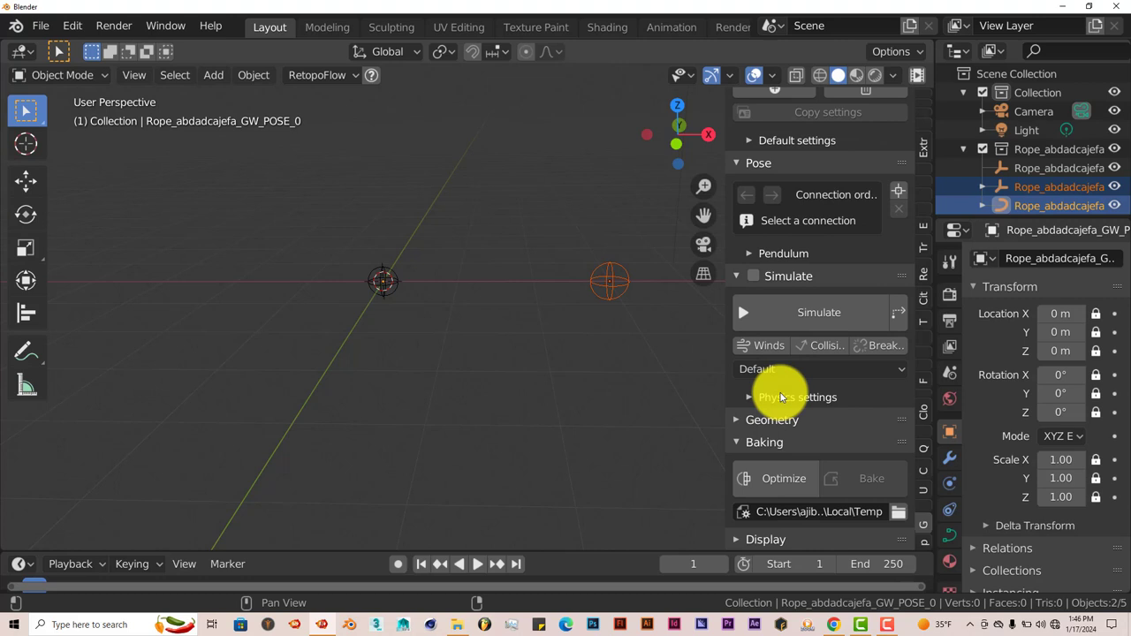
mouse_move(828, 509)
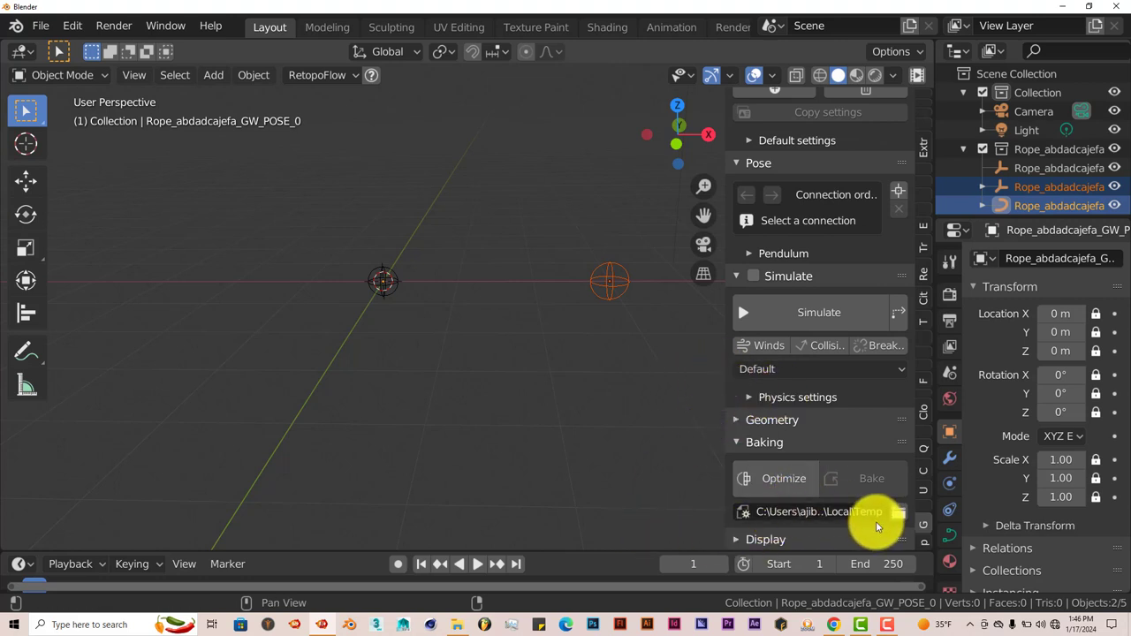
mouse_move(594, 292)
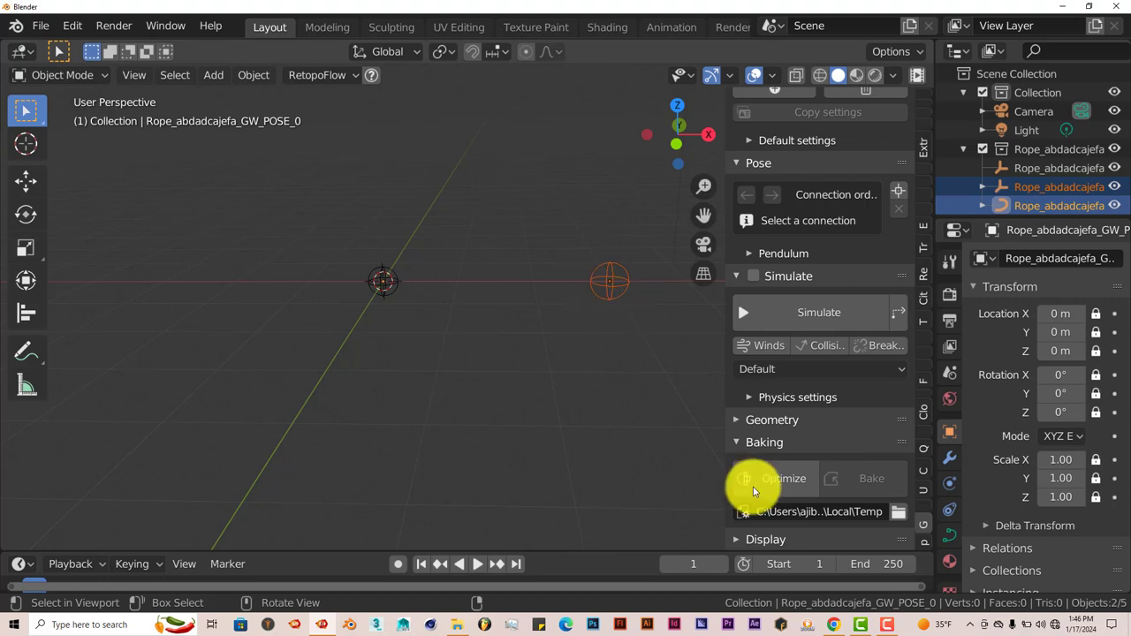
Browse up to drive D:, open 'blender cache', and accept Temp as the bake folder.
left_click(899, 512)
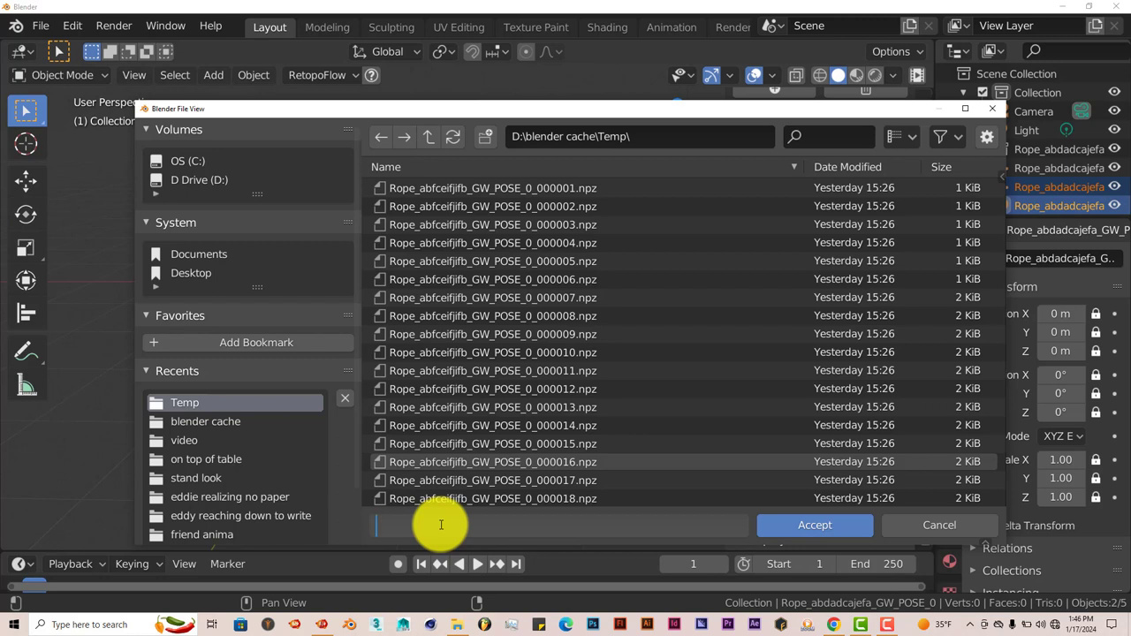
mouse_move(814, 524)
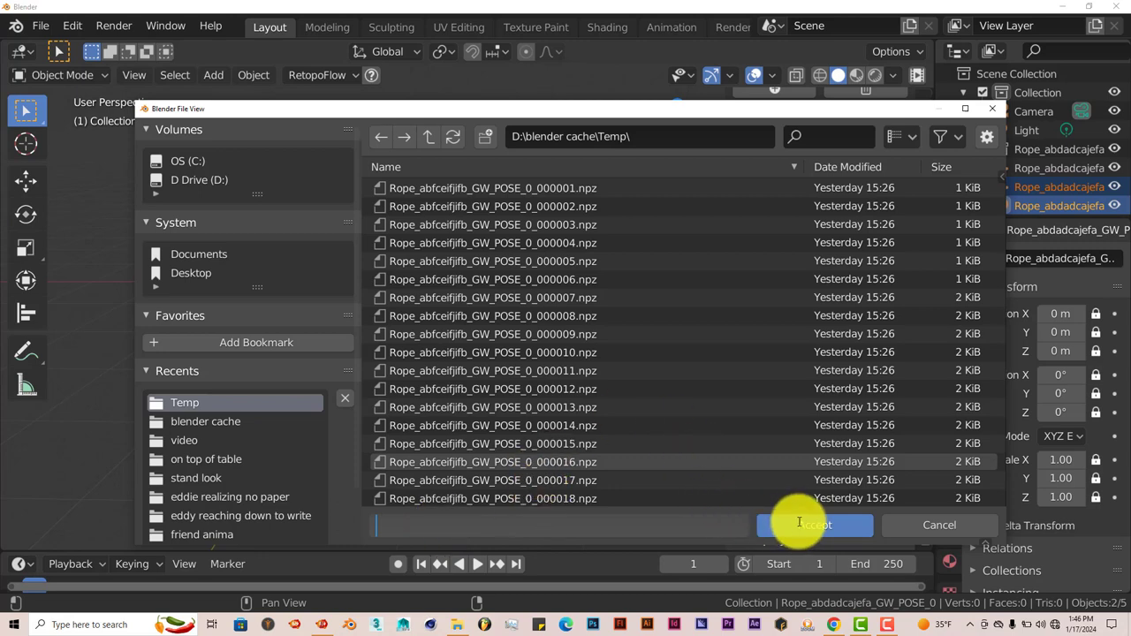
mouse_move(428, 137)
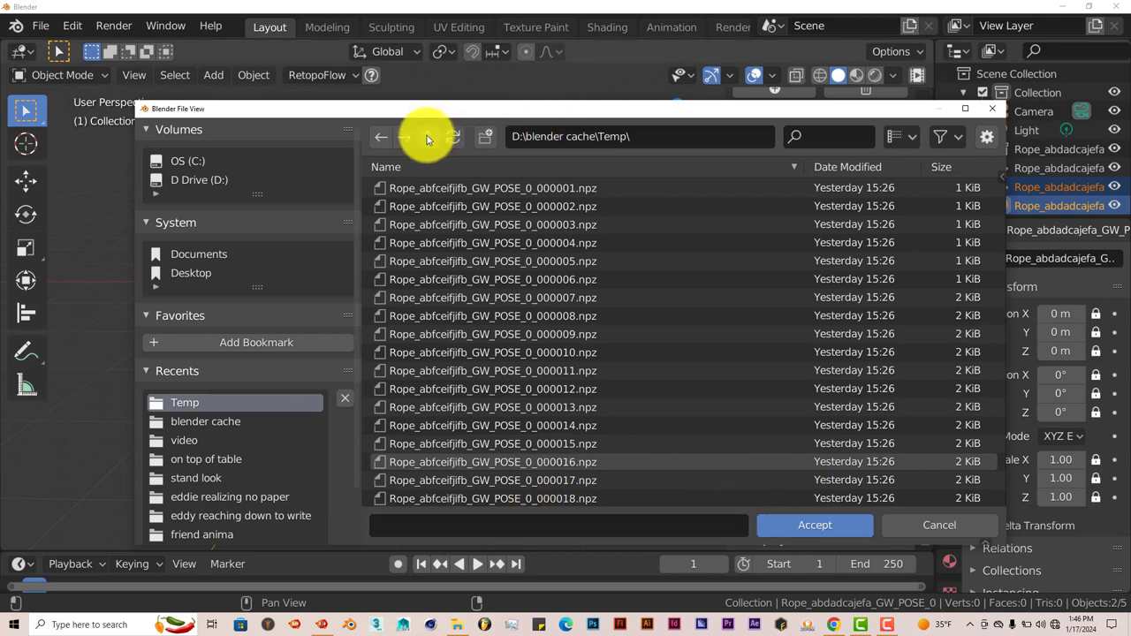
left_click(428, 136)
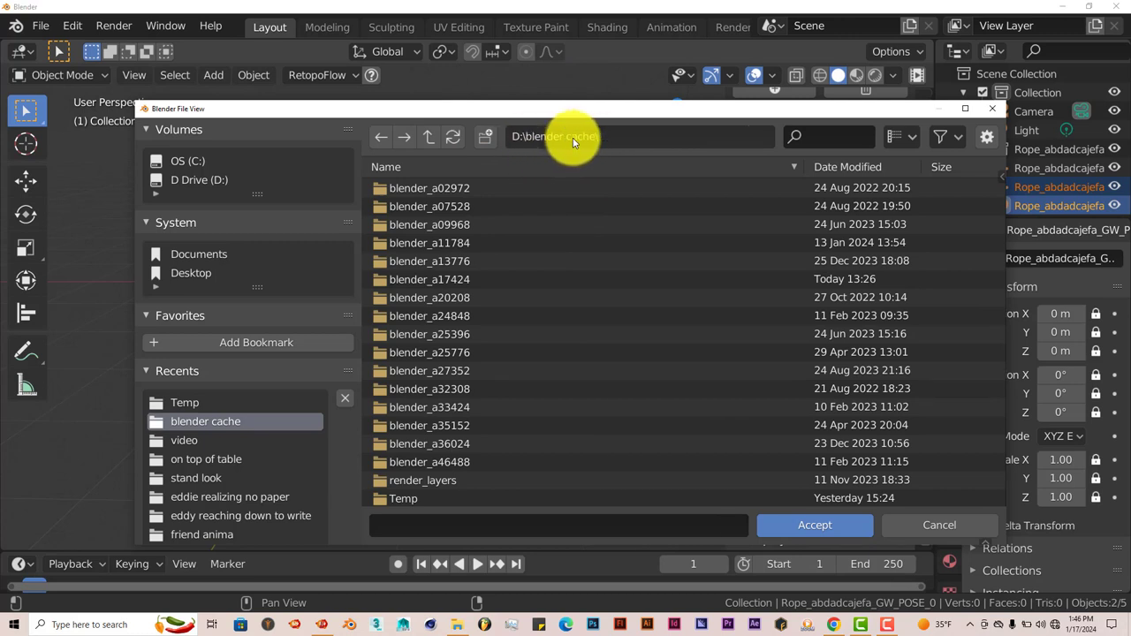
left_click(428, 136)
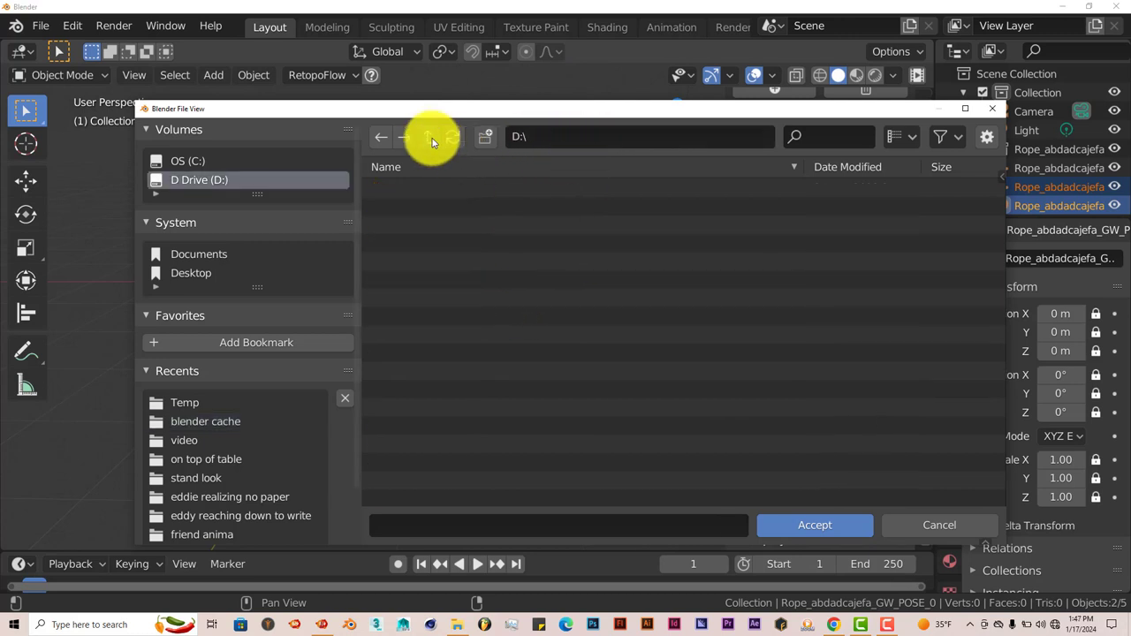
left_click(199, 180)
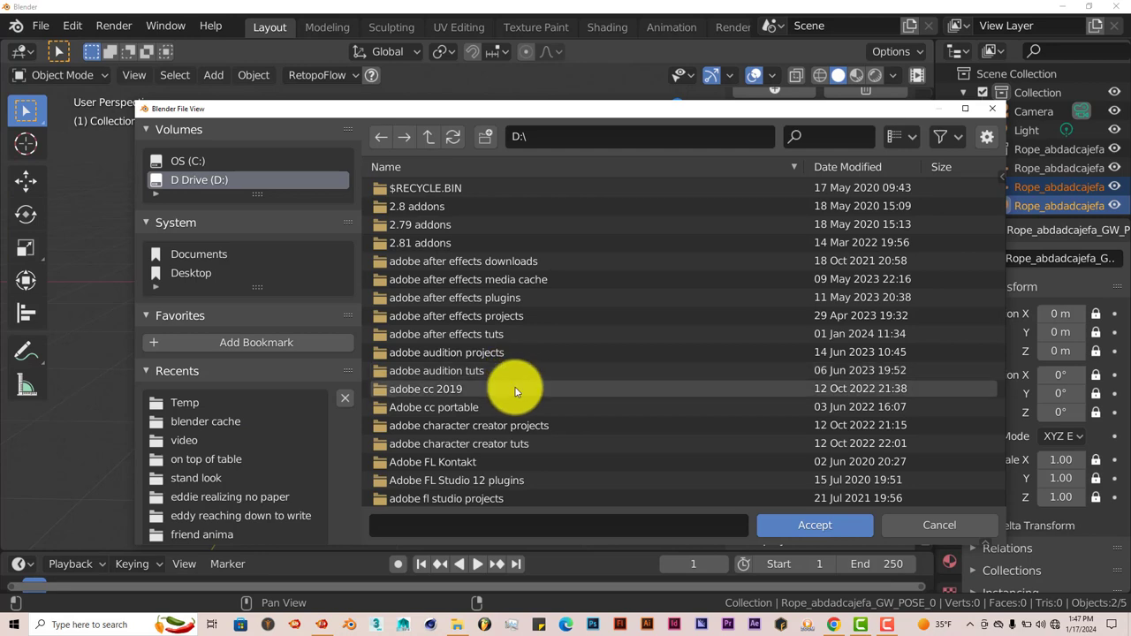
scroll("down", 3)
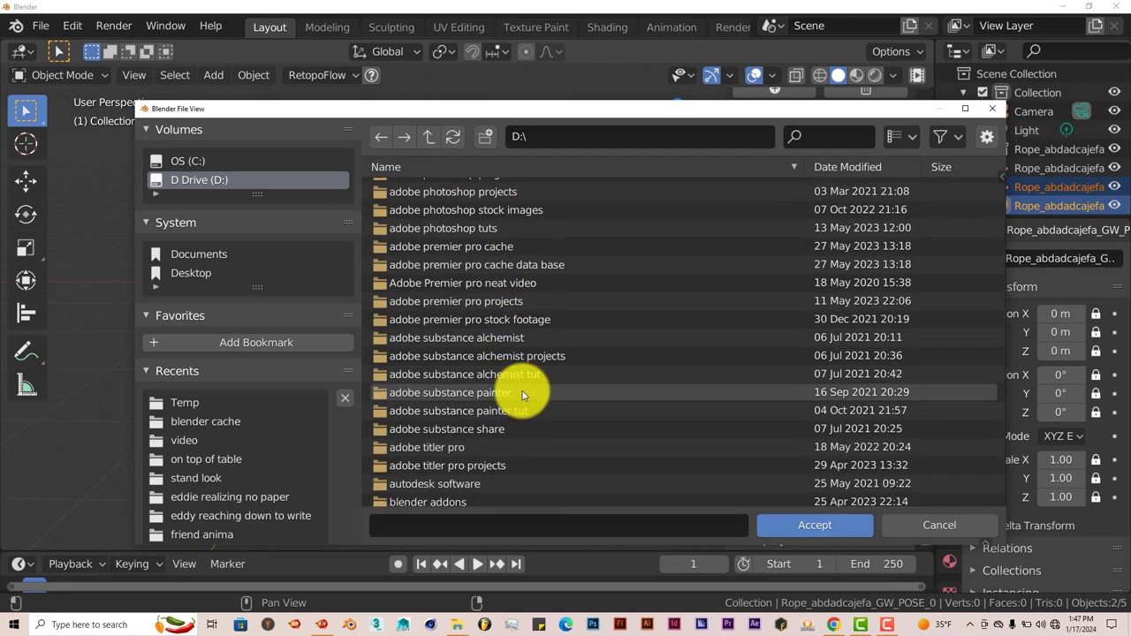
scroll("down", 3)
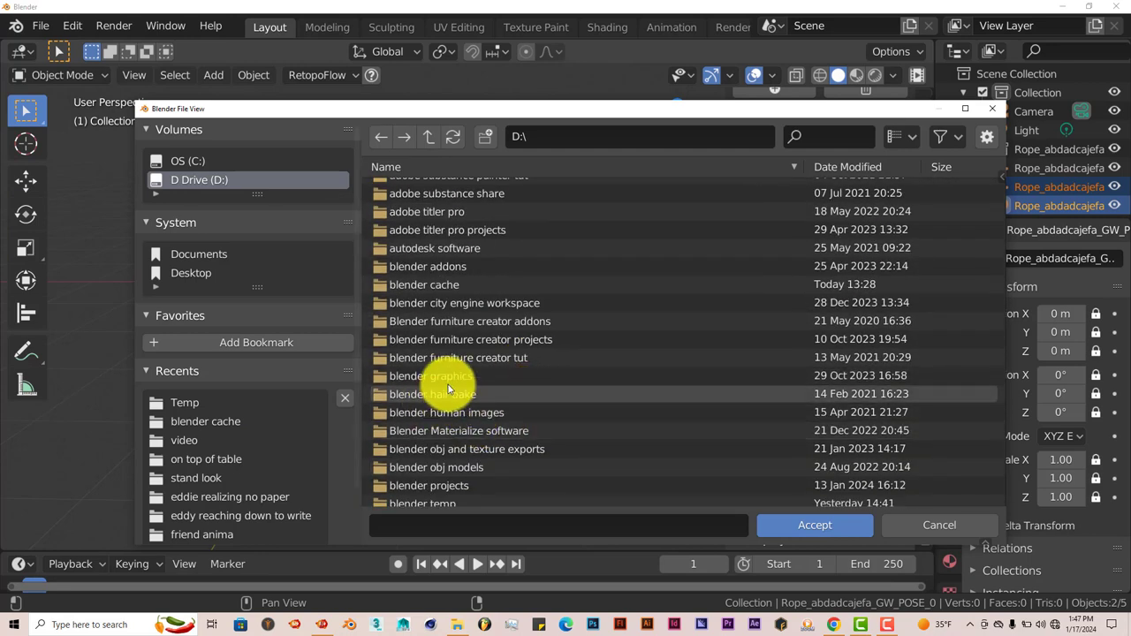
double_click(424, 285)
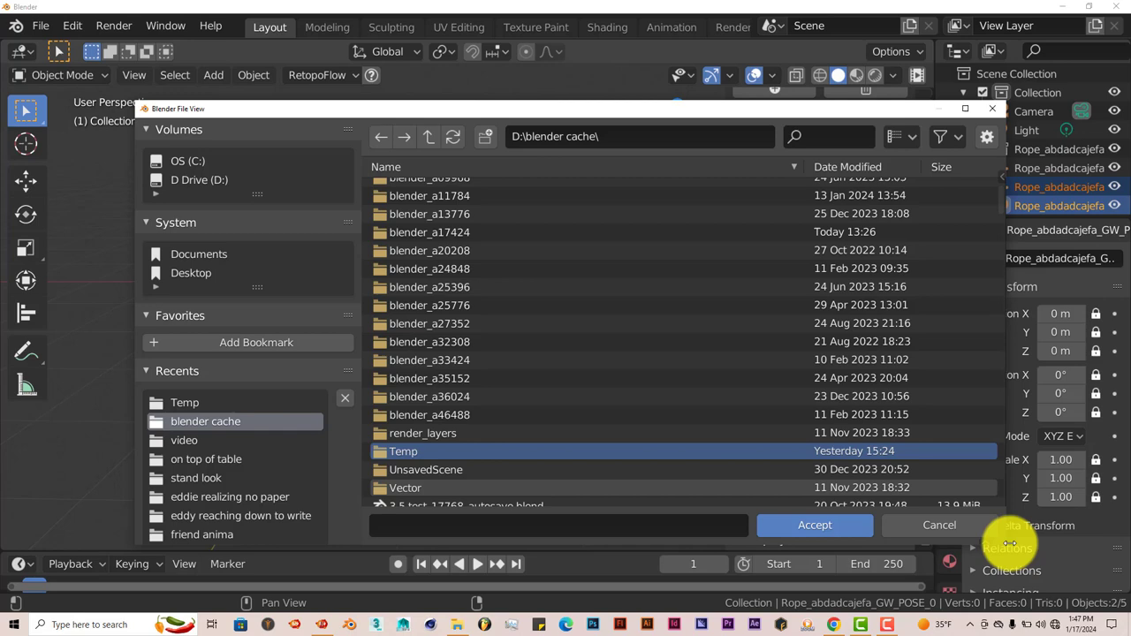
left_click(814, 524)
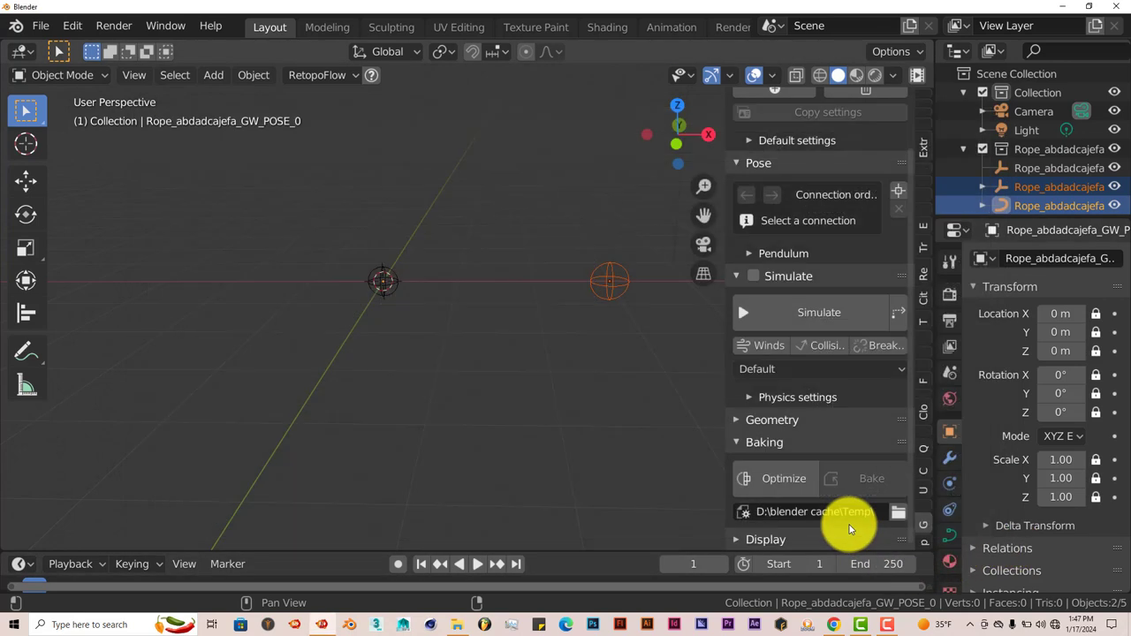
mouse_move(674, 414)
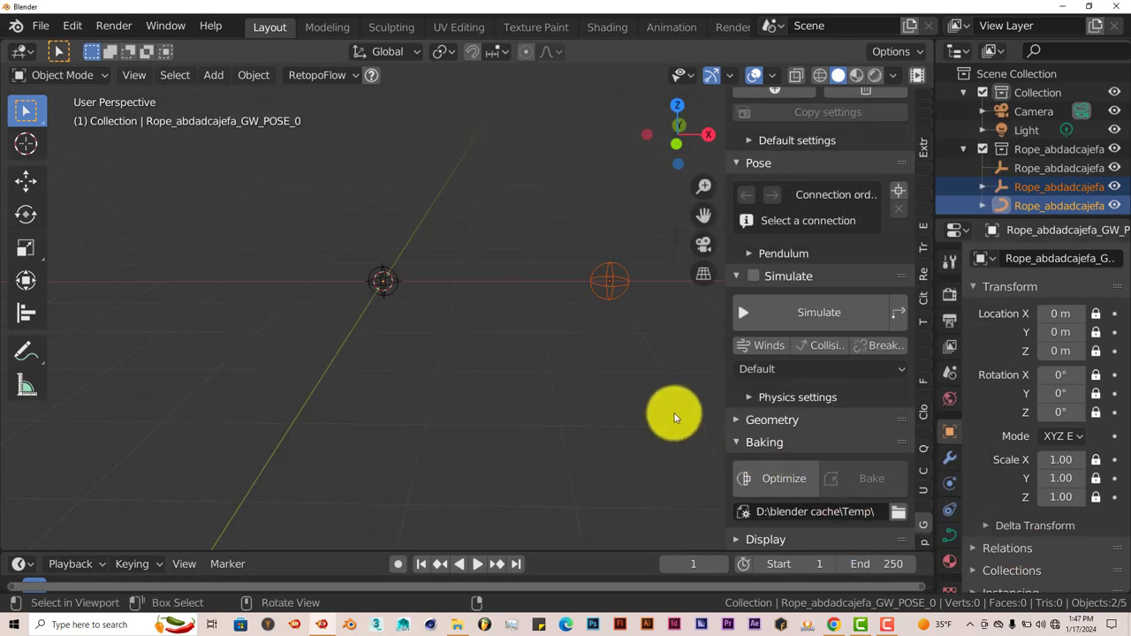
mouse_move(811, 312)
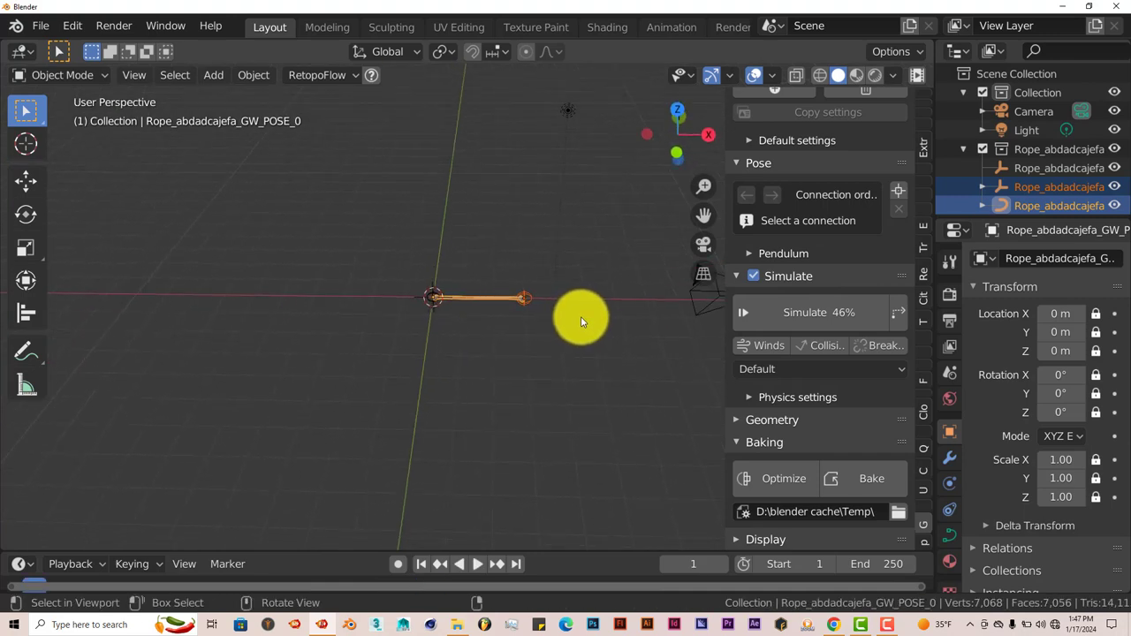
mouse_move(588, 320)
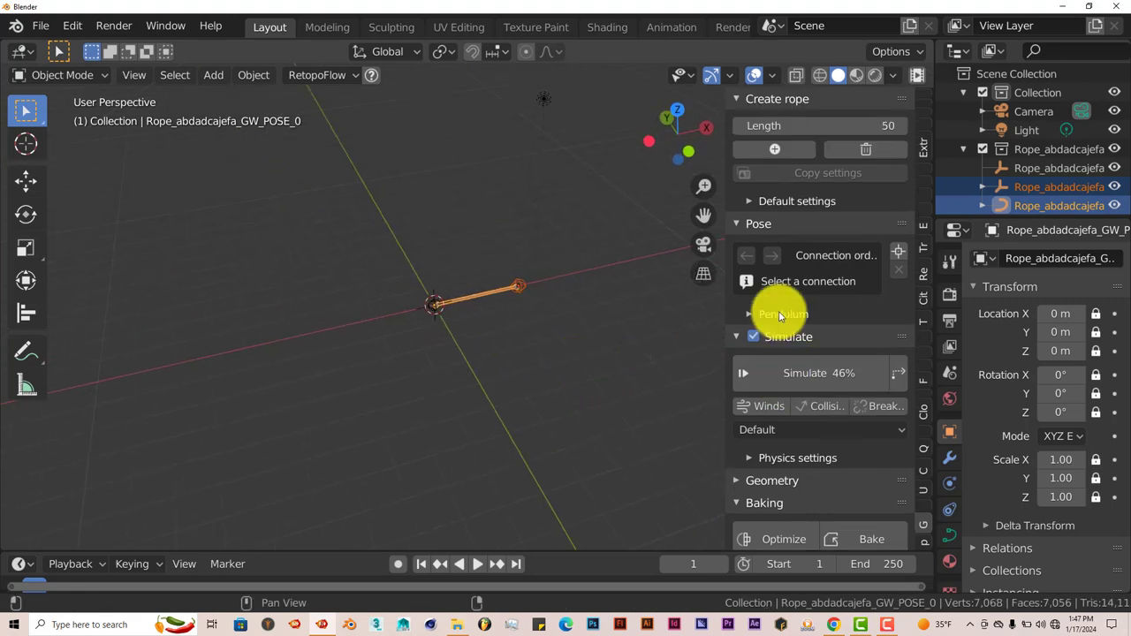
mouse_move(592, 325)
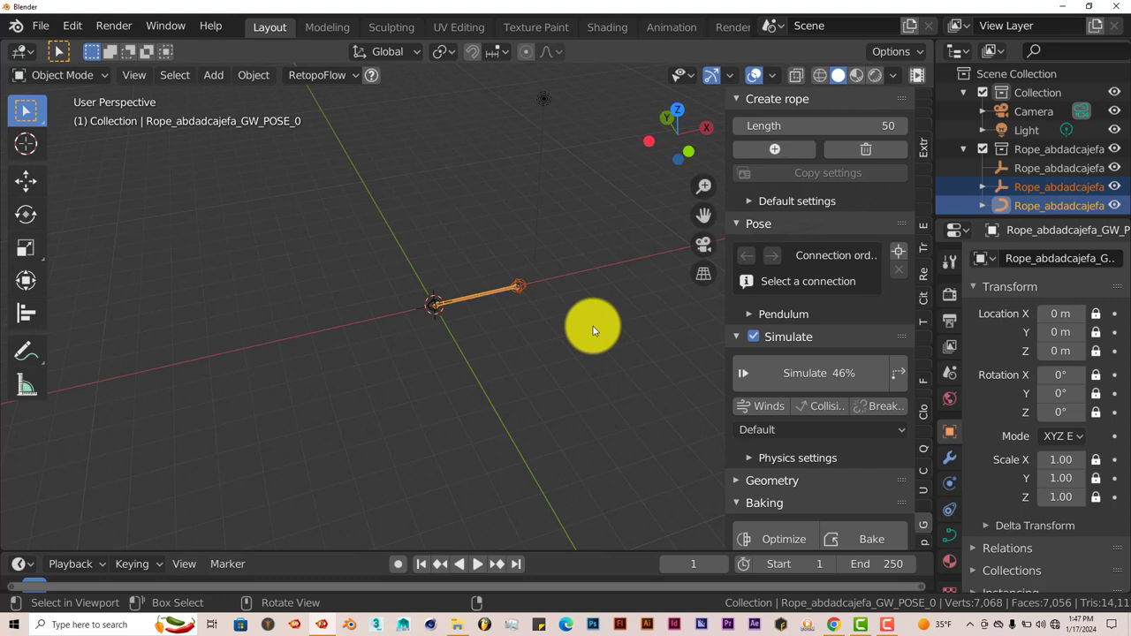
Orbit the view over the sagging ropes and switch to the Move tool.
left_click_drag(592, 331, 477, 363)
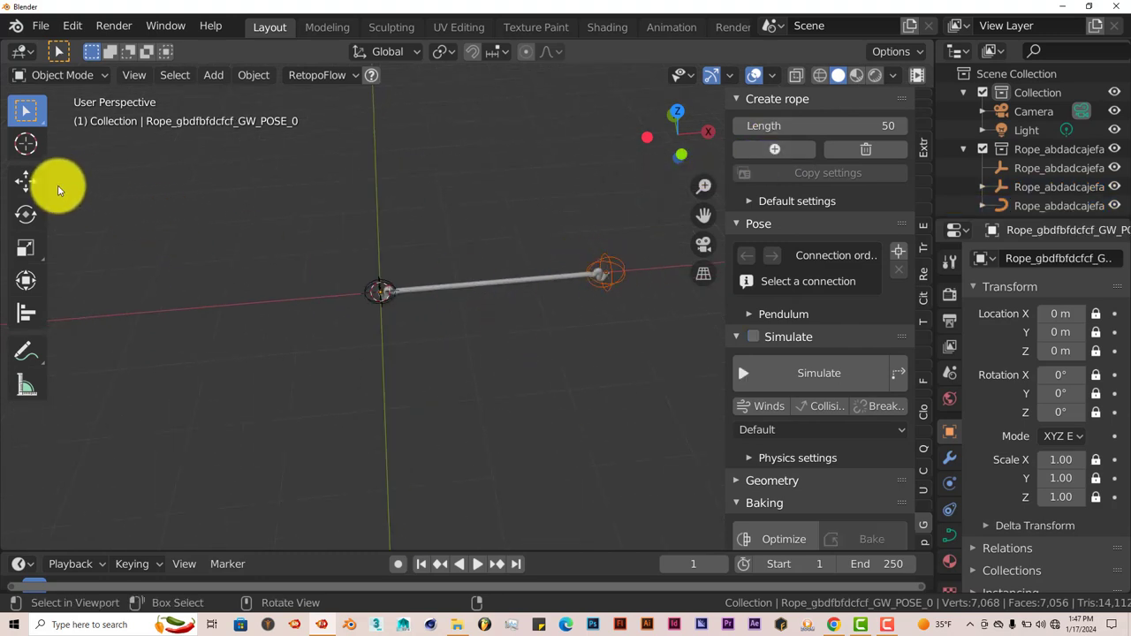
left_click(25, 181)
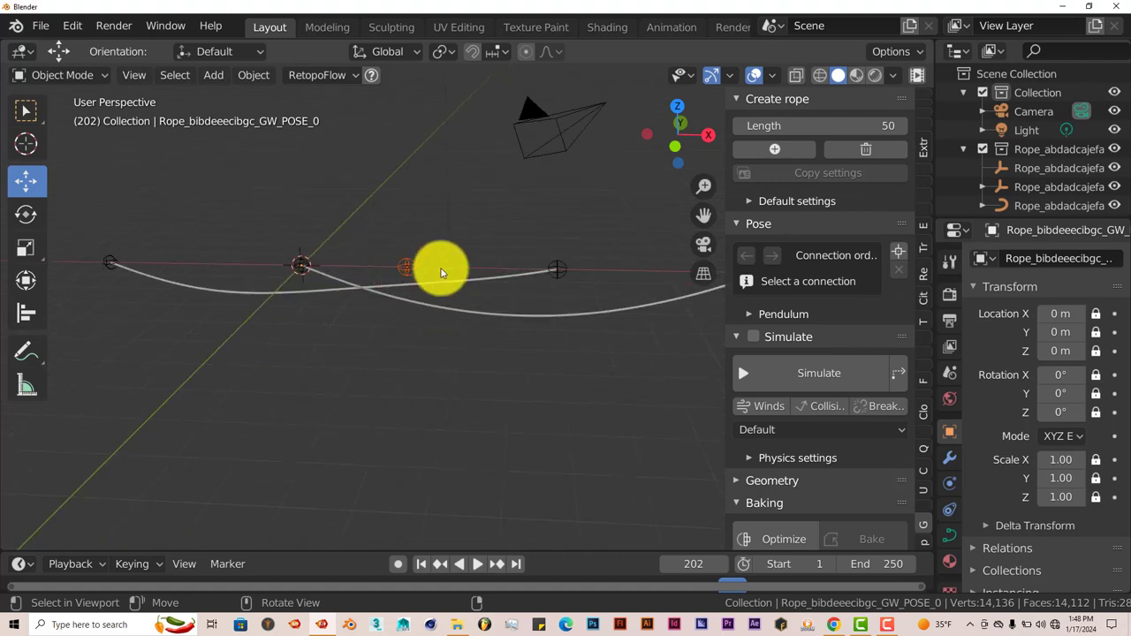
mouse_move(389, 272)
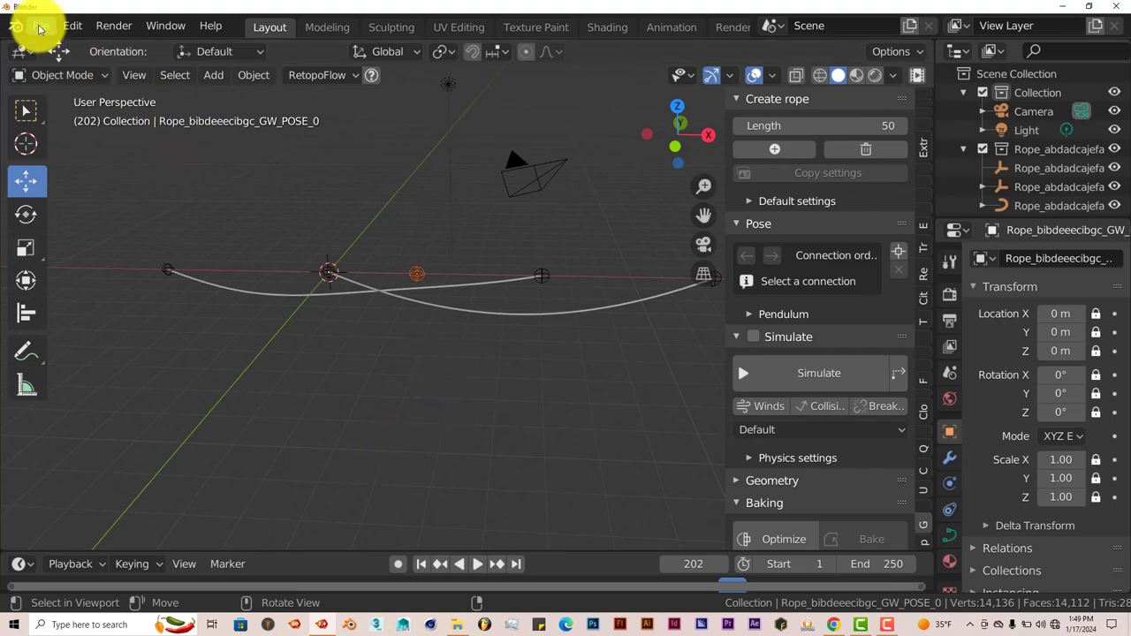
Start a new General file, discarding the unsaved rope scene.
left_click(39, 24)
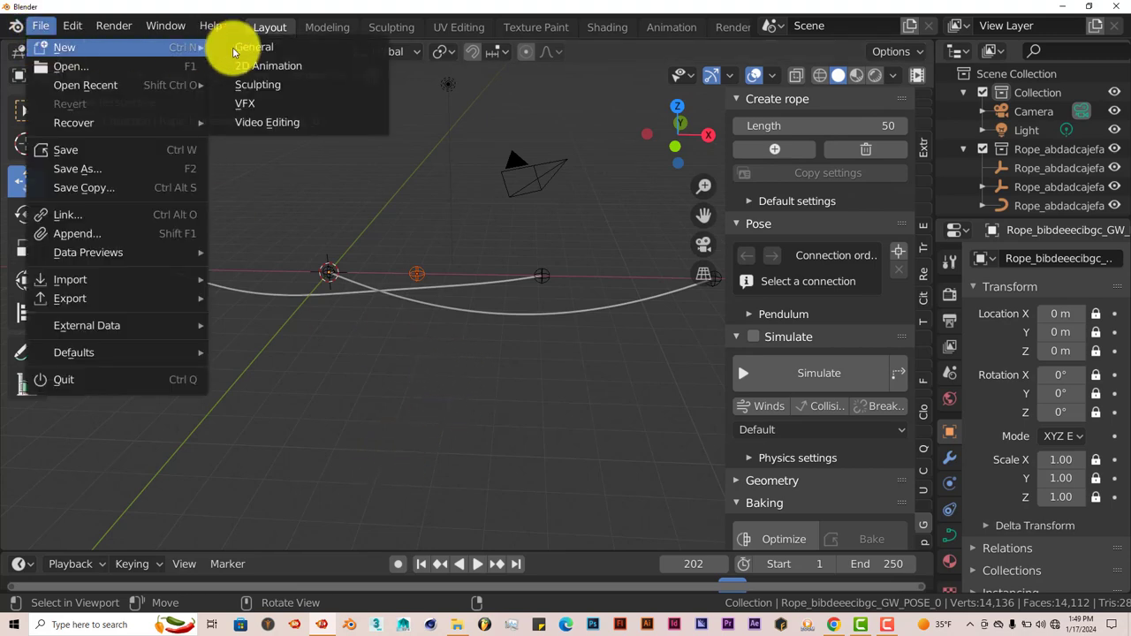
left_click(64, 46)
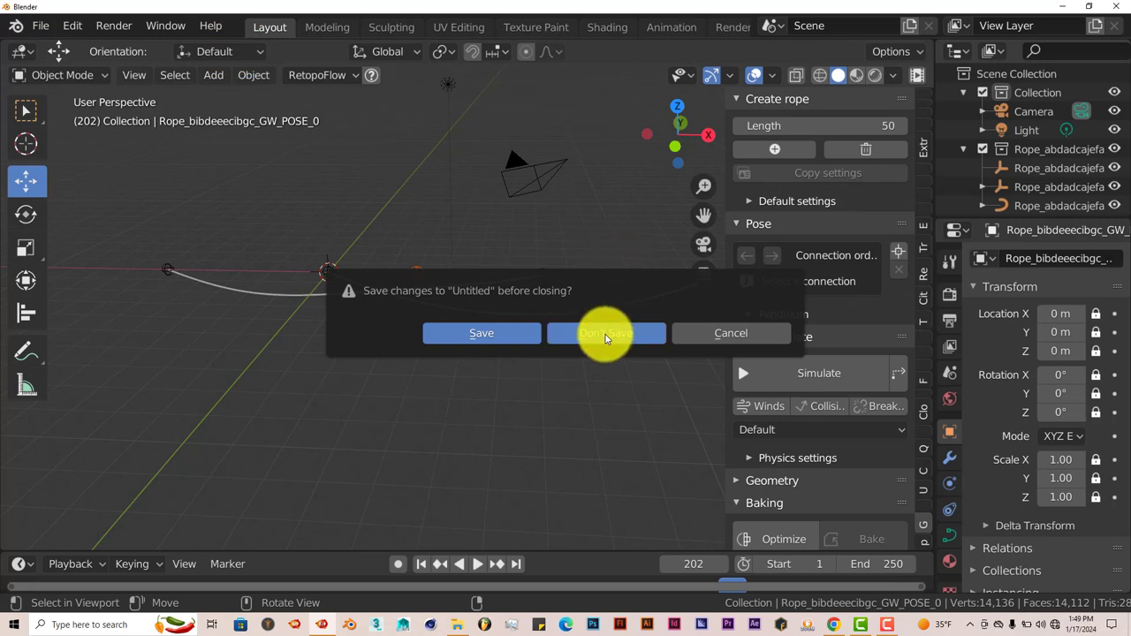
left_click(605, 333)
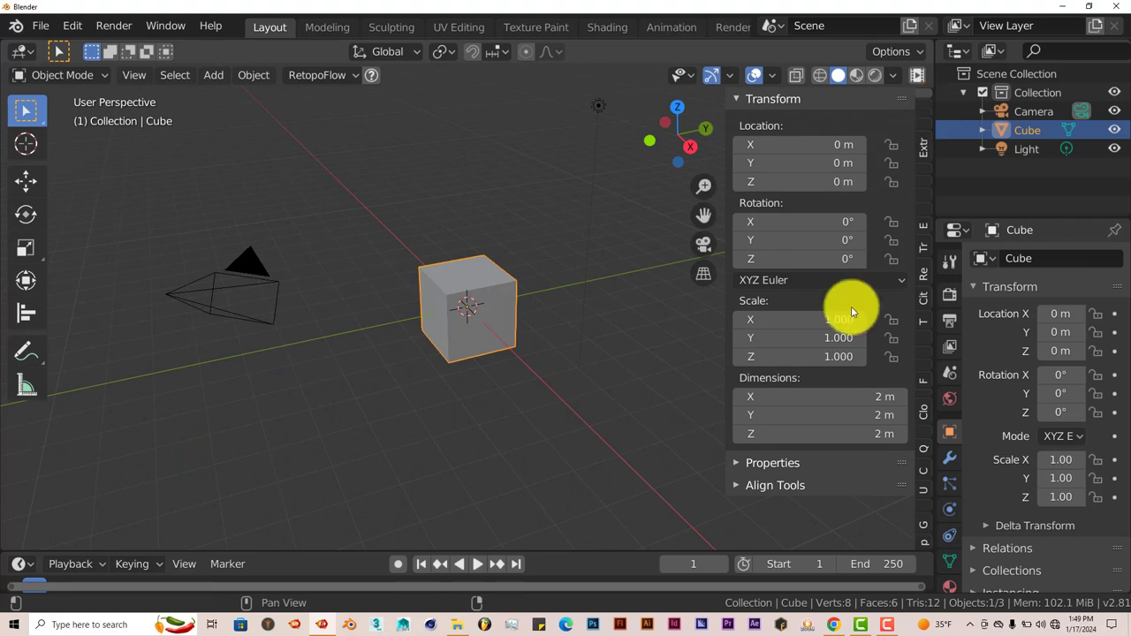
mouse_move(590, 405)
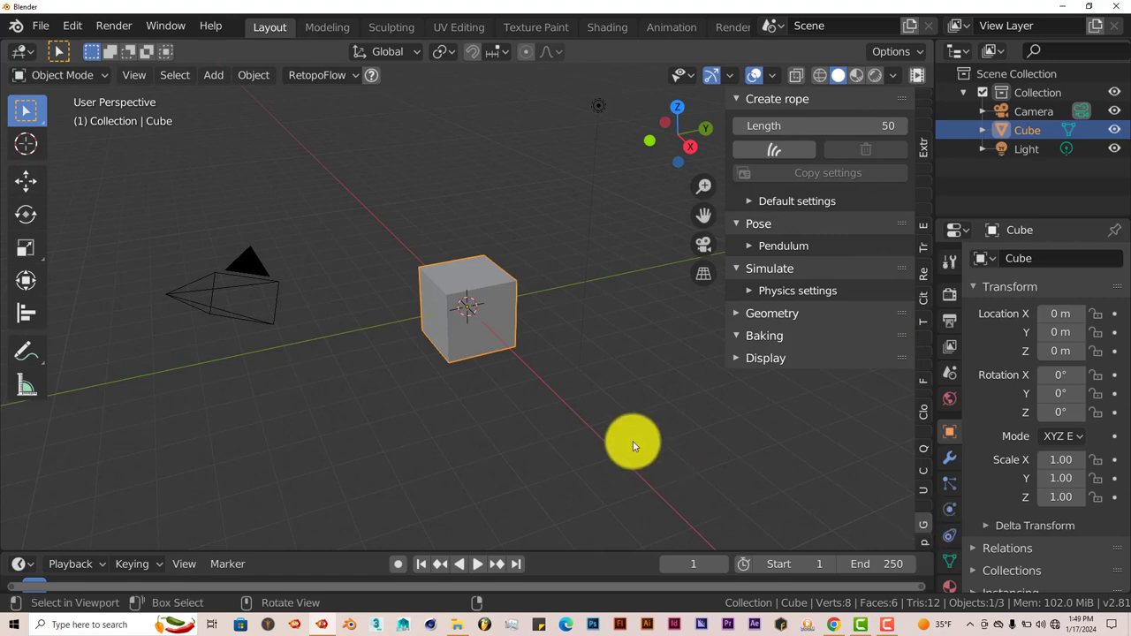
mouse_move(601, 405)
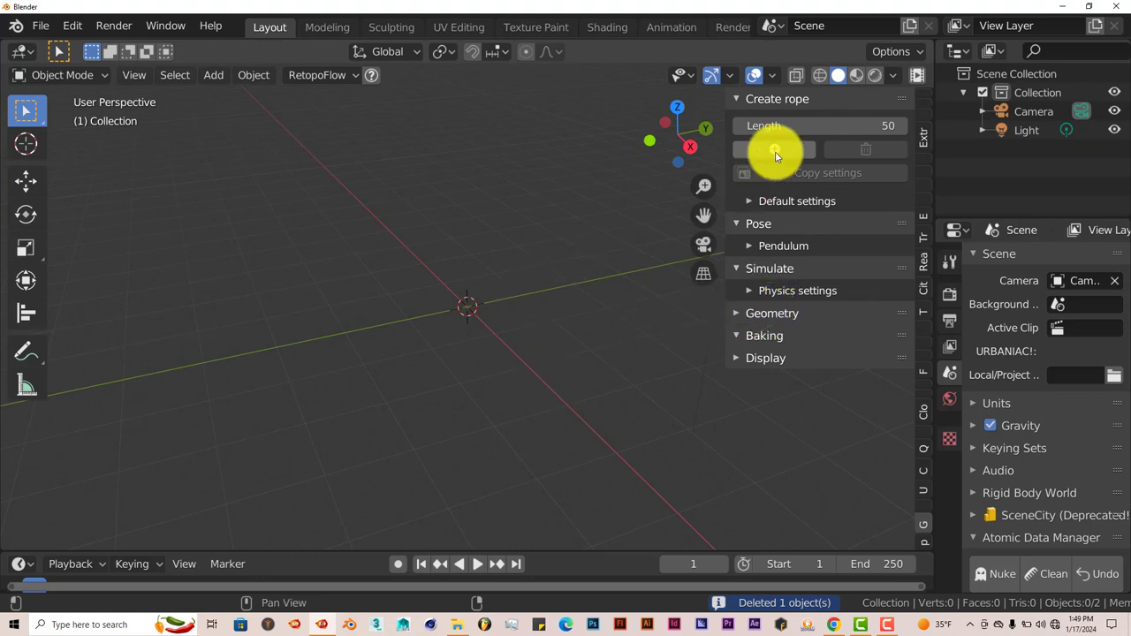
Add a new rope and set its bake folder to D:\blender cache\Temp\.
left_click(773, 148)
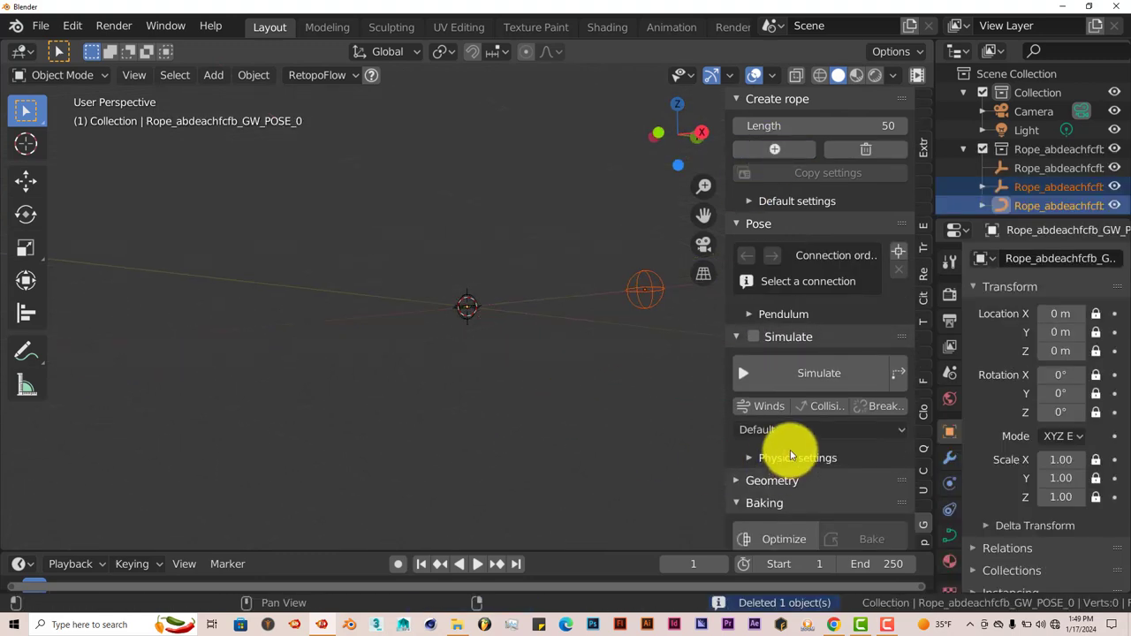
scroll("down", 3)
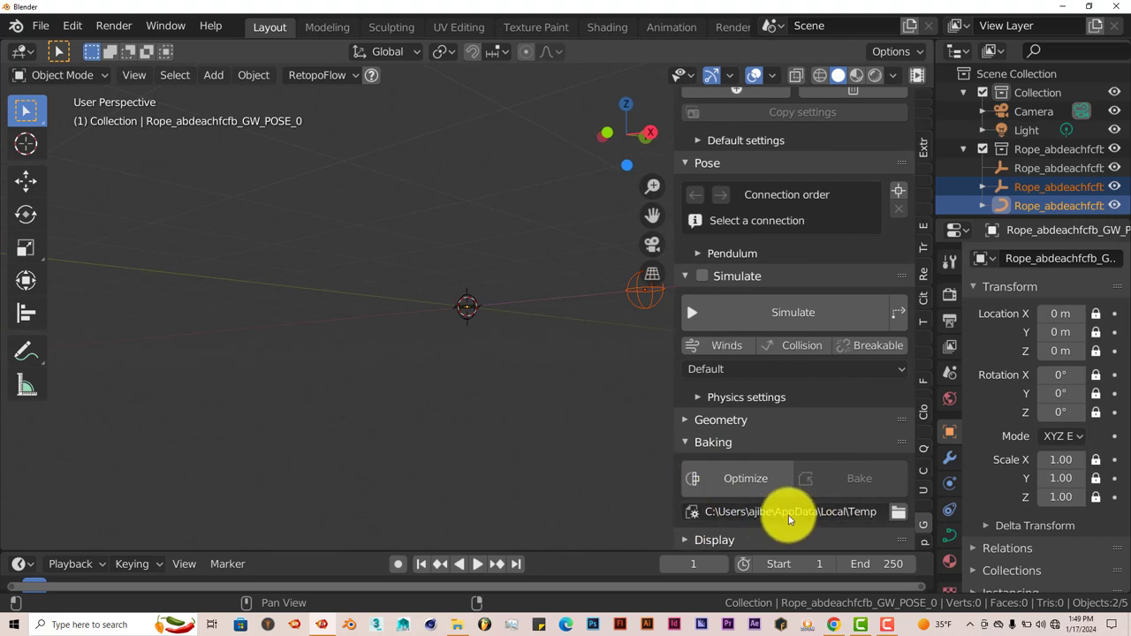
mouse_move(790, 512)
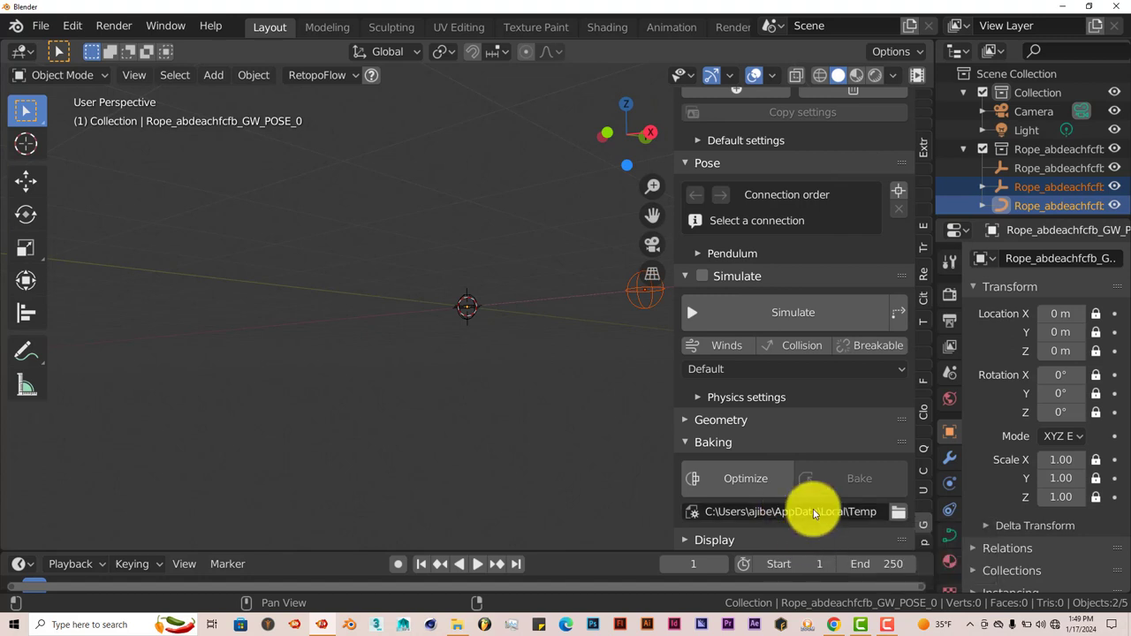
mouse_move(864, 519)
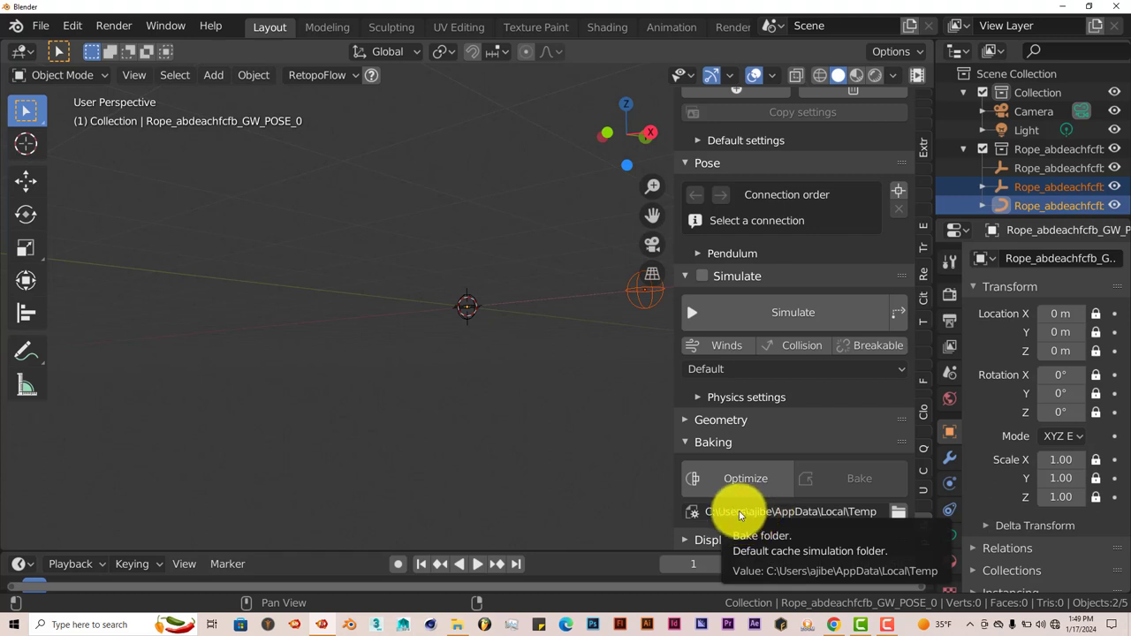
mouse_move(824, 515)
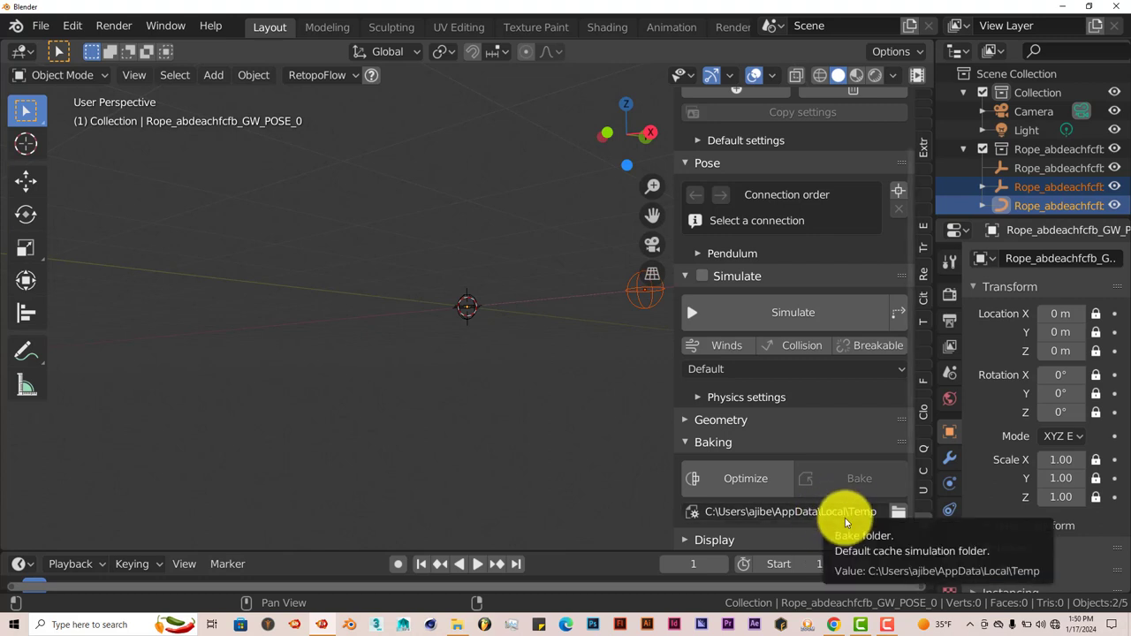
mouse_move(892, 507)
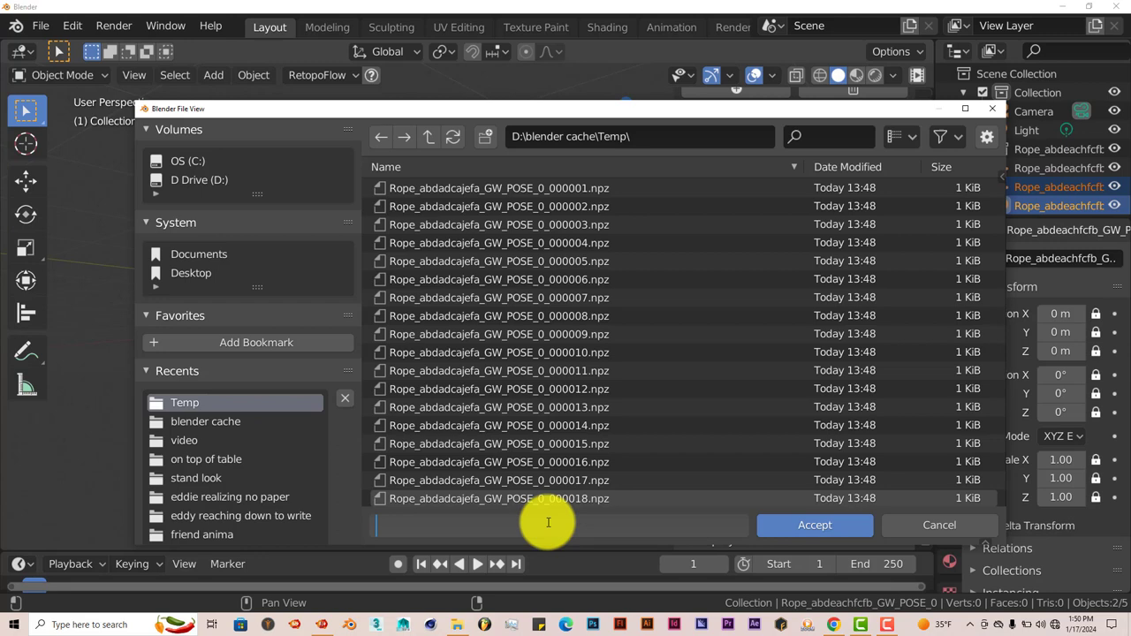
left_click(814, 525)
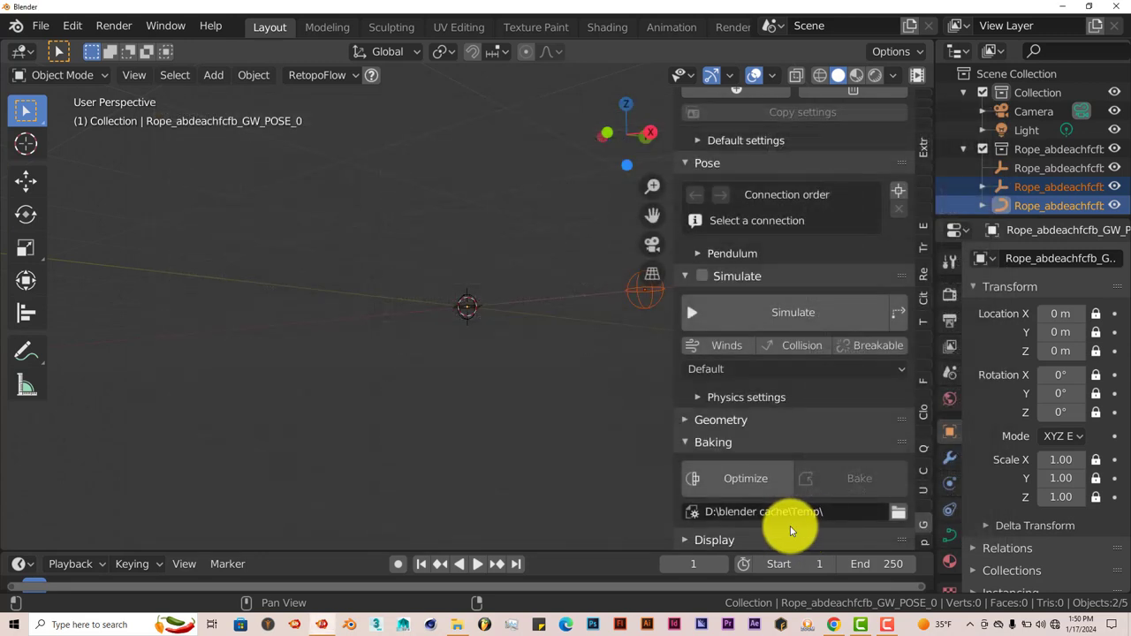
mouse_move(579, 432)
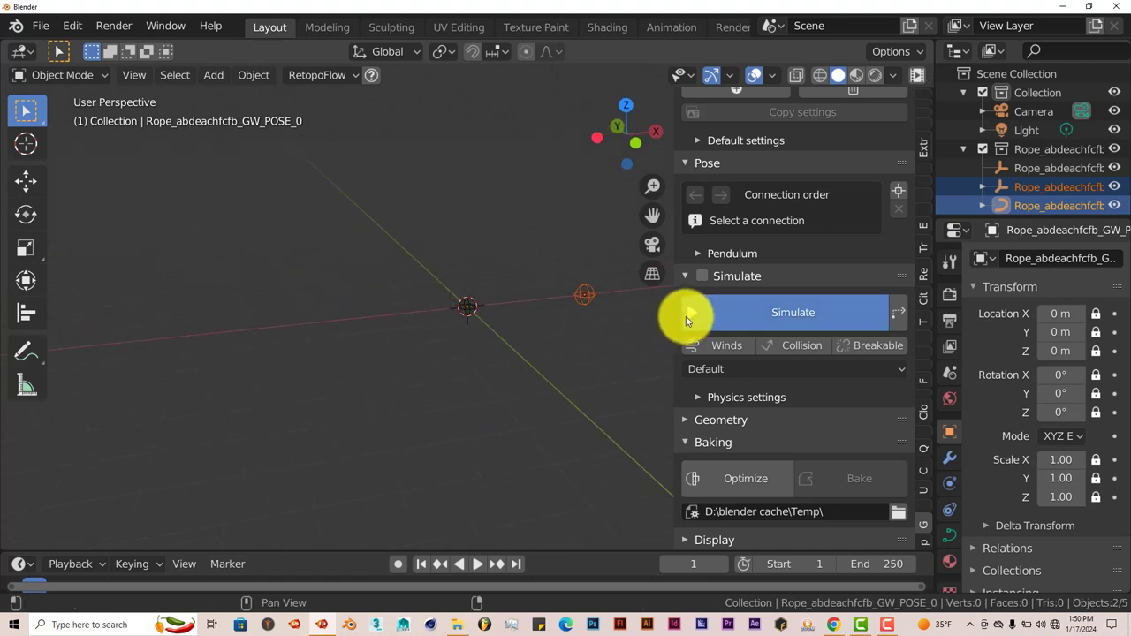
Simulate the rope into a sagging curve and drag its left hook to X −5.66 m.
left_click(793, 312)
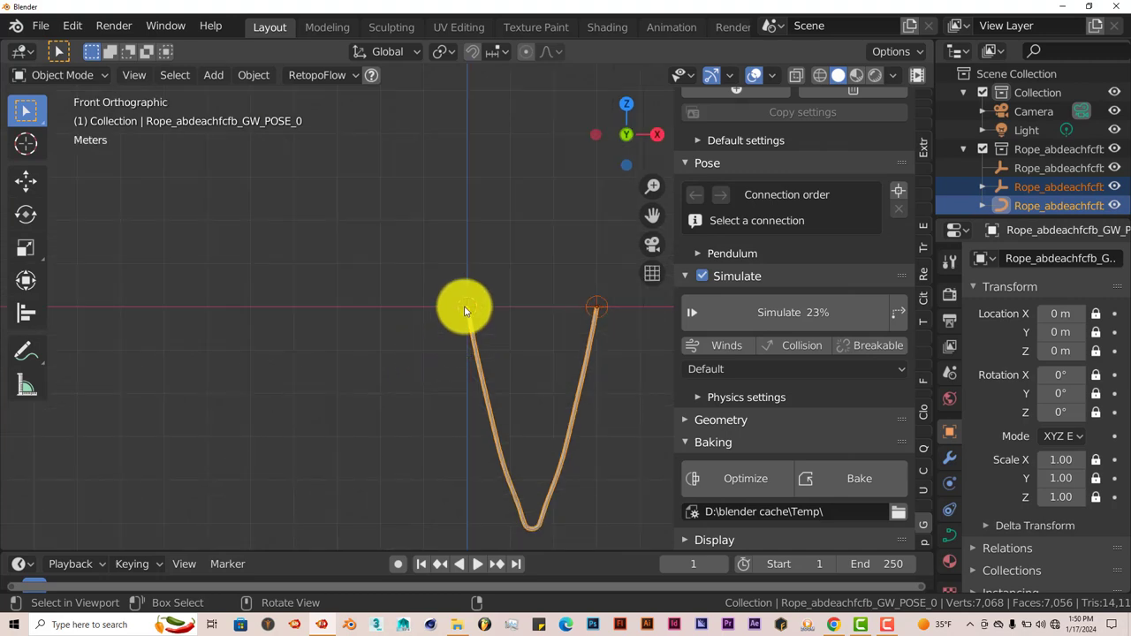
left_click(469, 309)
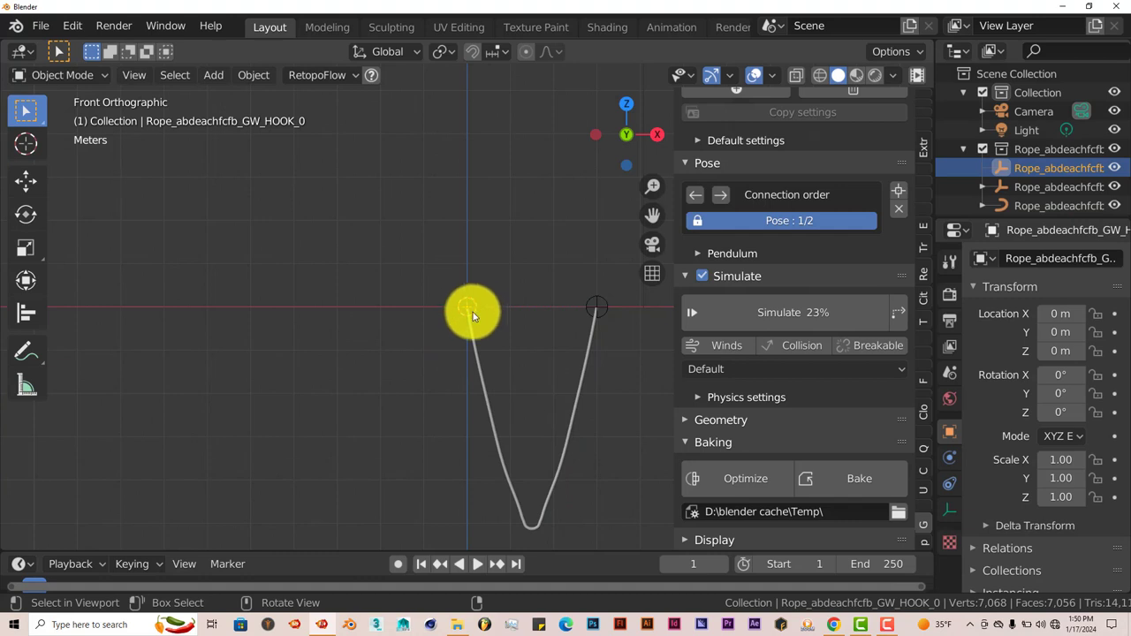
mouse_move(467, 309)
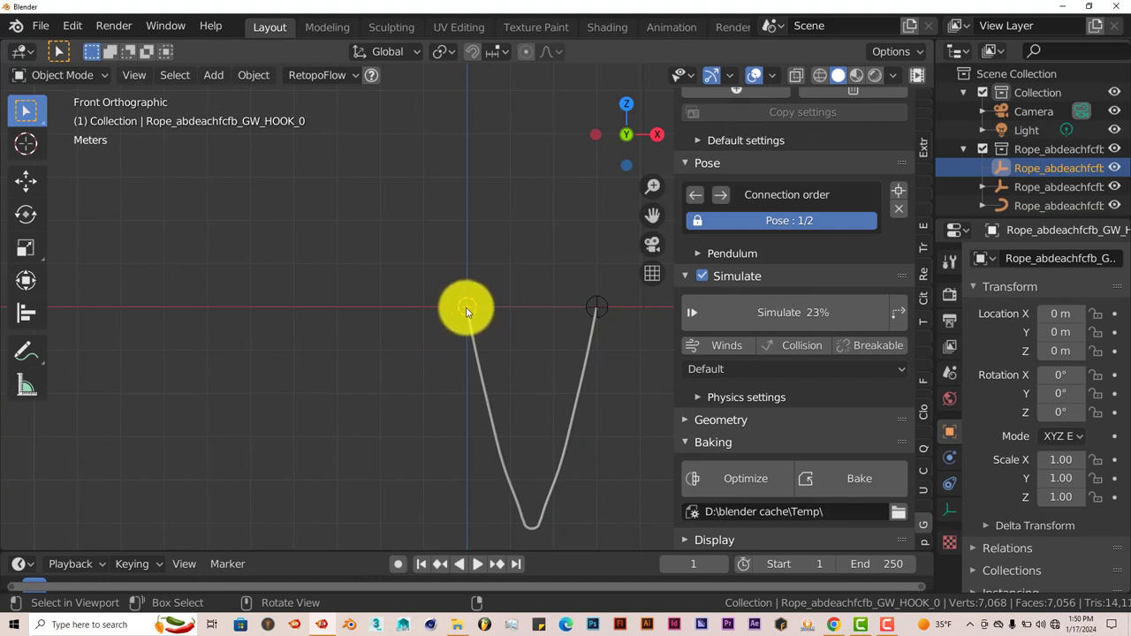
left_click(26, 182)
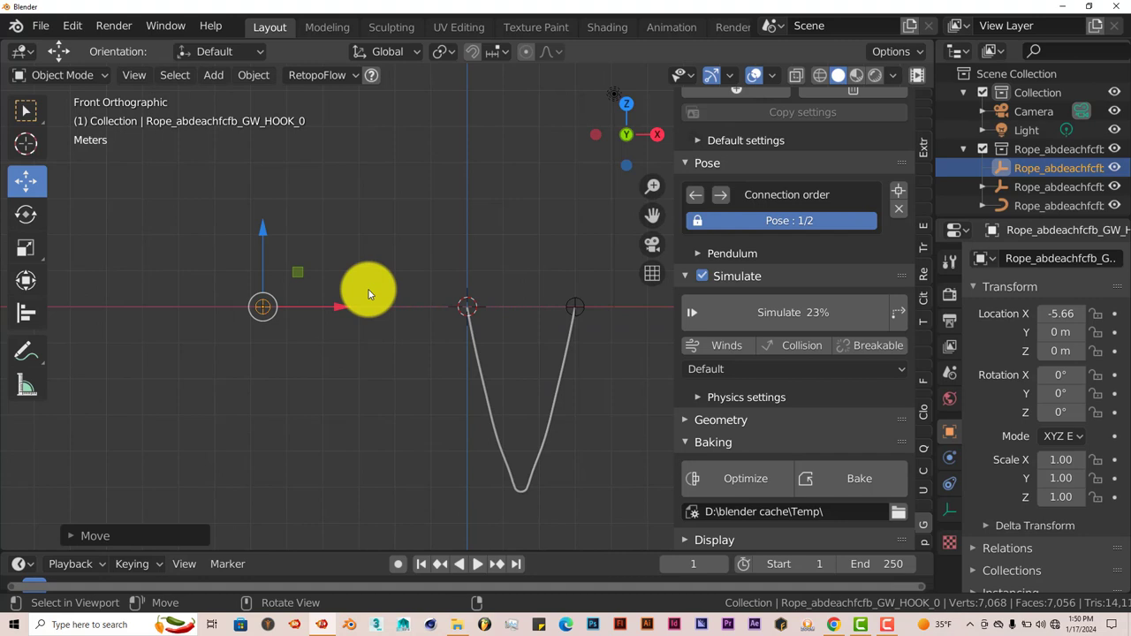
left_click_drag(370, 292, 442, 327)
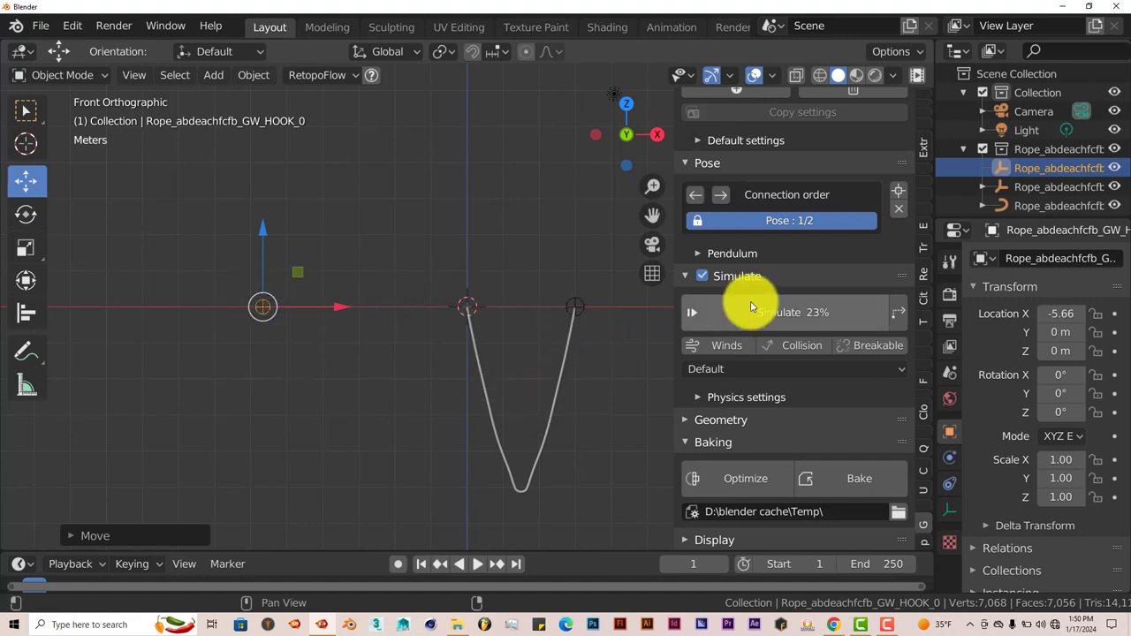
mouse_move(592, 289)
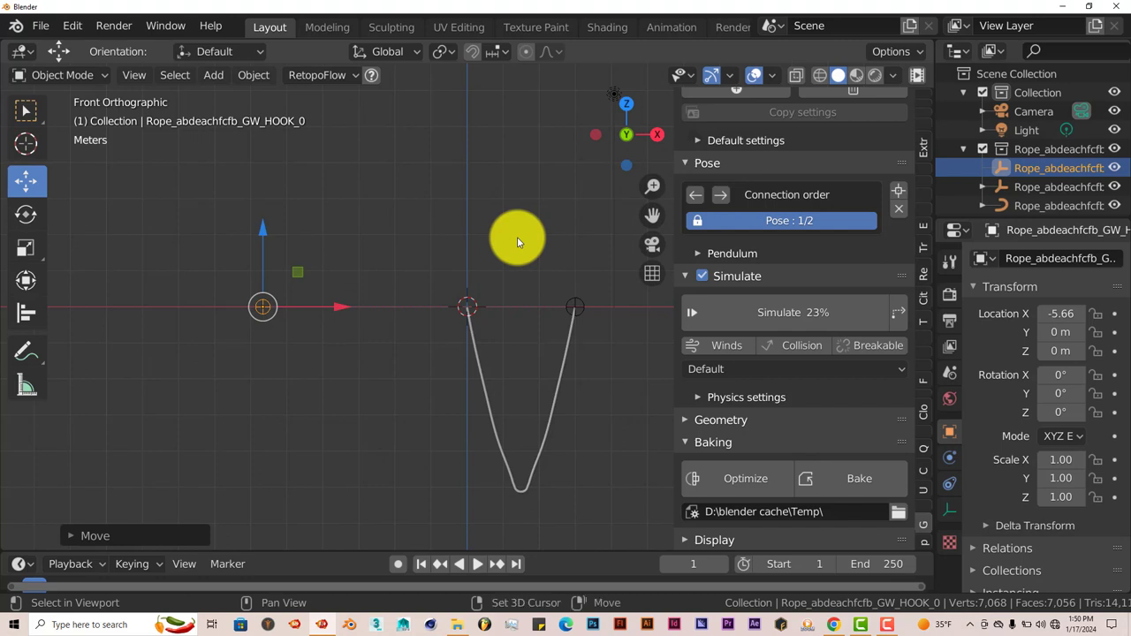
left_click(213, 74)
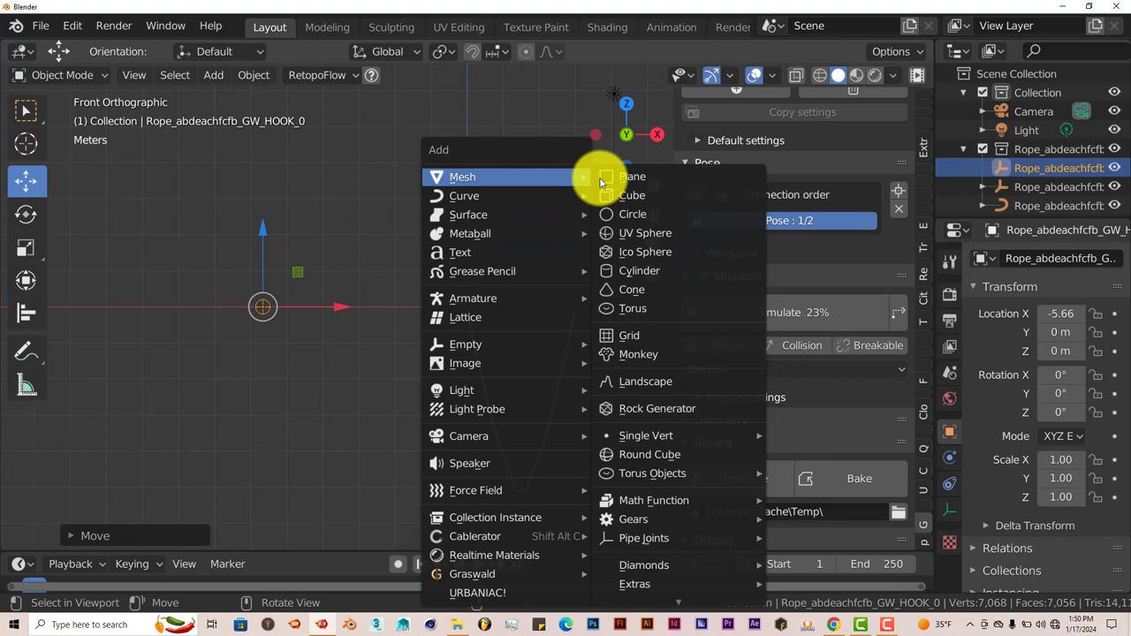
Add a Suzanne monkey as the pendulum weight, simulate until it swings, then select Suzanne.
left_click(638, 354)
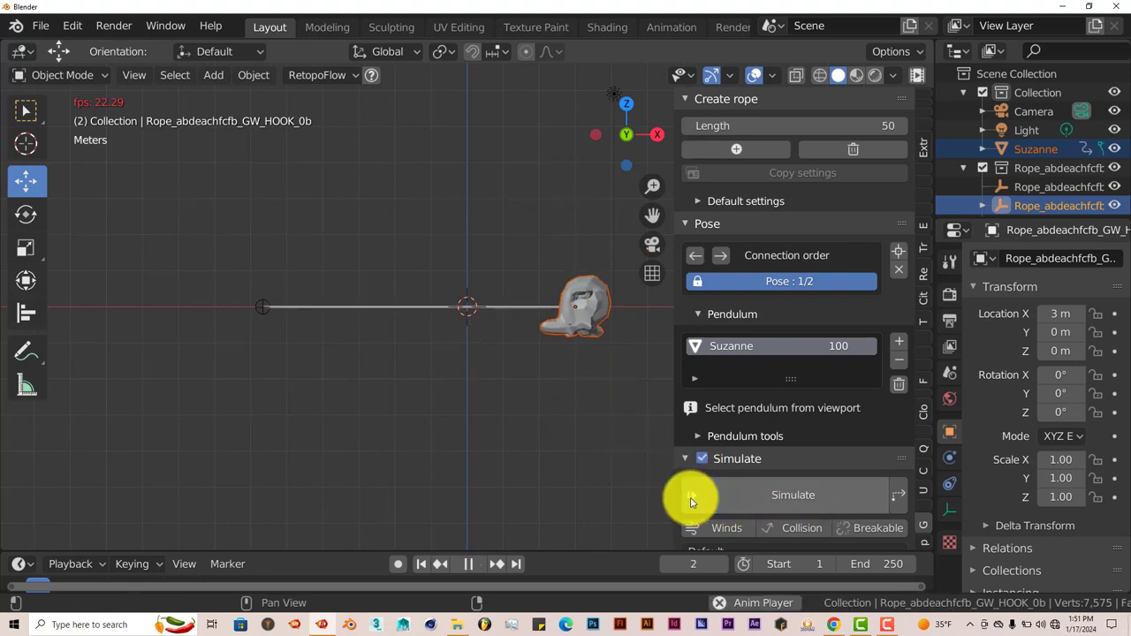
left_click(793, 495)
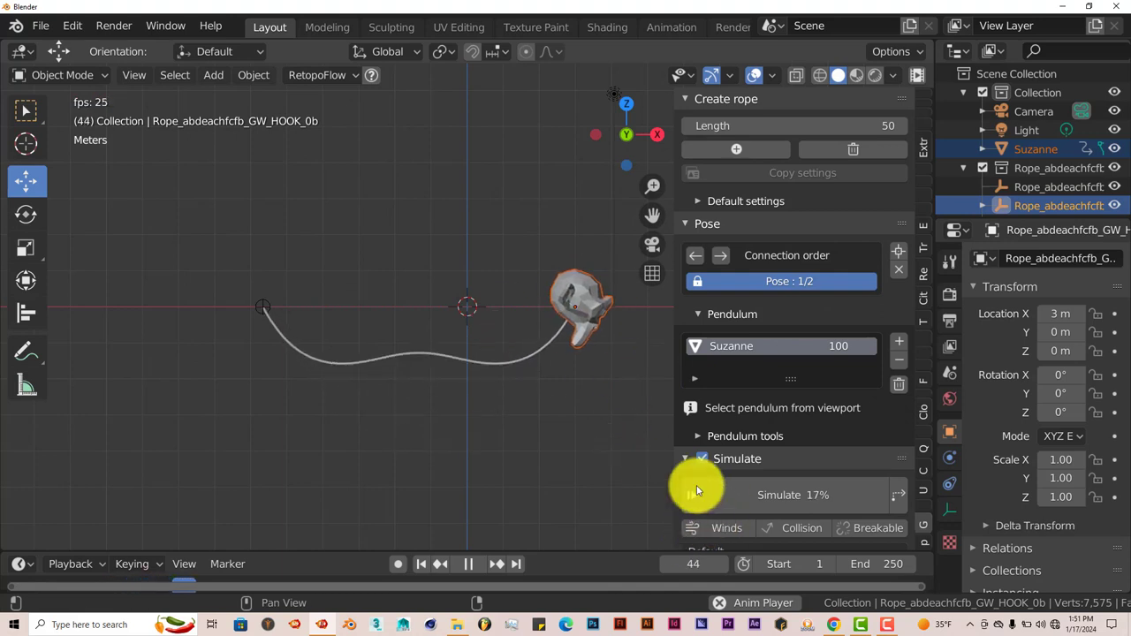
left_click(468, 564)
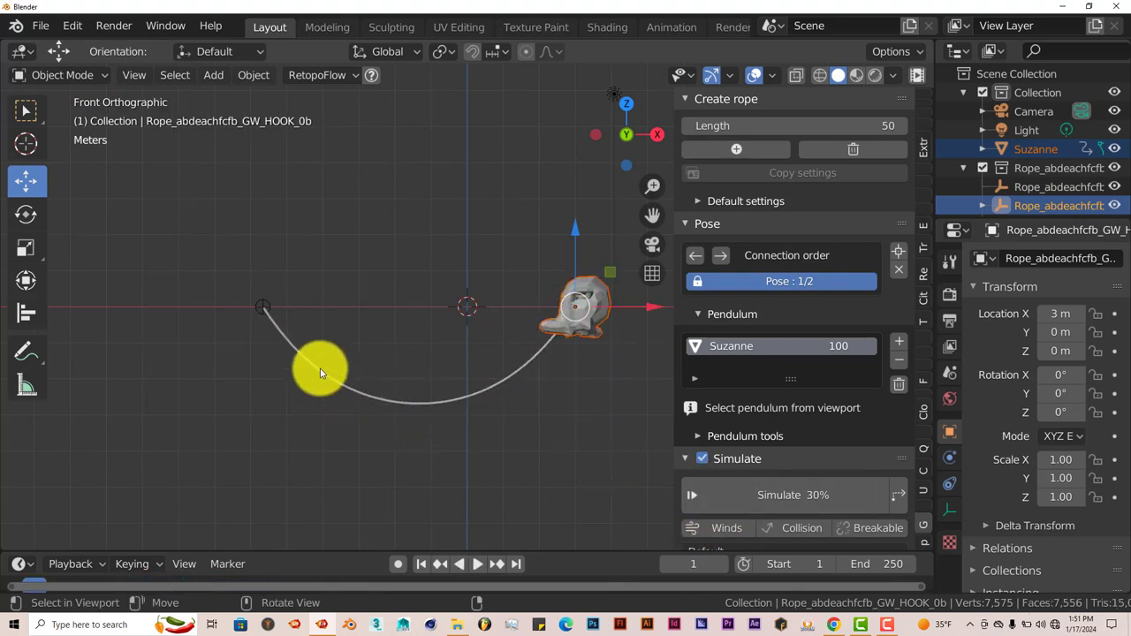
left_click(588, 287)
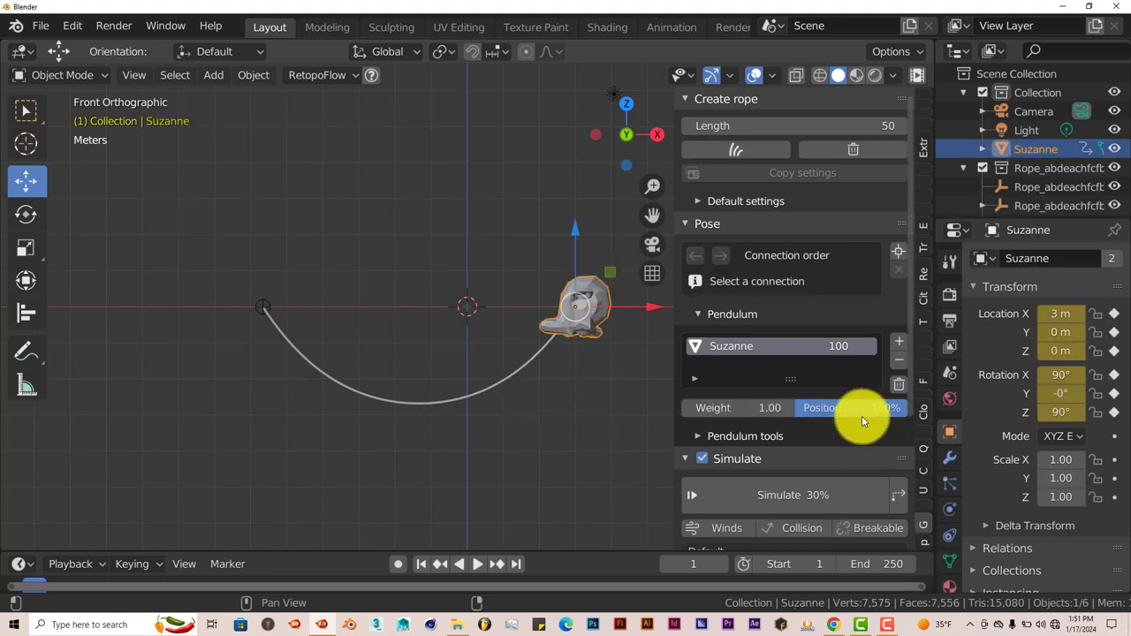
mouse_move(822, 407)
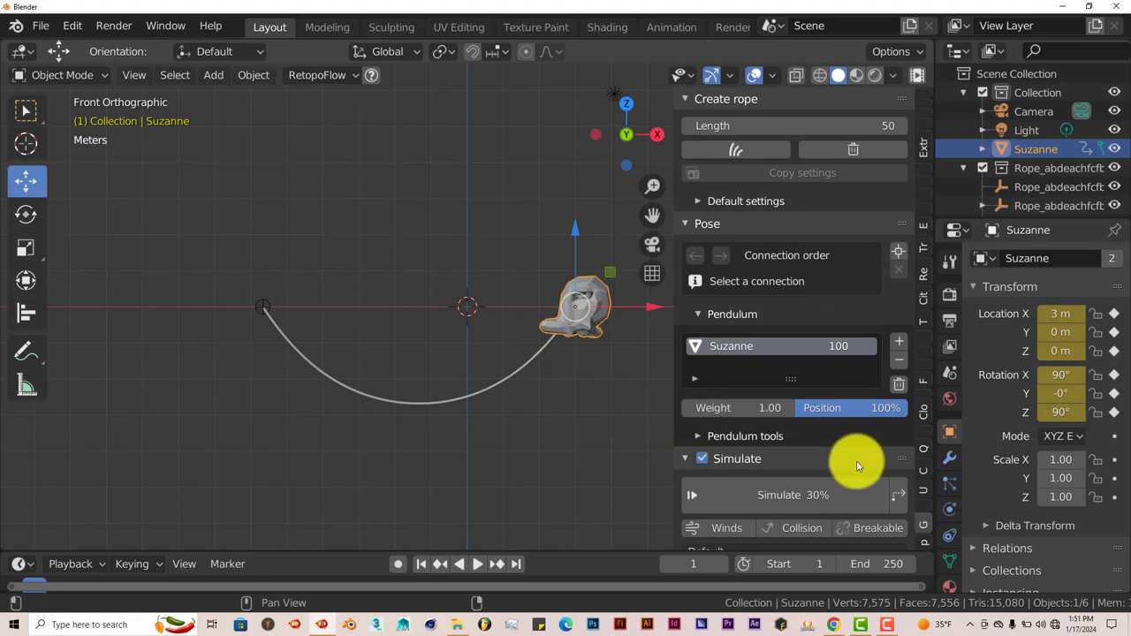
mouse_move(839, 408)
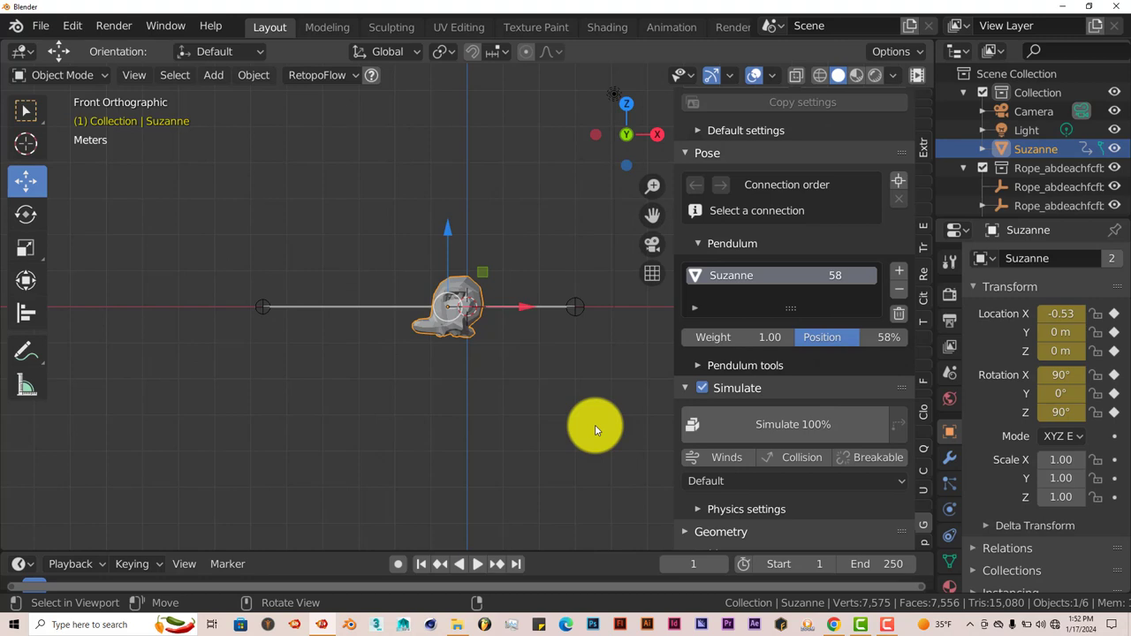
mouse_move(597, 526)
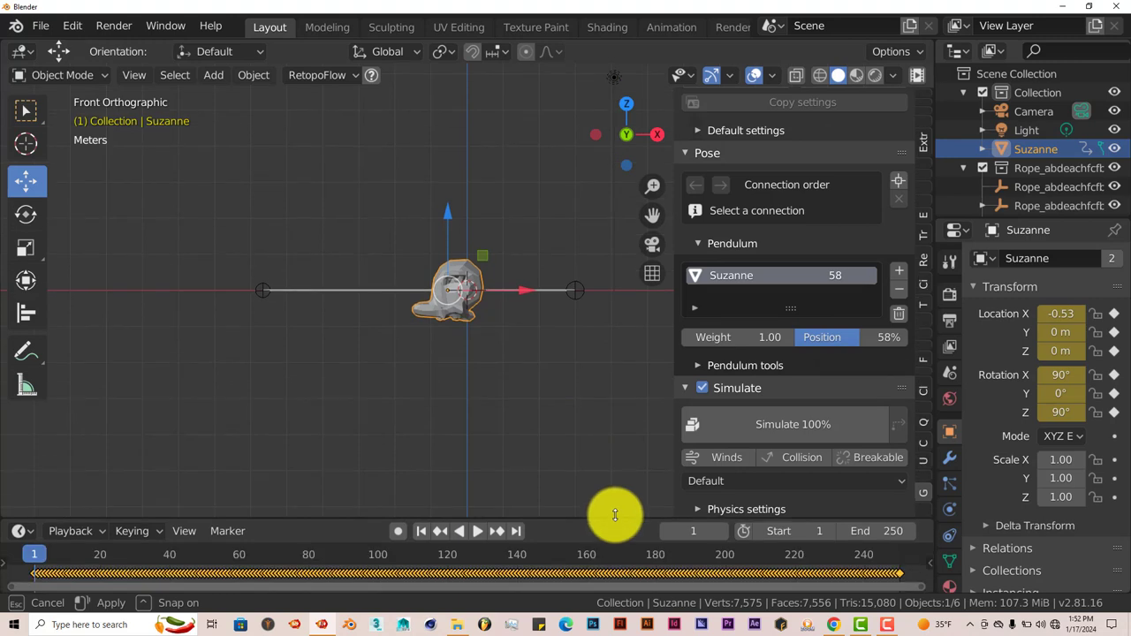
Finish resizing the timeline, then create a new General file without saving the Suzanne scene.
left_click(468, 304)
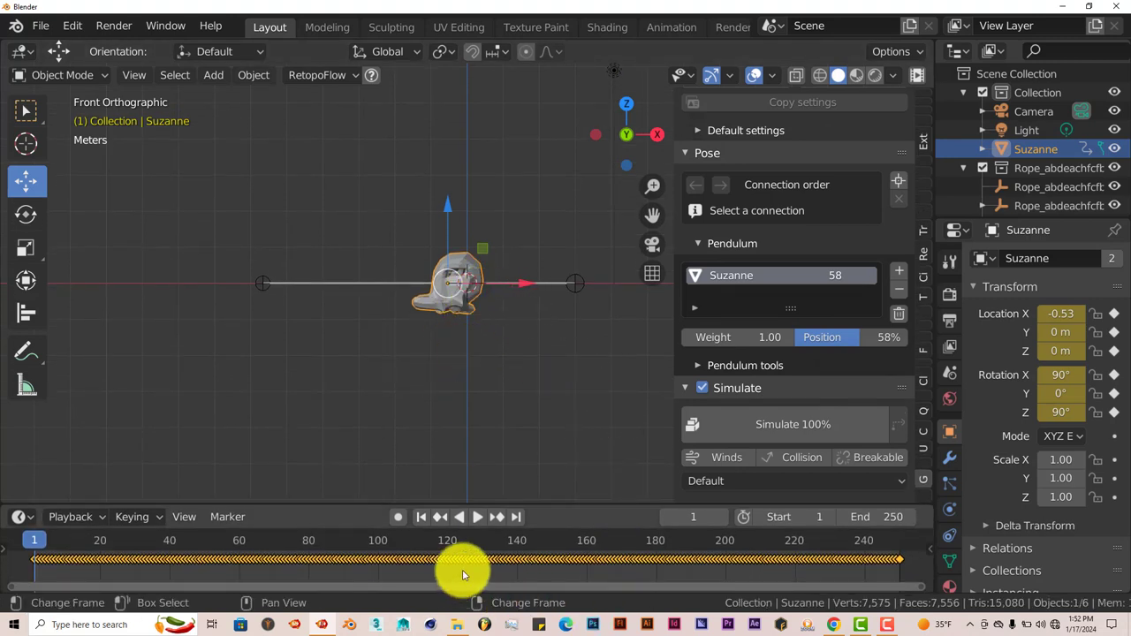
mouse_move(477, 318)
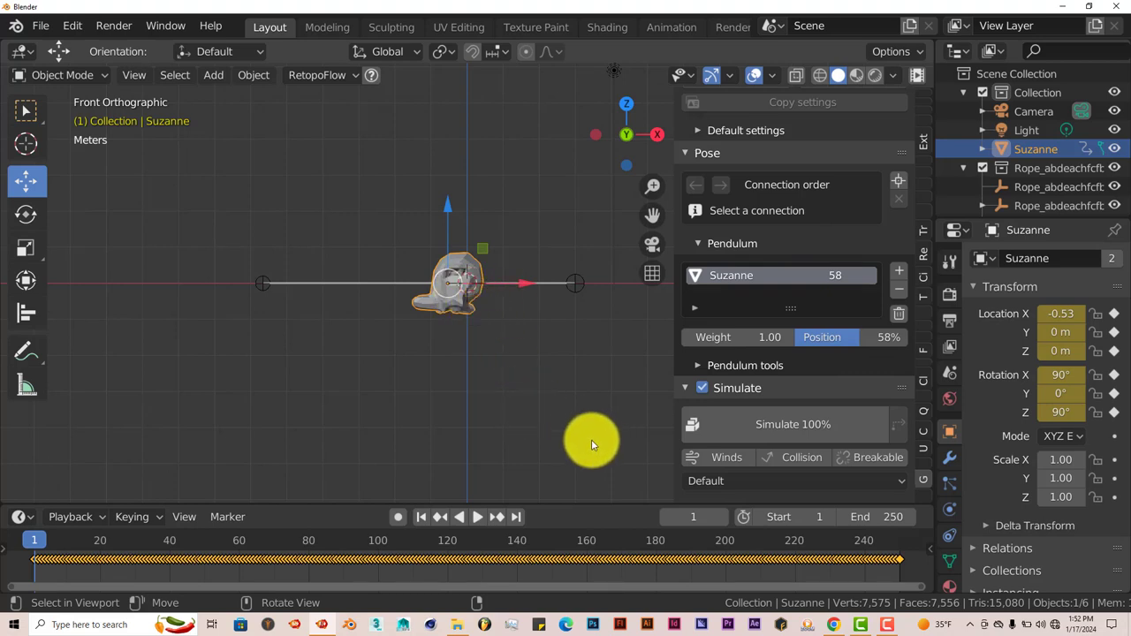
left_click(40, 25)
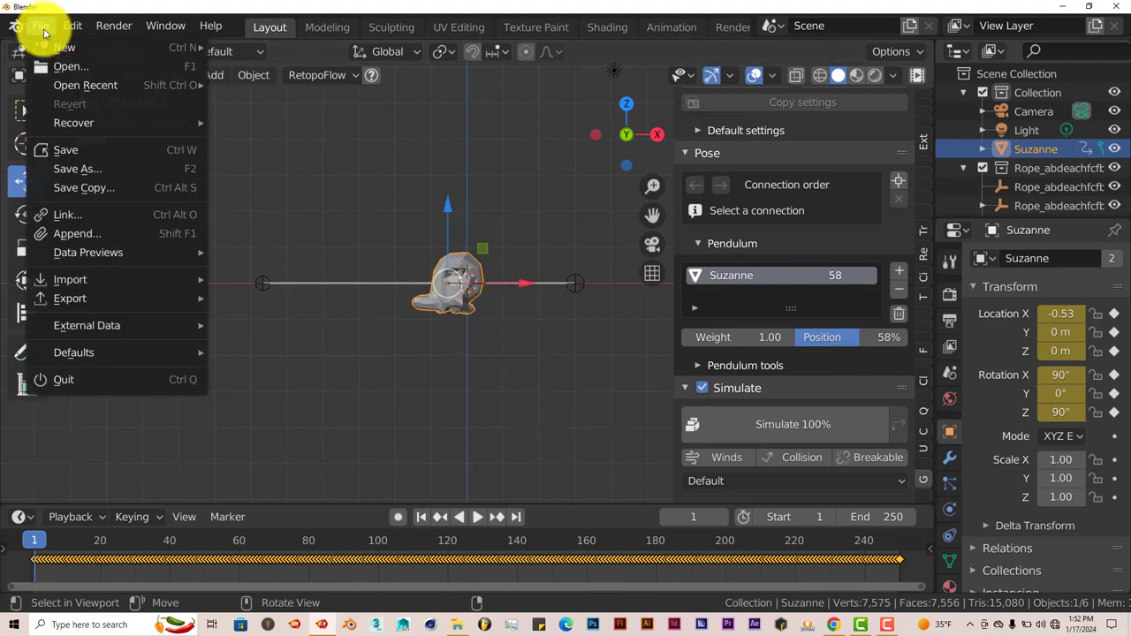
left_click(65, 47)
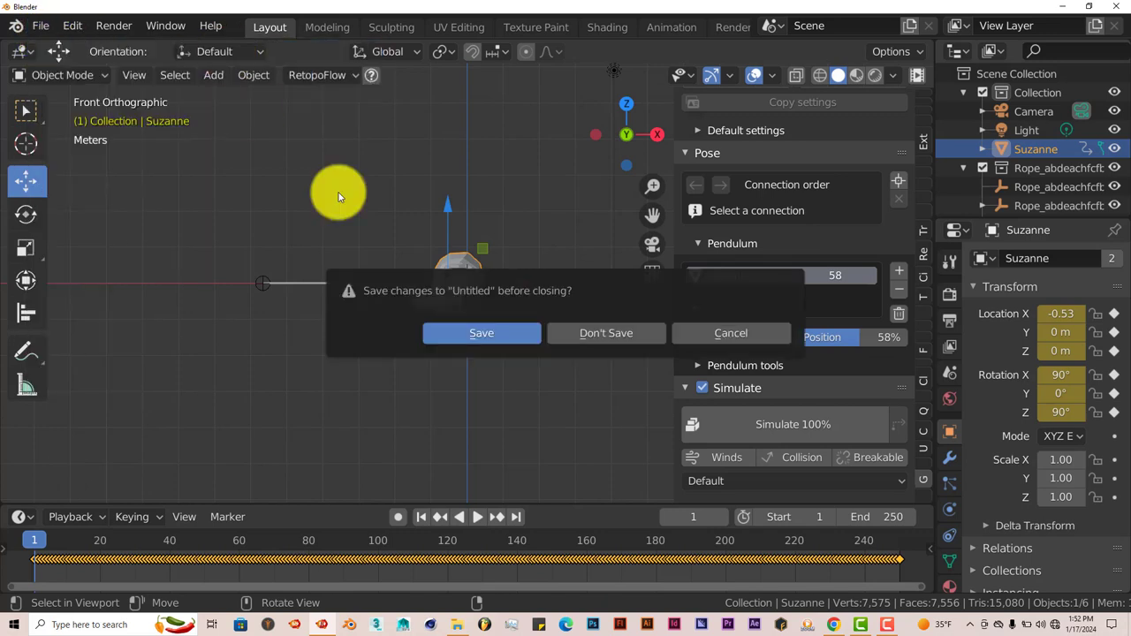
mouse_move(607, 333)
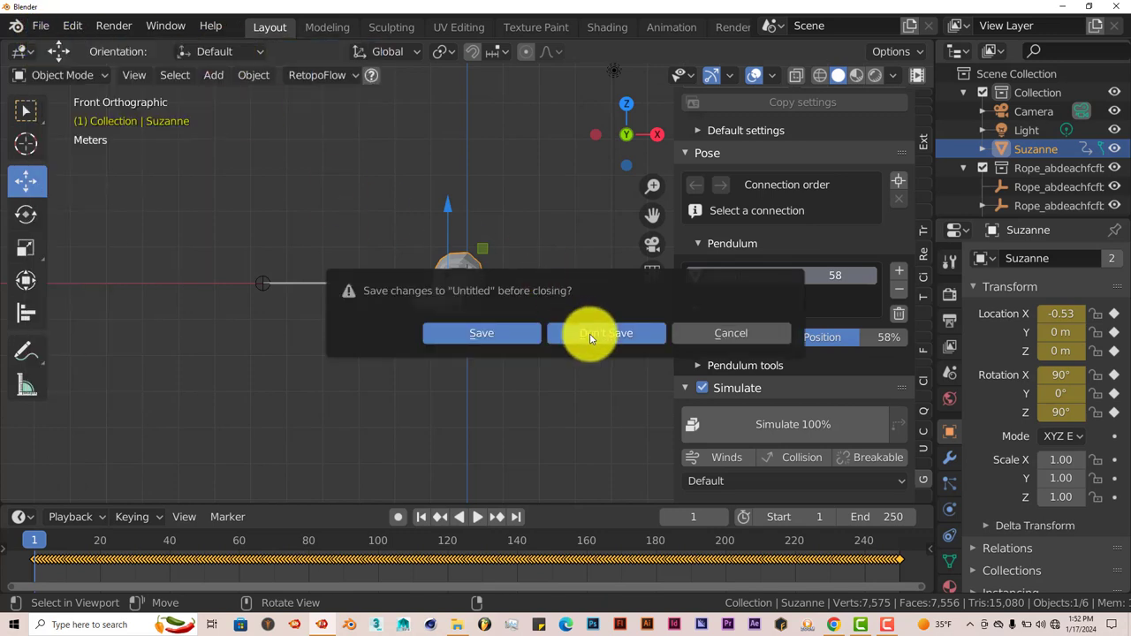
left_click(606, 334)
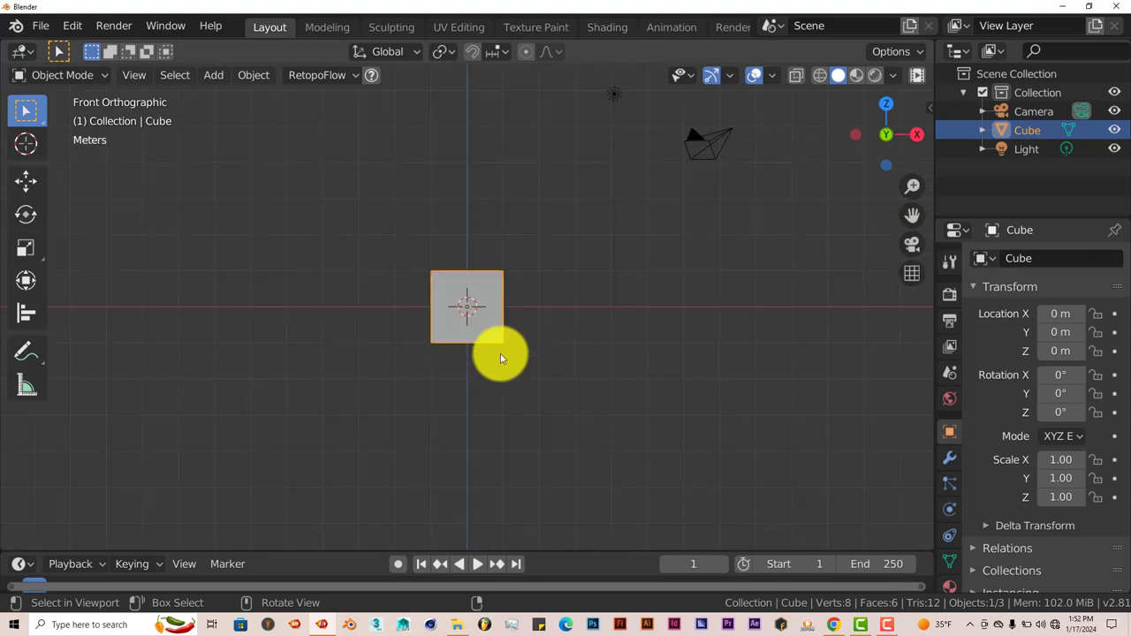
Raise the cube to Z 2.87 m, add a rope, and drag its left hook to X −4.38 m.
left_click(25, 182)
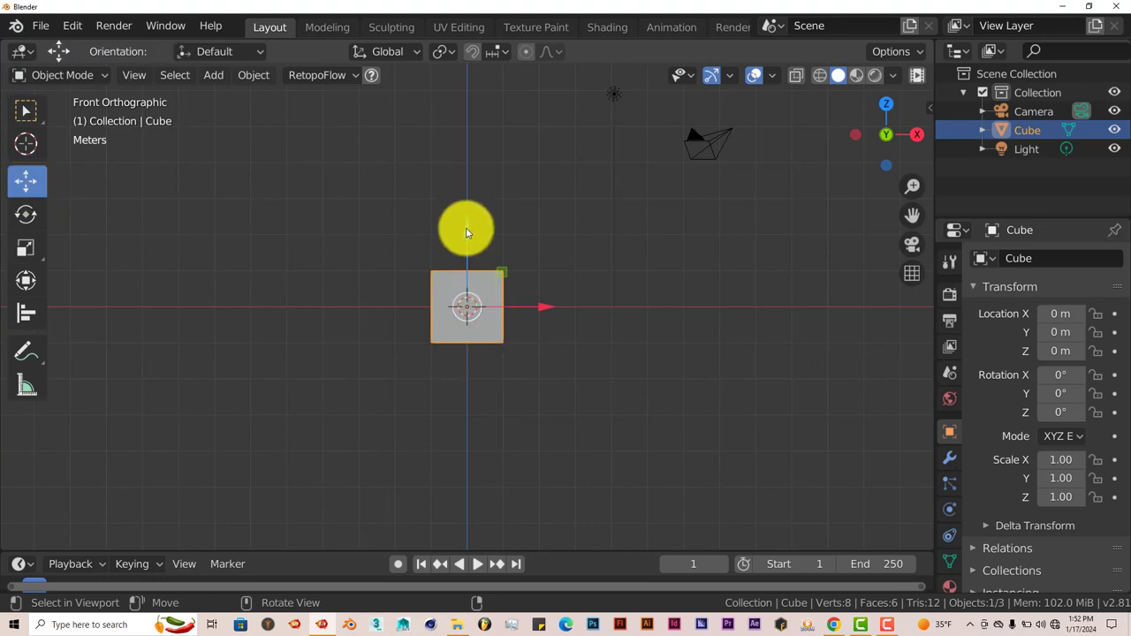
left_click_drag(467, 307, 467, 203)
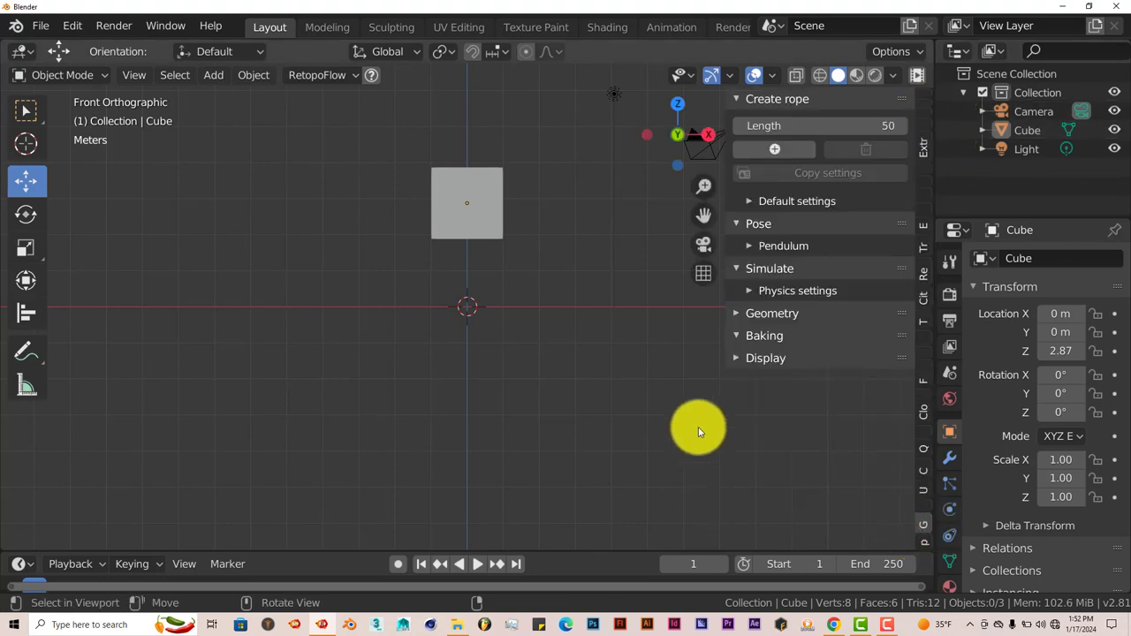
mouse_move(741, 172)
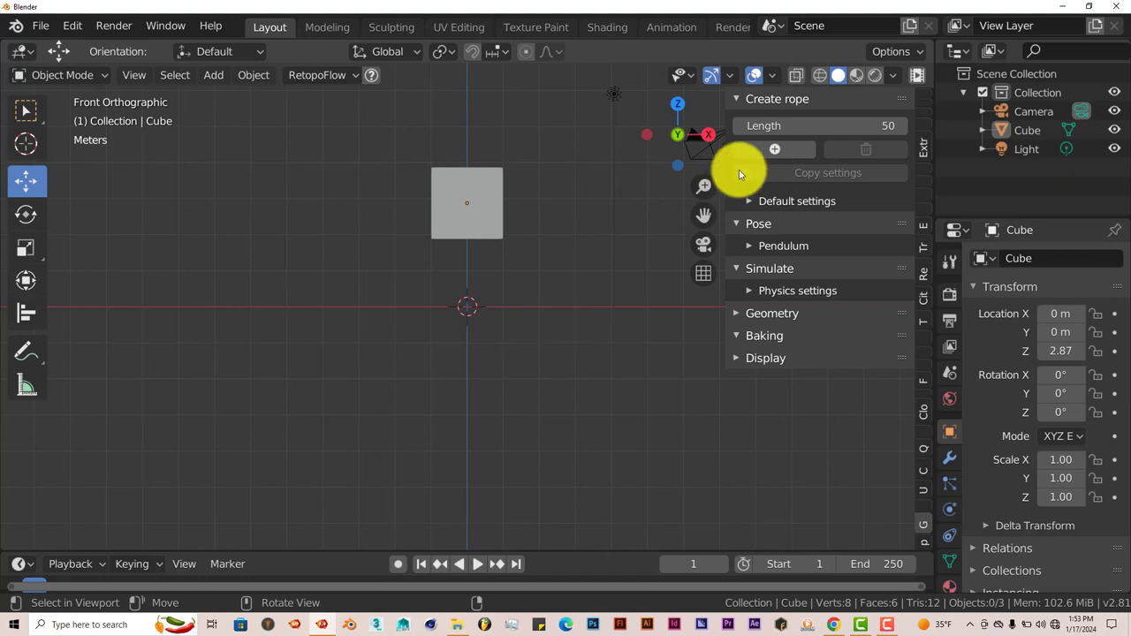
left_click(775, 148)
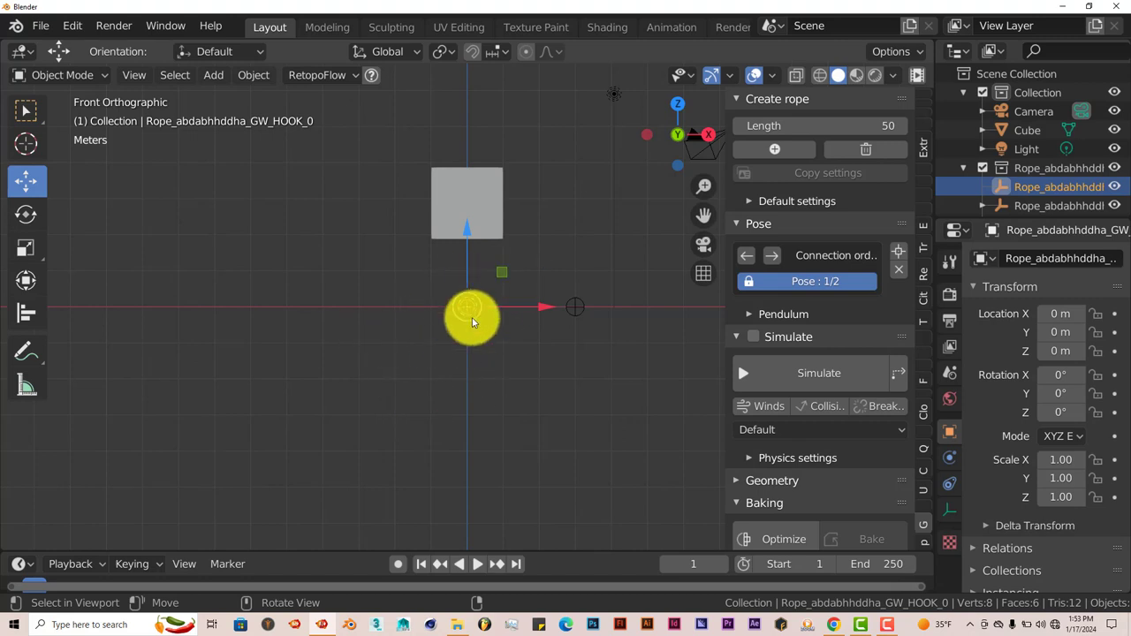
left_click_drag(471, 318, 554, 318)
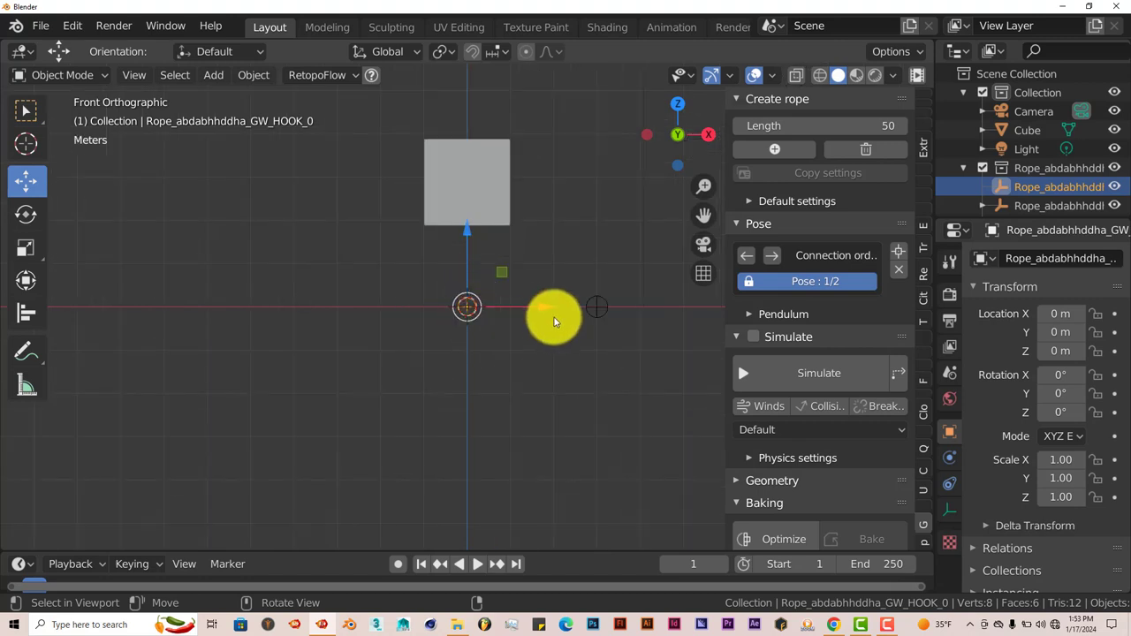
left_click_drag(554, 319, 356, 296)
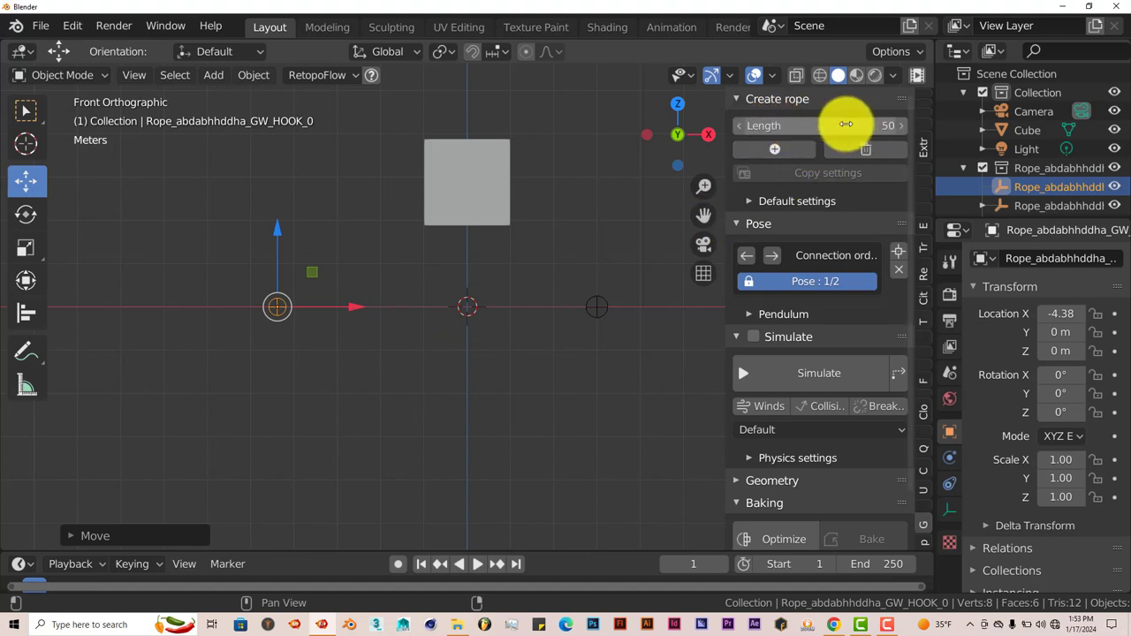
mouse_move(473, 371)
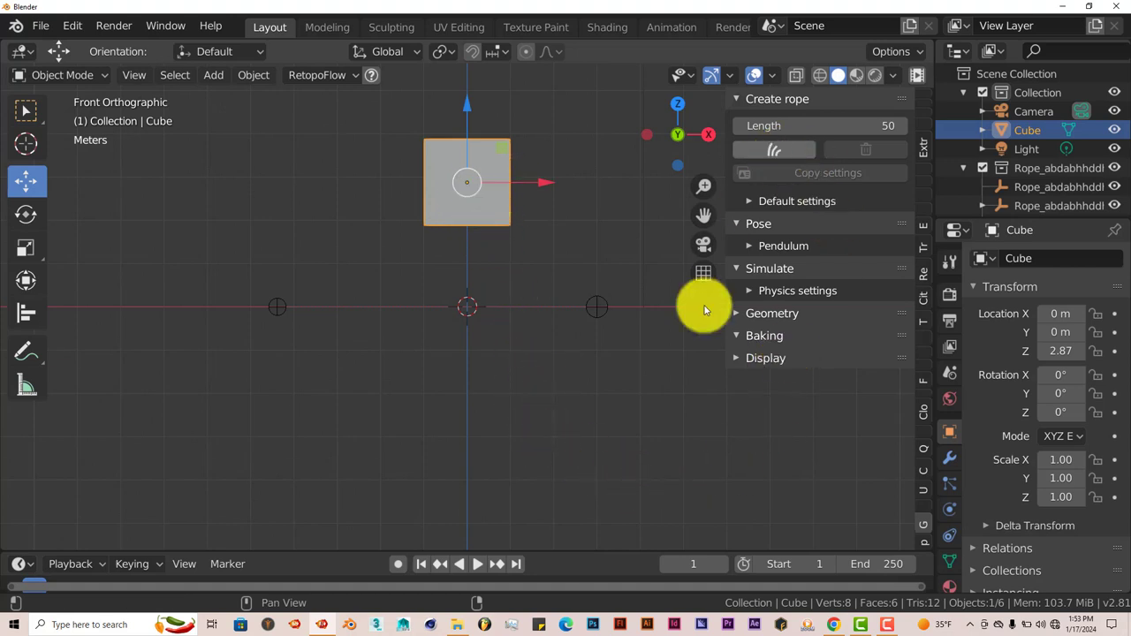
mouse_move(716, 433)
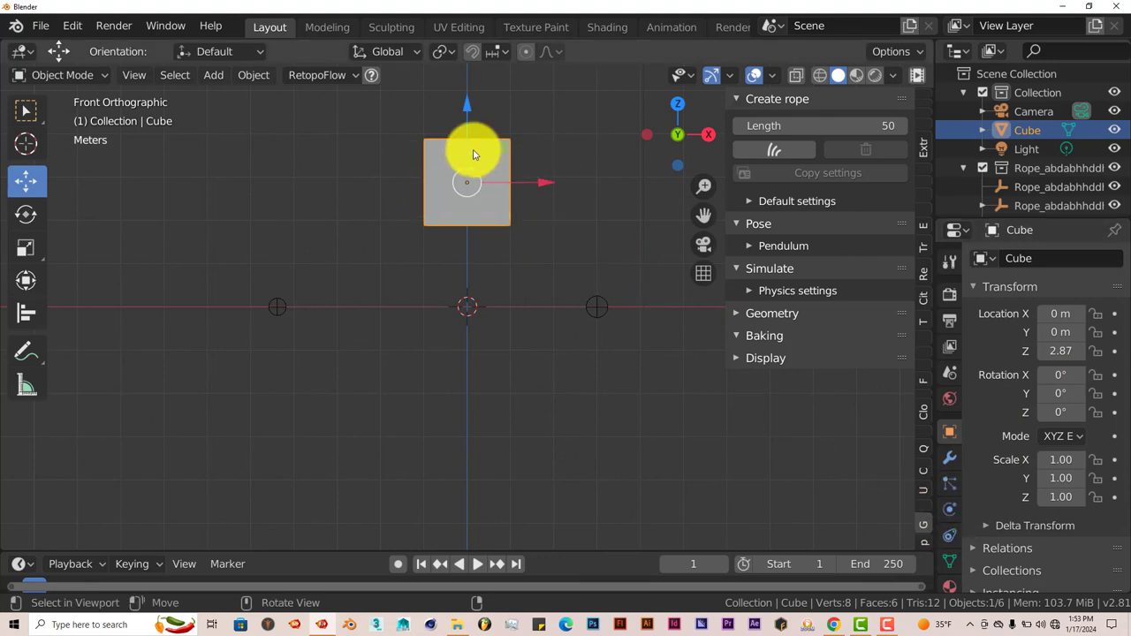
mouse_move(415, 221)
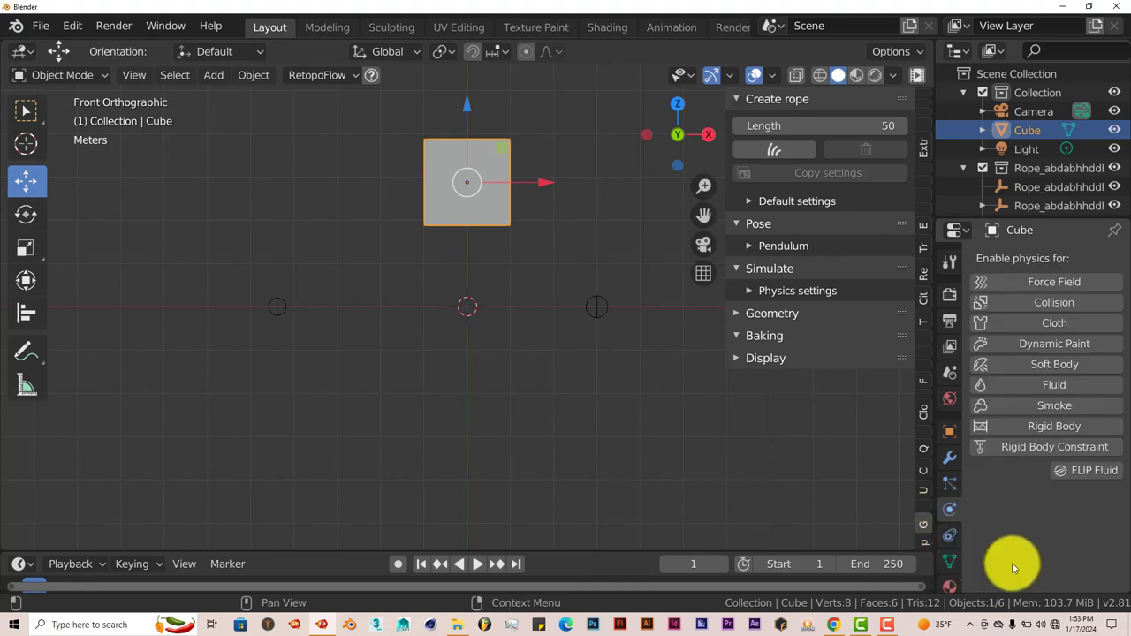
mouse_move(949, 514)
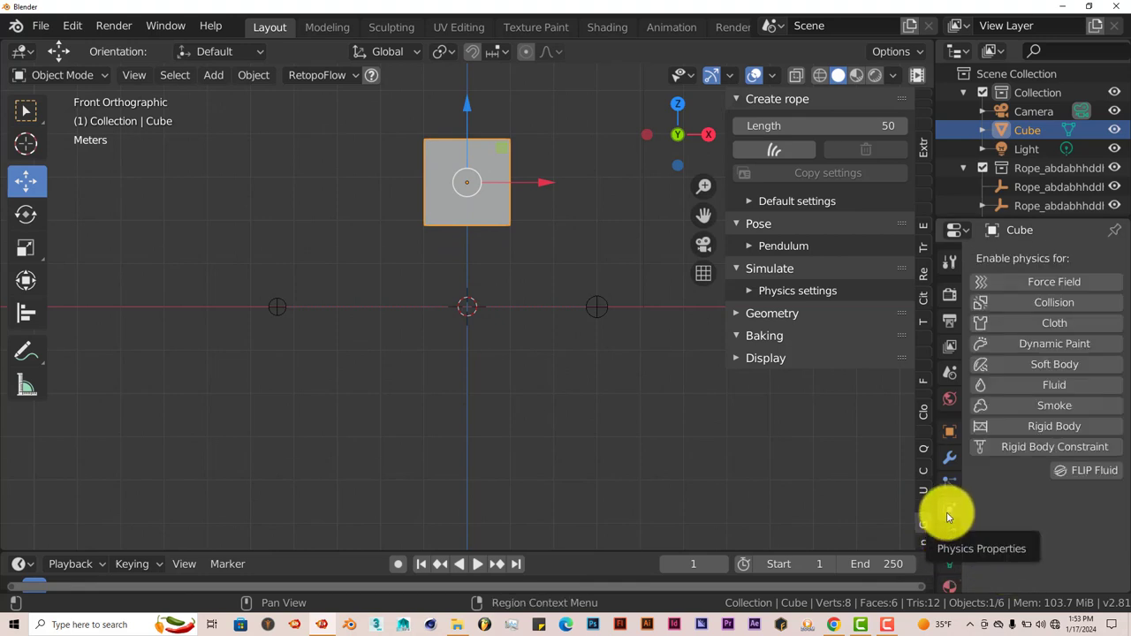
Enable Collision physics on the cube in the Physics Properties tab.
left_click(1054, 302)
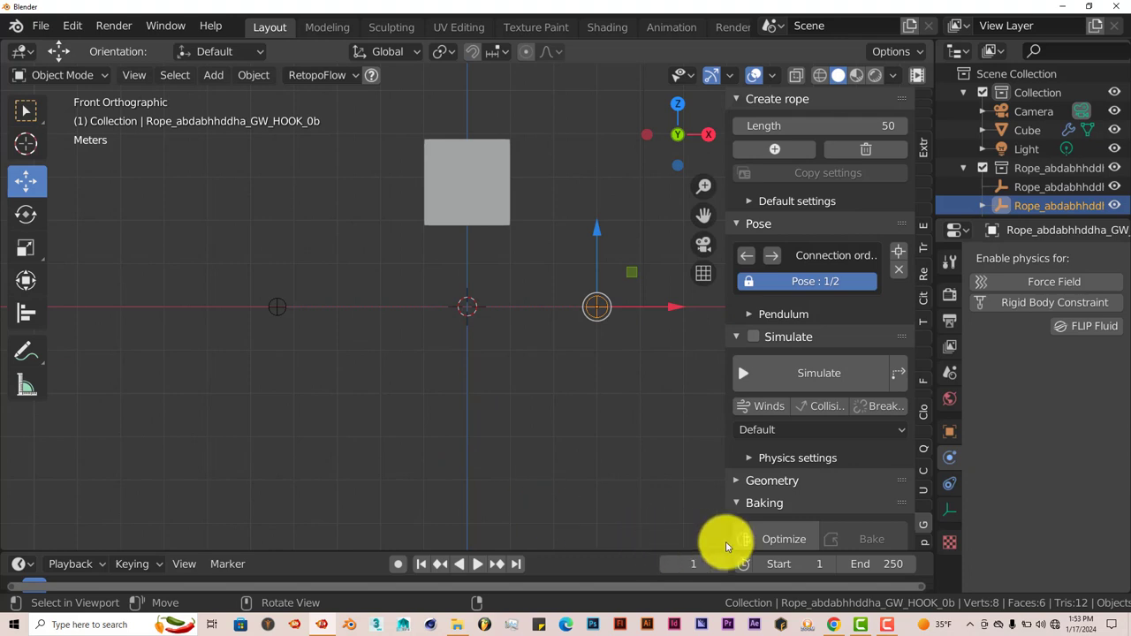
Turn on rope simulation and enable the rope's collision detection in the Gravity Rope panel.
scroll("down", 3)
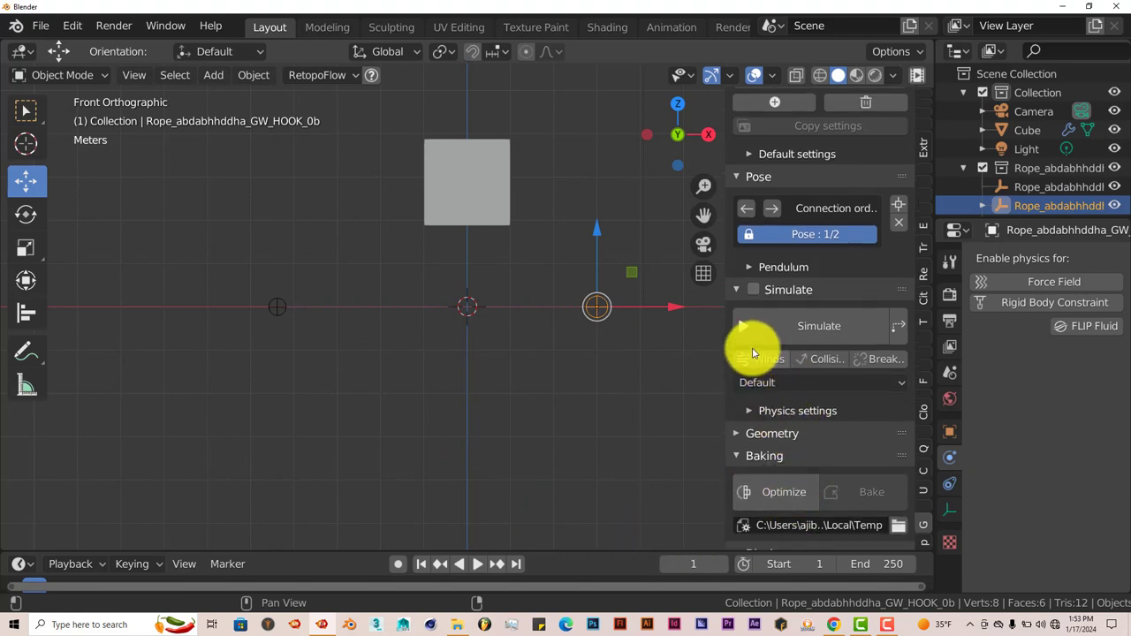
left_click(818, 325)
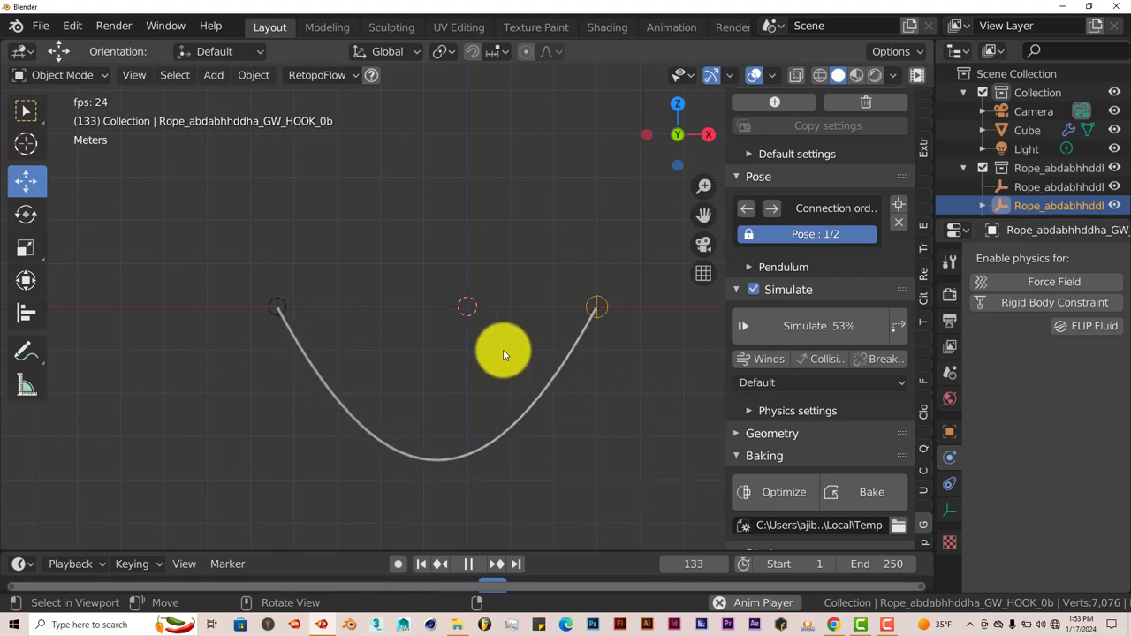
left_click(468, 564)
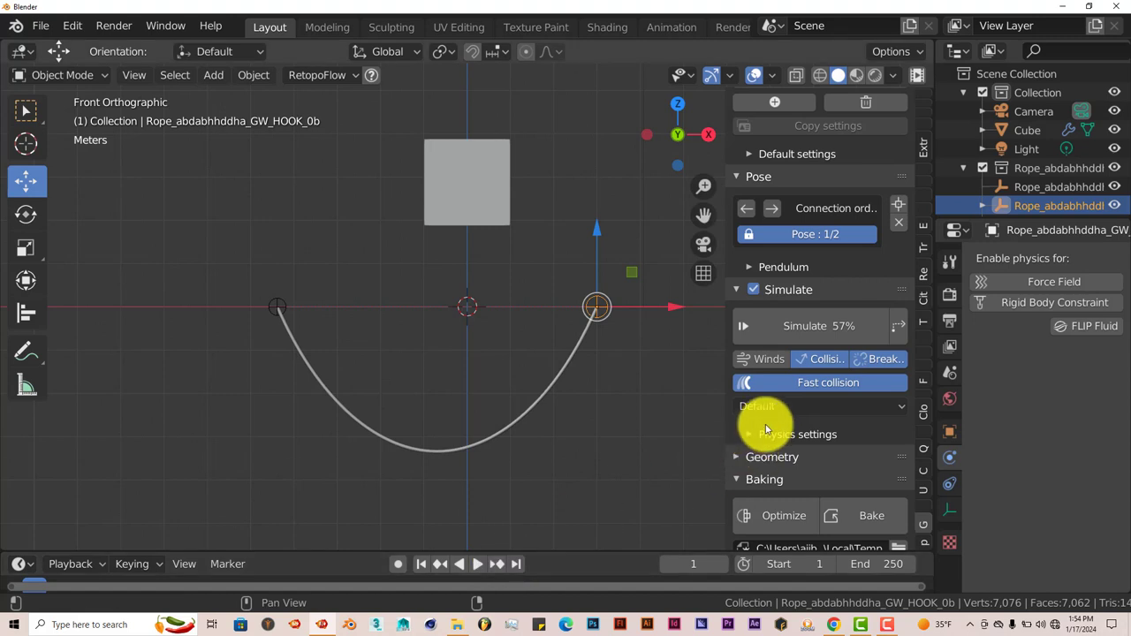
Rerun the rope simulation and reselect the cube.
scroll("up", 3)
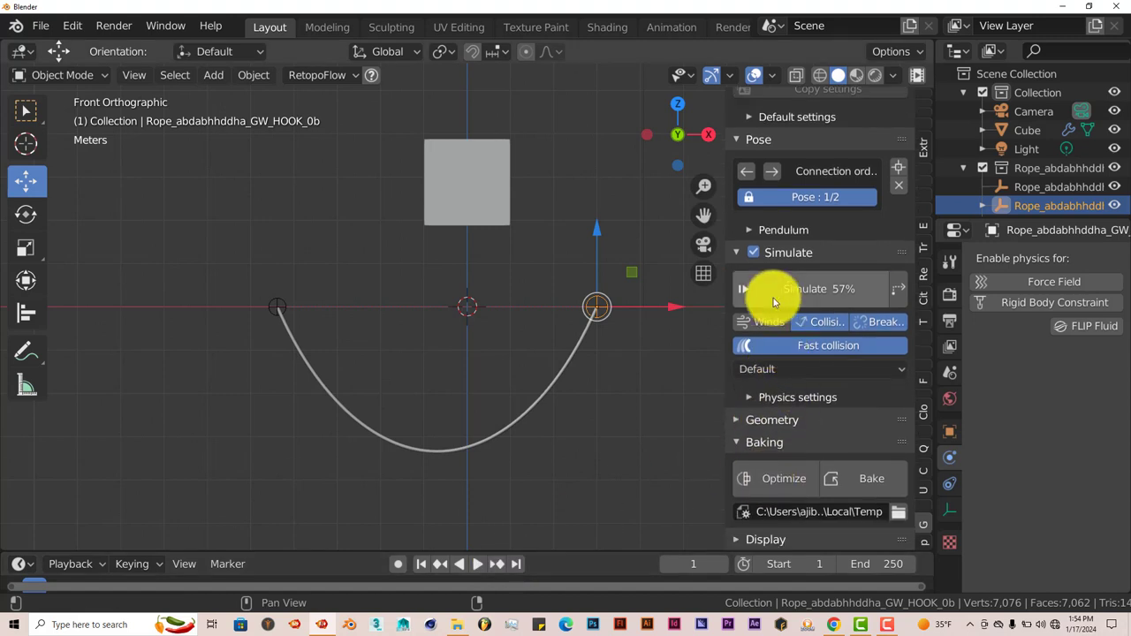
left_click(477, 564)
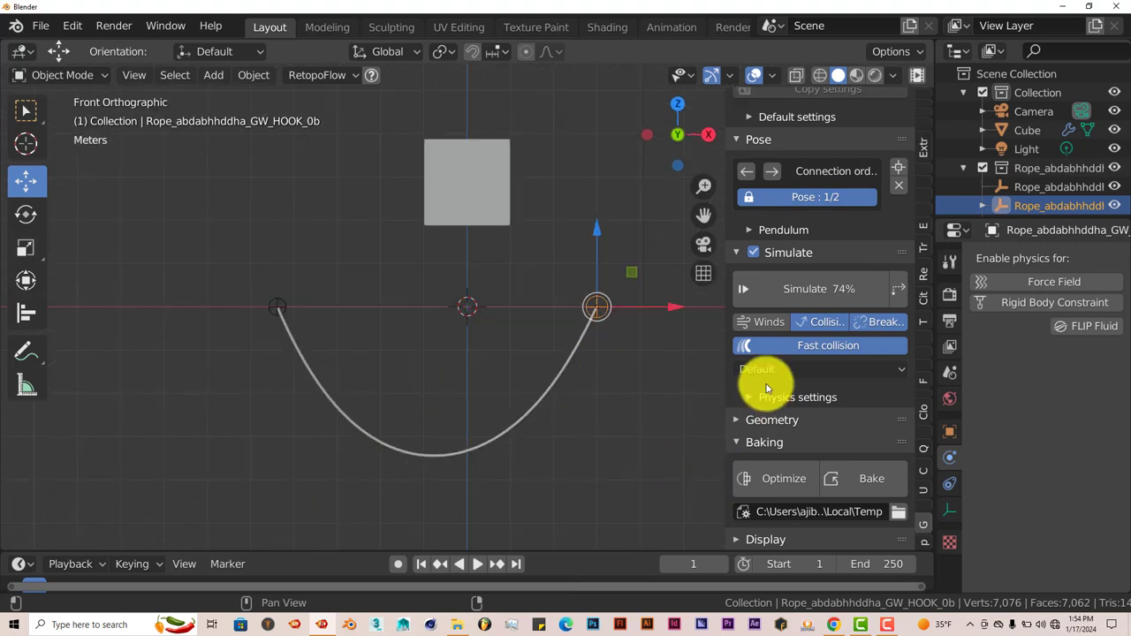
left_click(466, 183)
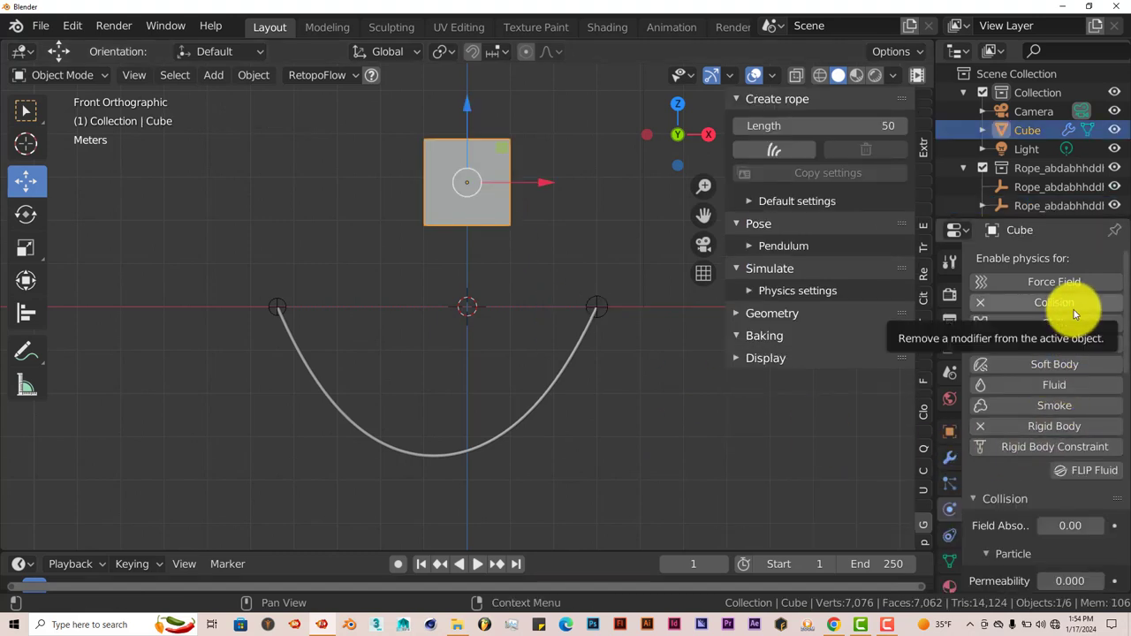
mouse_move(1054, 426)
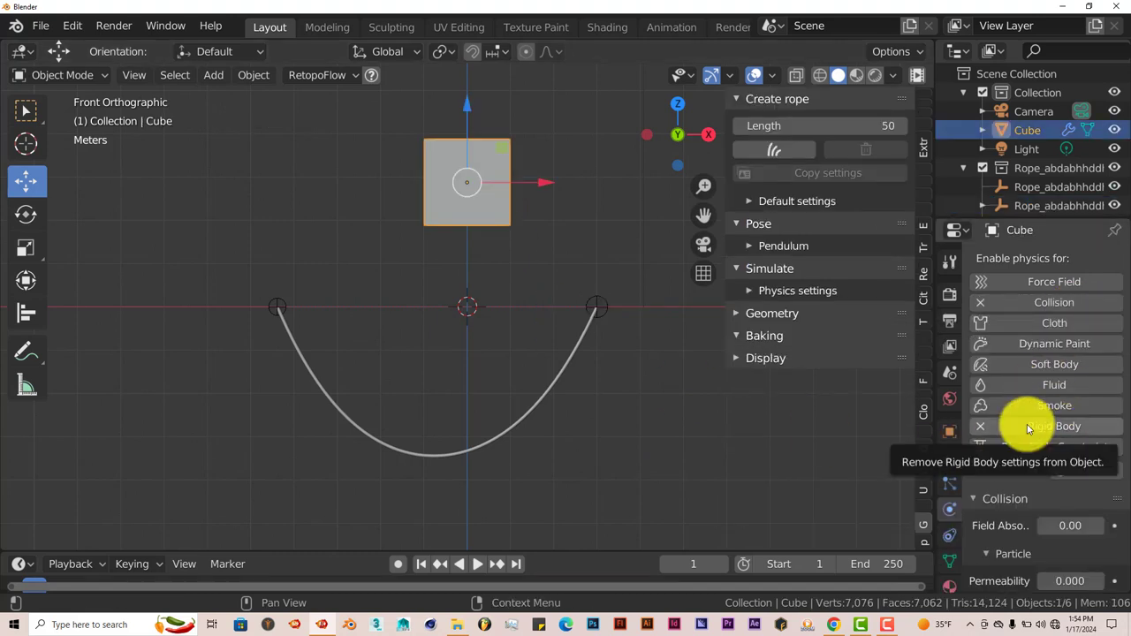
Select the right rope hook, toggle rope collision, and replay the simulation from frame 1.
left_click(597, 307)
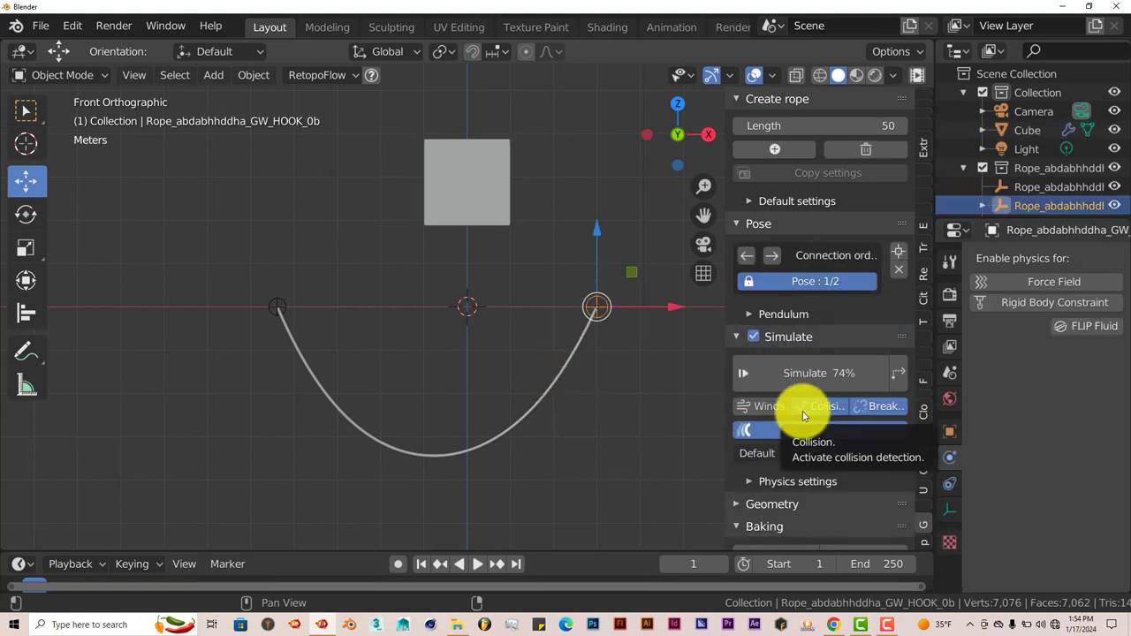
left_click(825, 406)
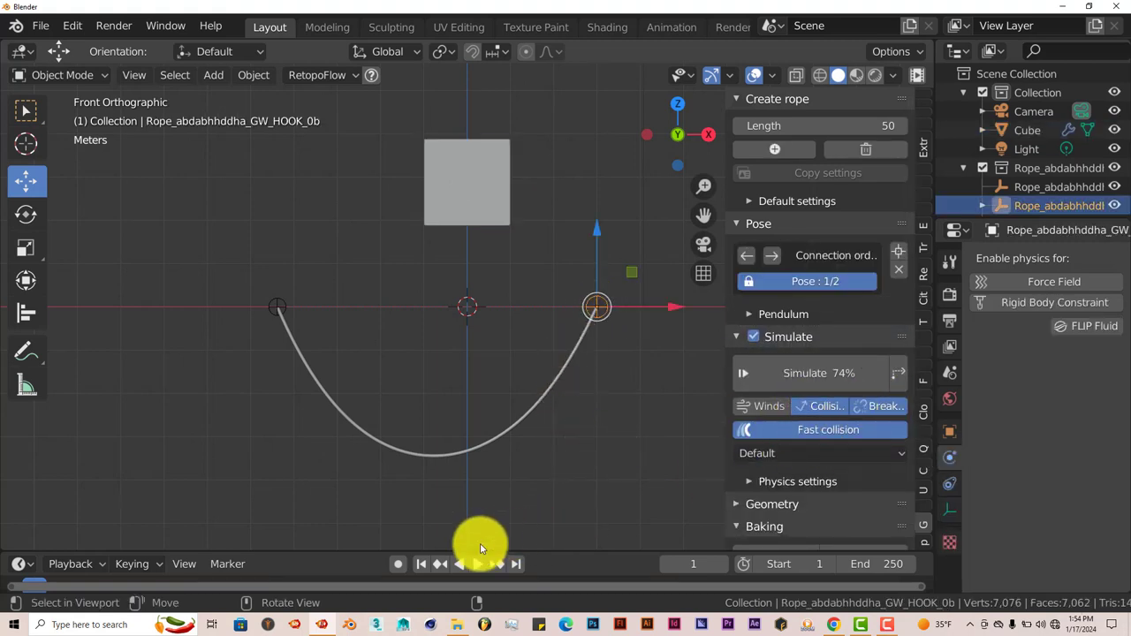
left_click(468, 564)
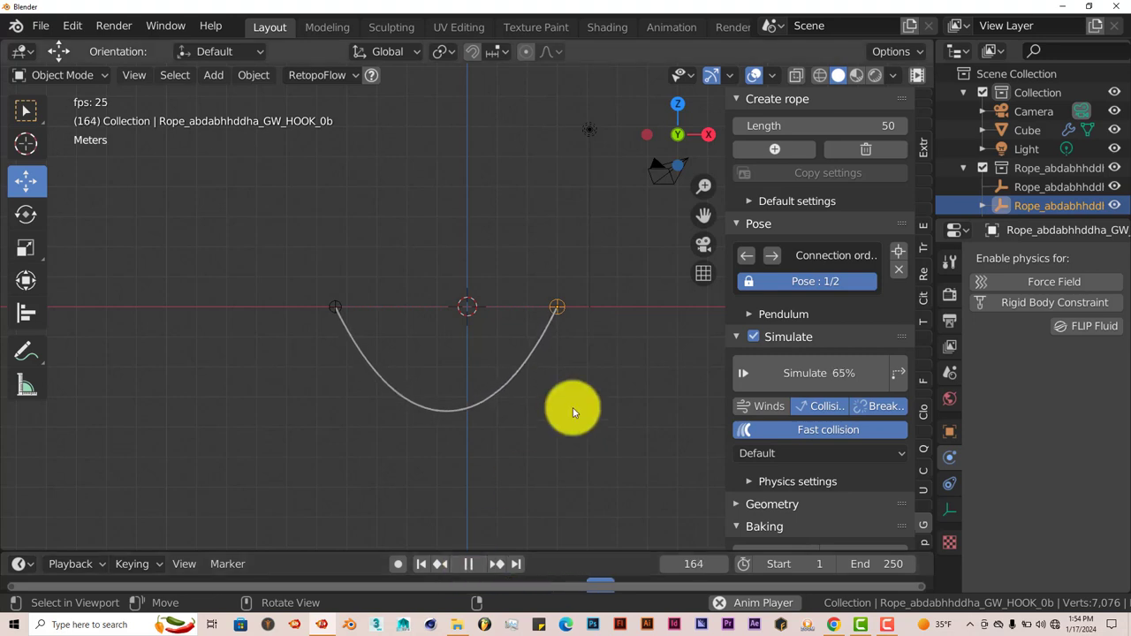
left_click(467, 564)
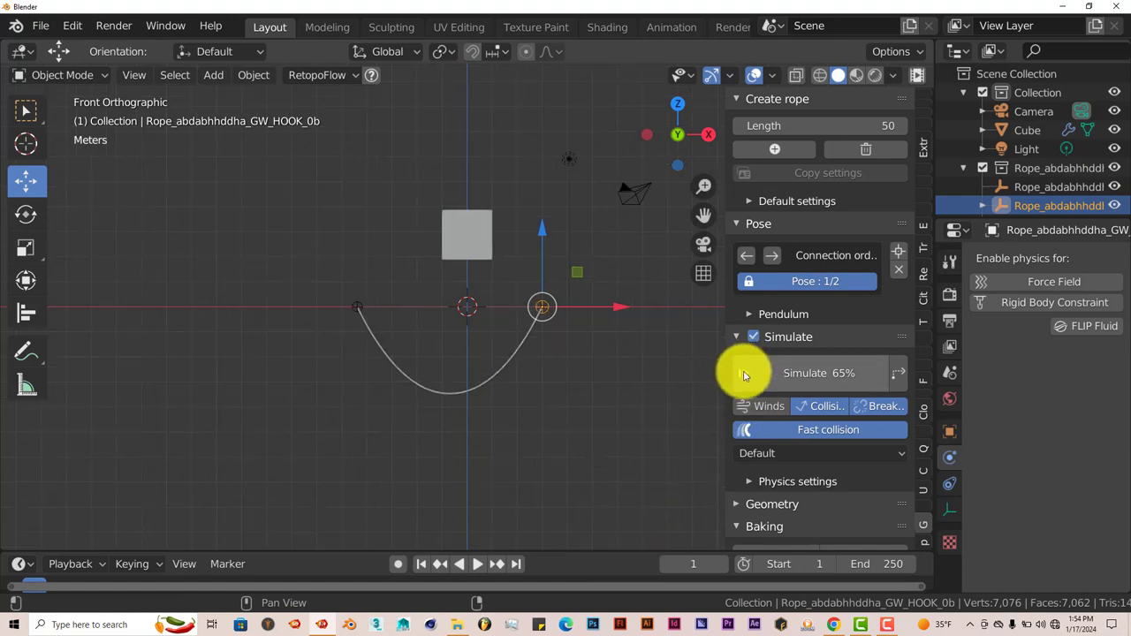
left_click(476, 563)
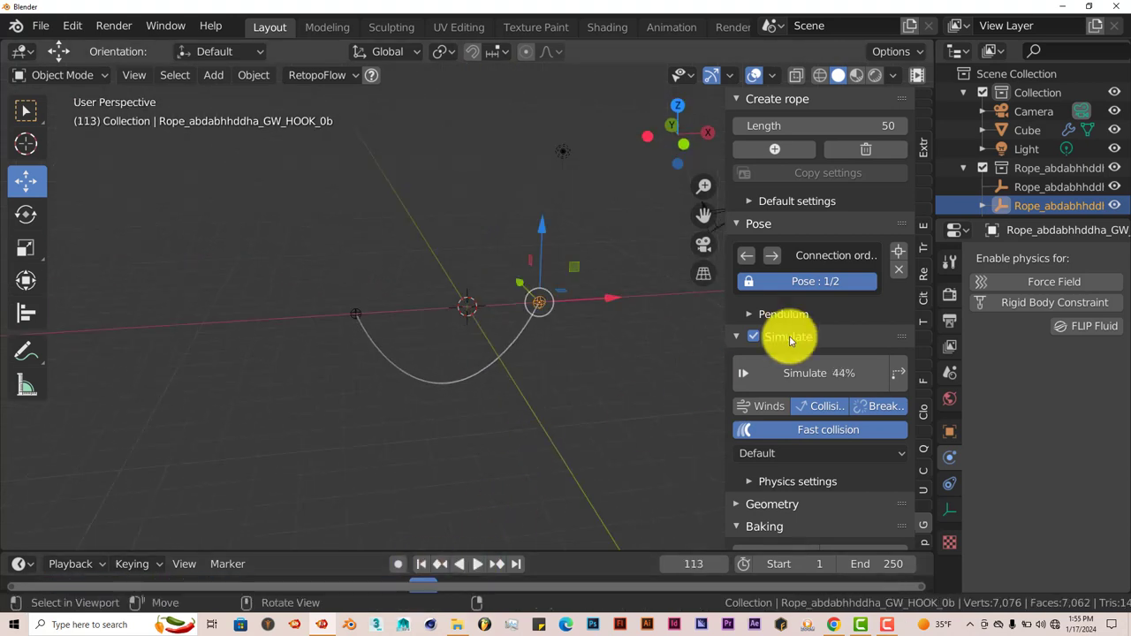
mouse_move(599, 408)
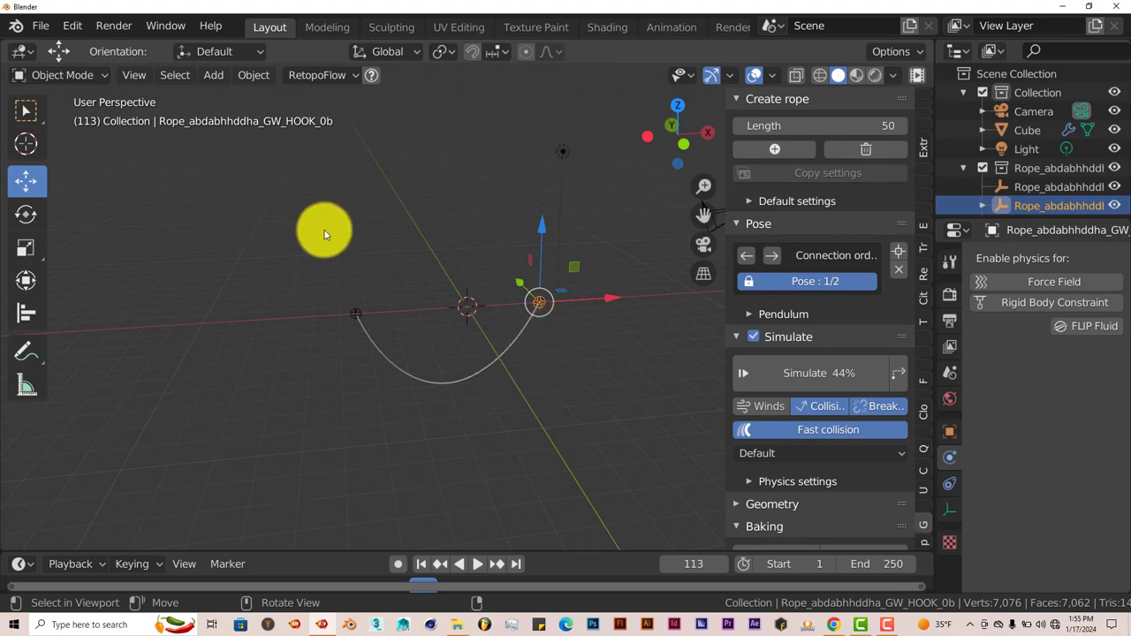
Start a new General scene without saving and add a Suzanne monkey head mesh.
left_click(40, 24)
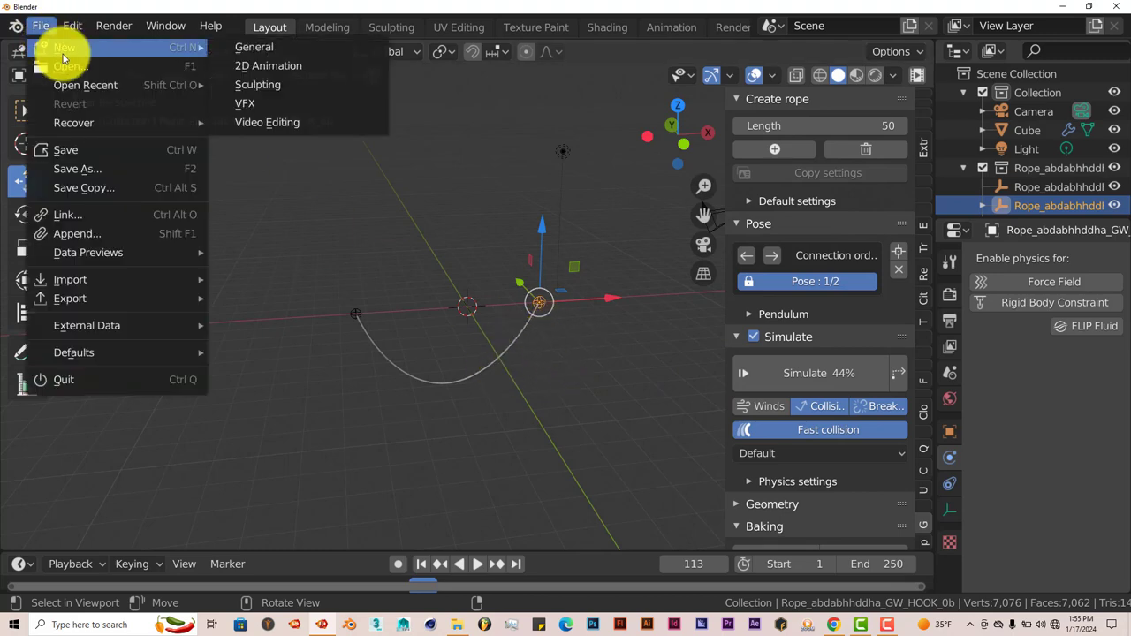
left_click(64, 47)
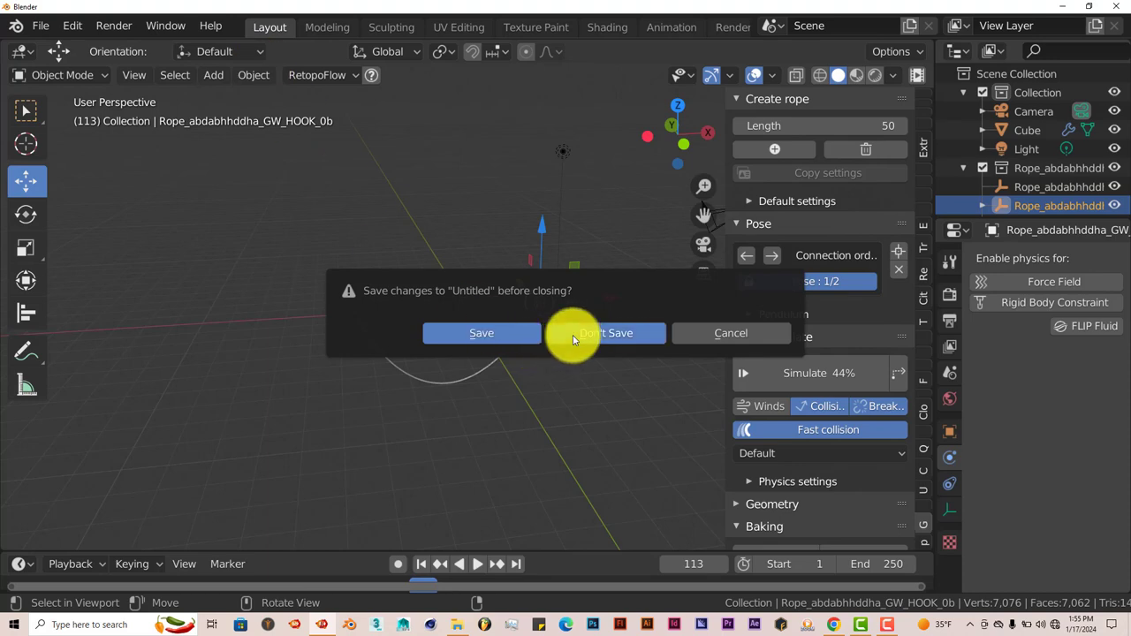
left_click(606, 333)
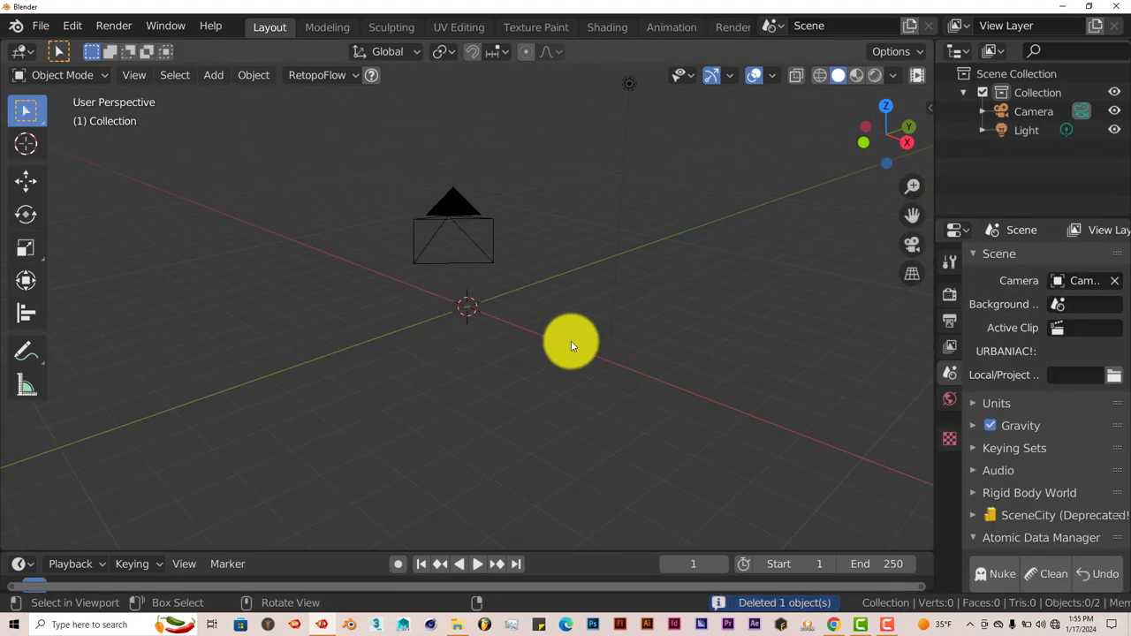
left_click(213, 74)
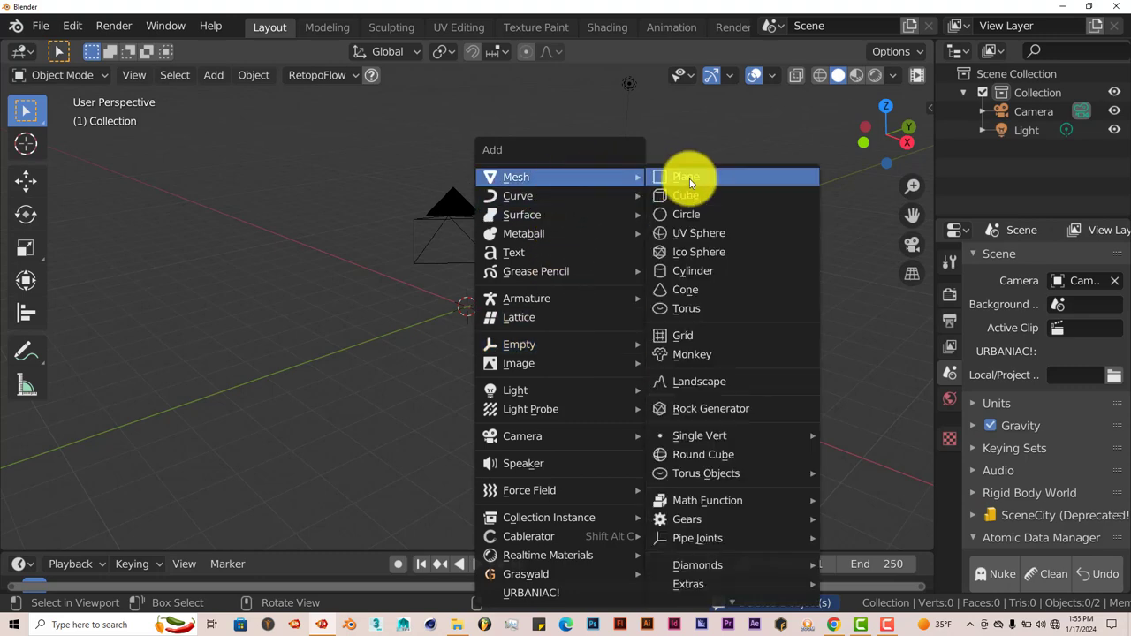
left_click(692, 354)
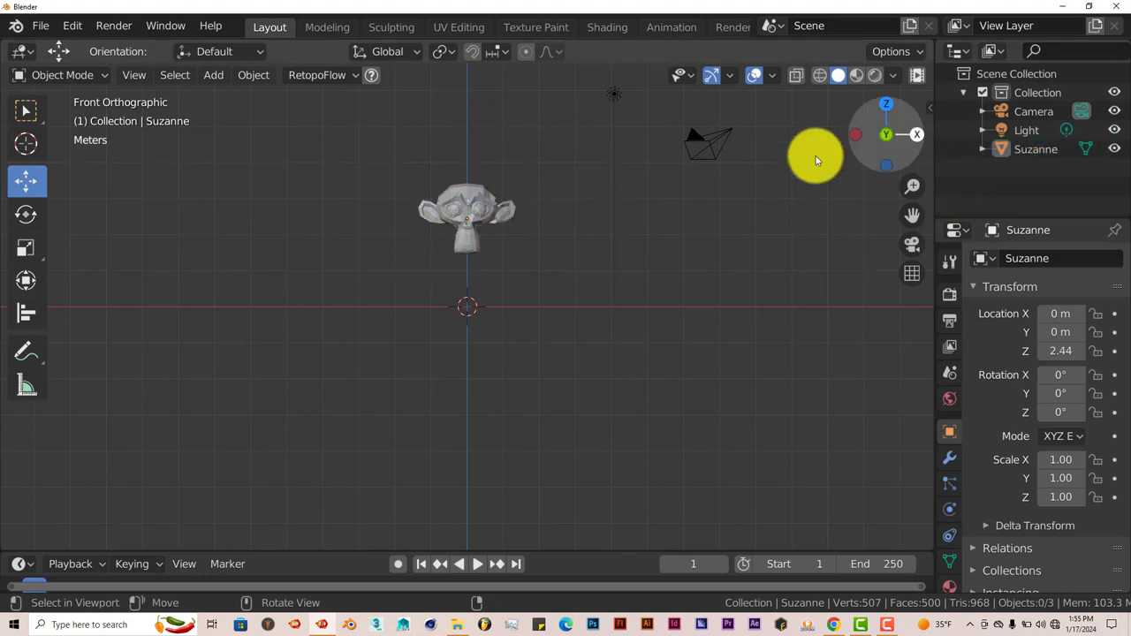
Open the sidebar, drag Suzanne rightward along X, and create a rope beneath it.
key("n")
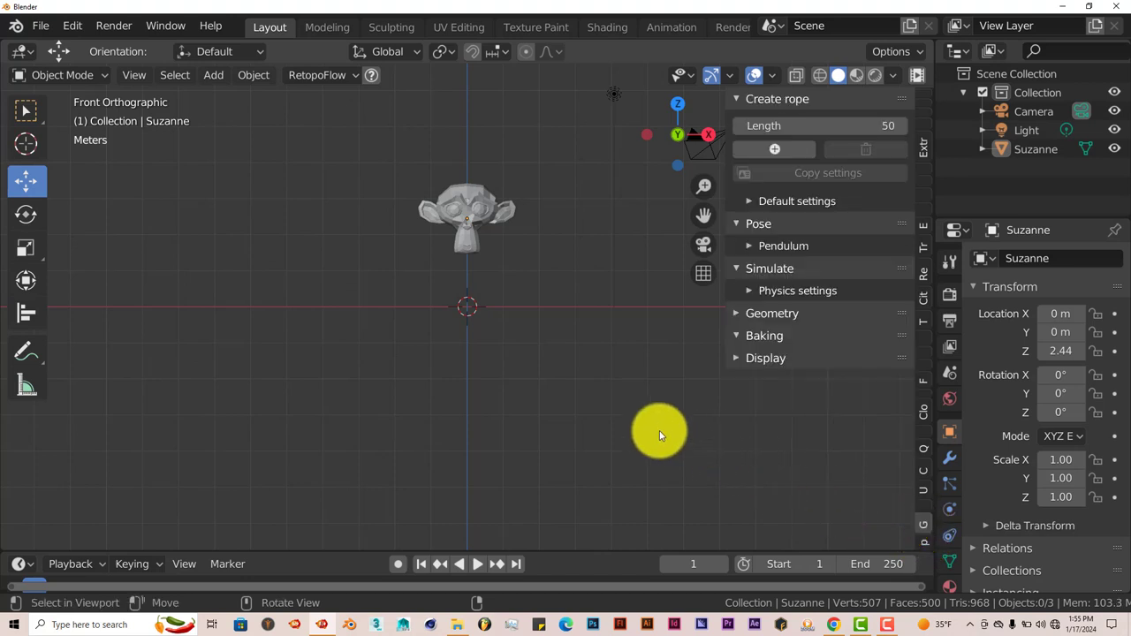
mouse_move(714, 173)
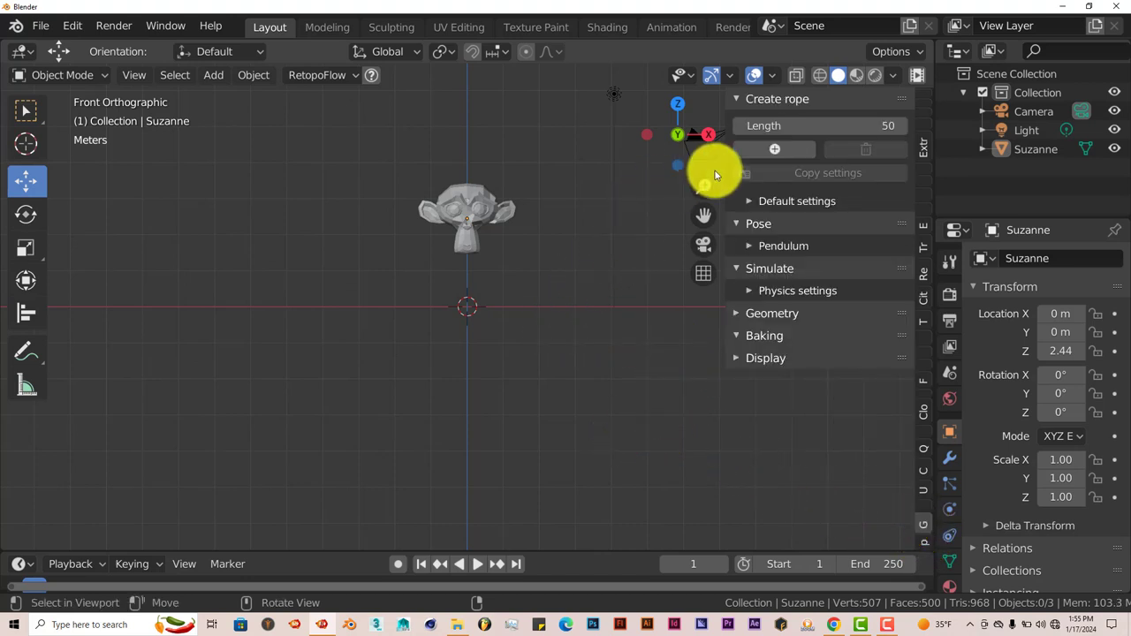
left_click(467, 221)
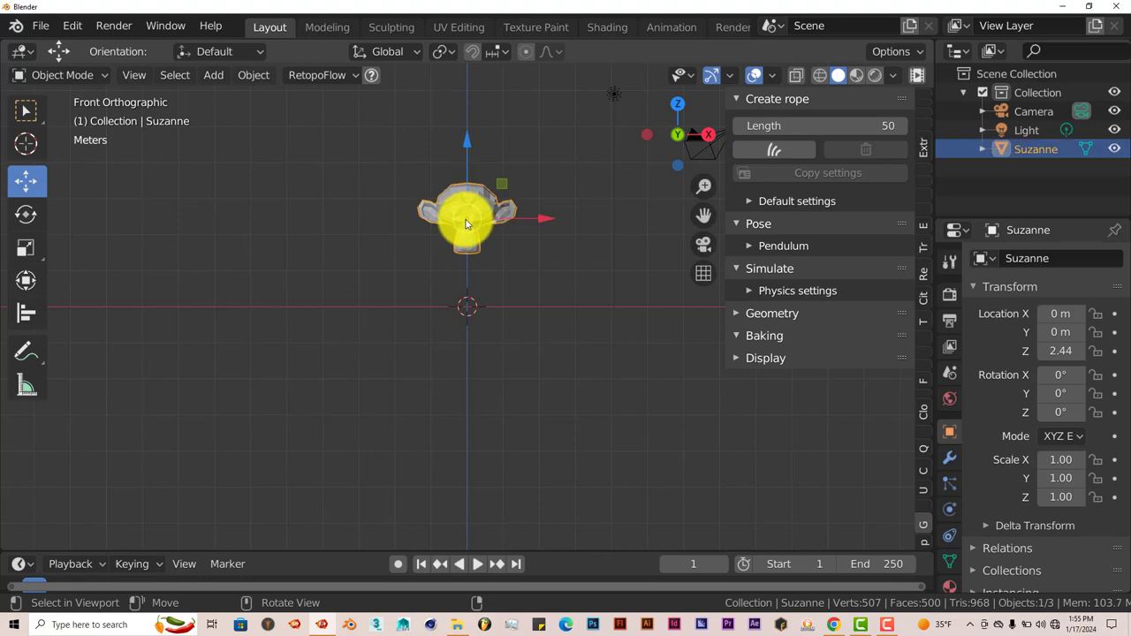
left_click_drag(466, 221, 604, 230)
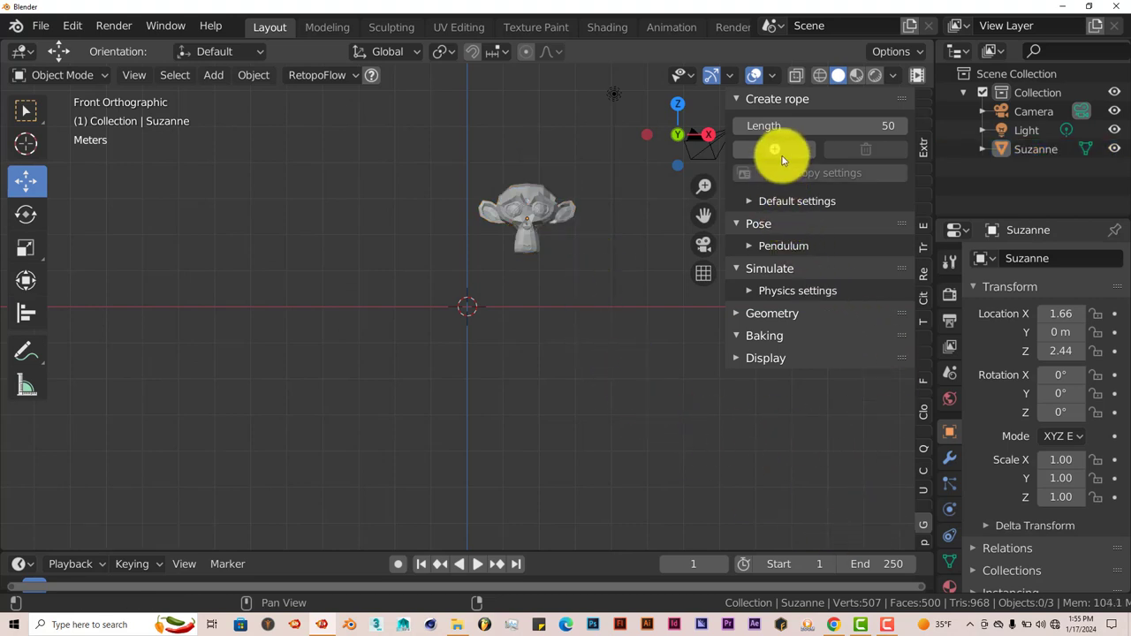
left_click(774, 149)
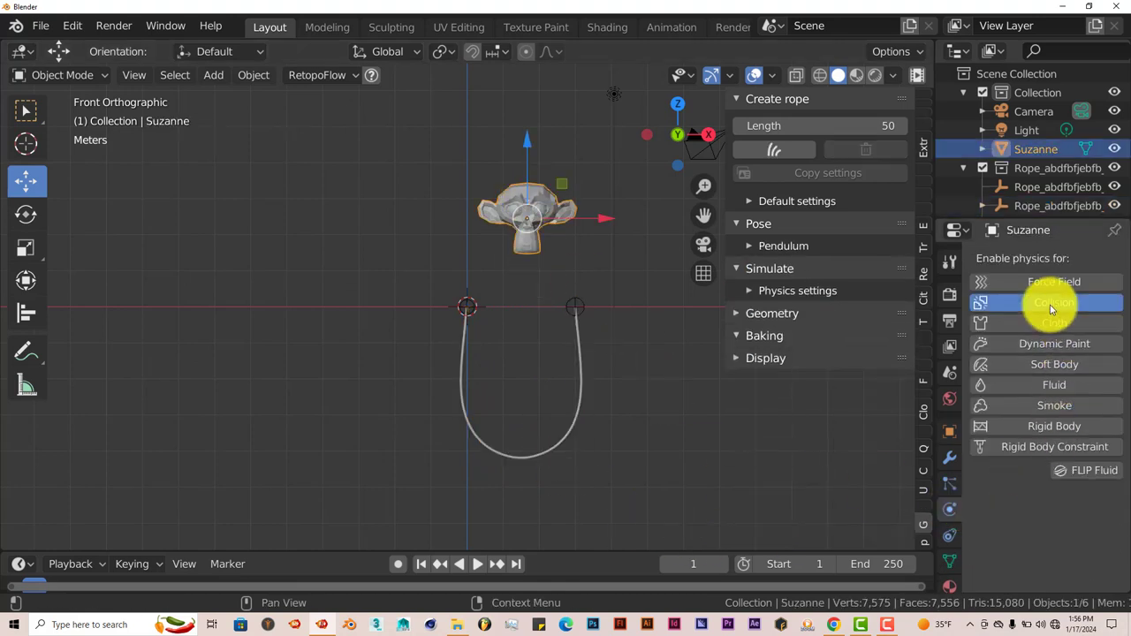
Add Collision physics to Suzanne, enable rope collisions, then play and stop the simulation.
left_click(1054, 302)
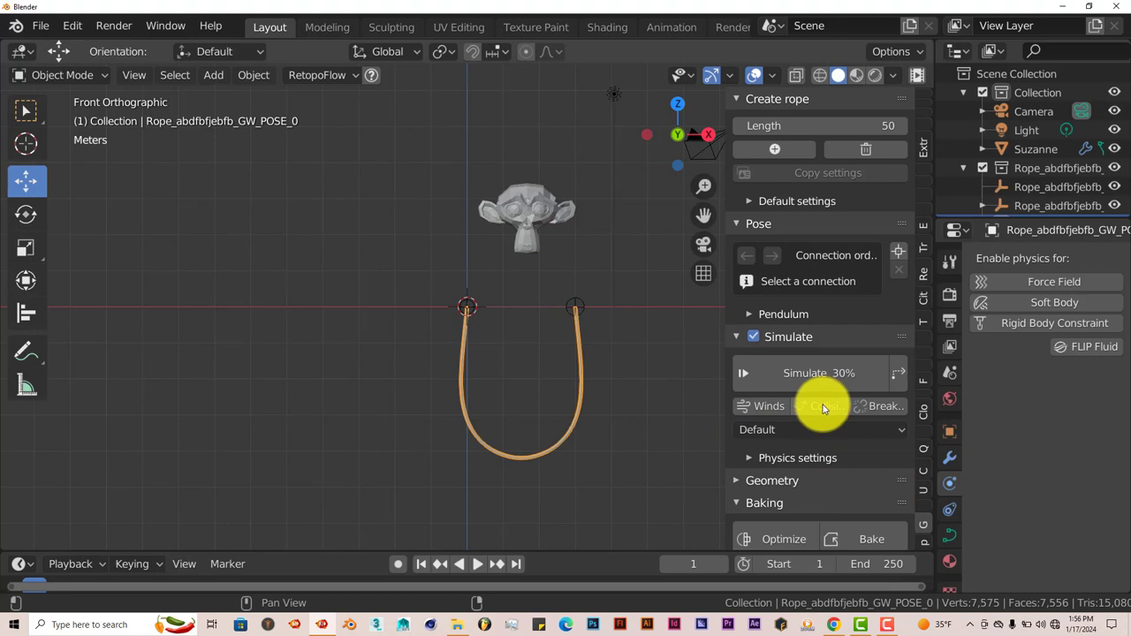
left_click(825, 405)
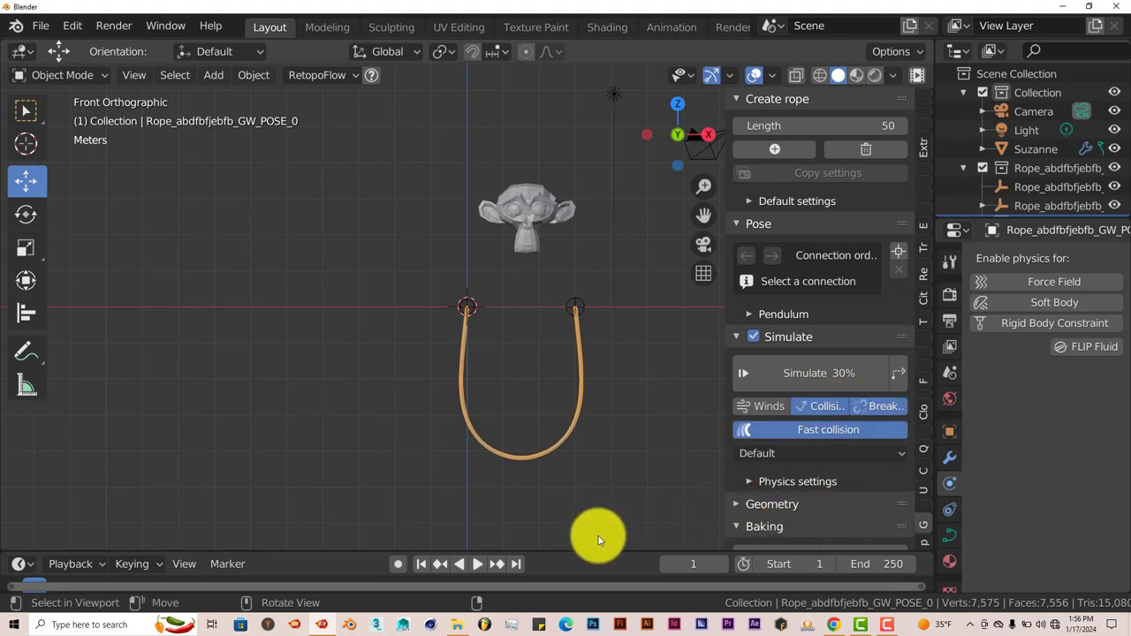
left_click(477, 564)
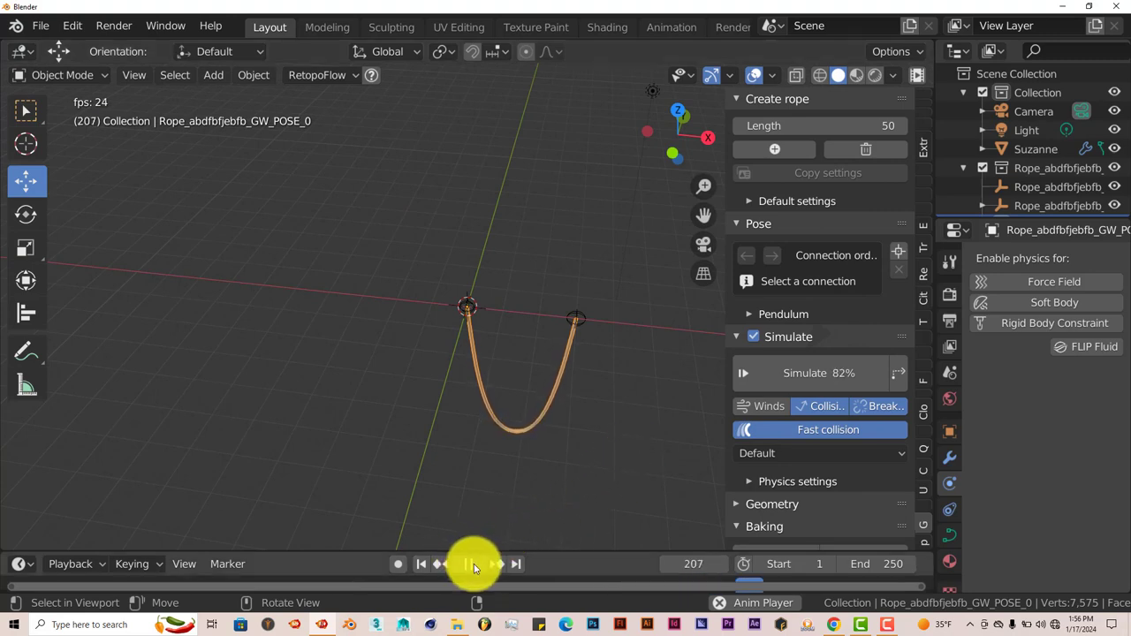
left_click(422, 564)
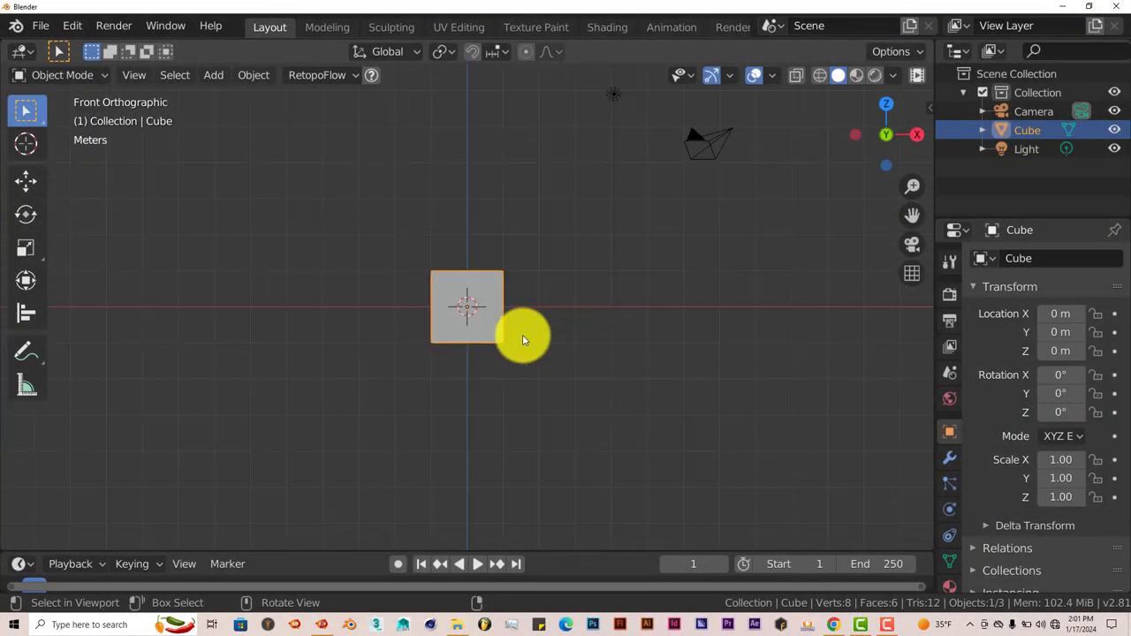
mouse_move(24, 181)
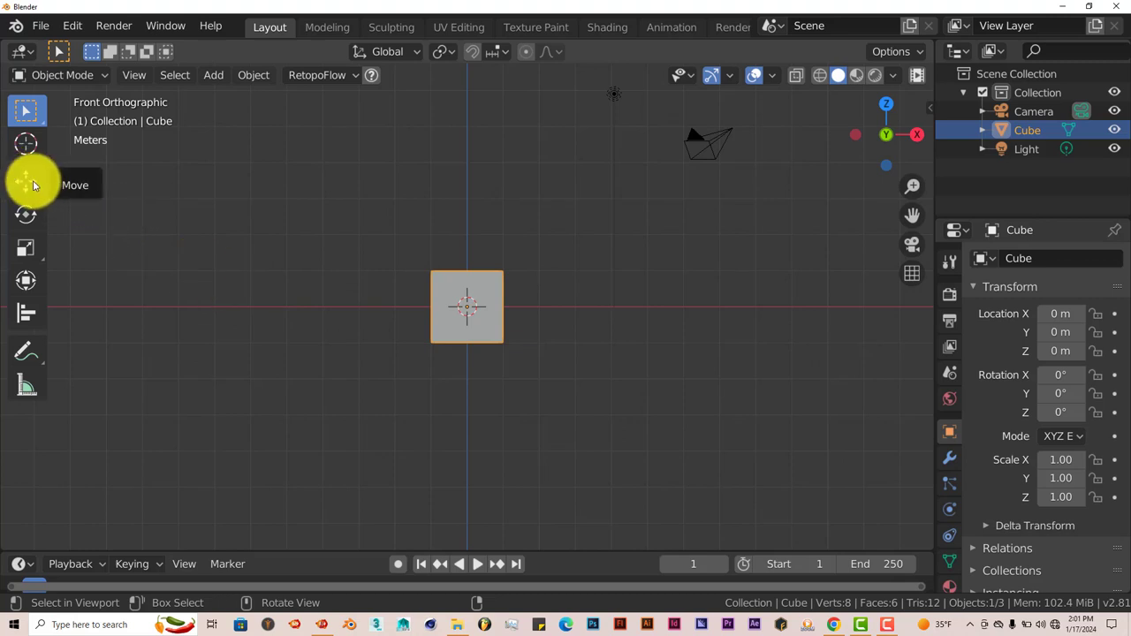
mouse_move(26, 179)
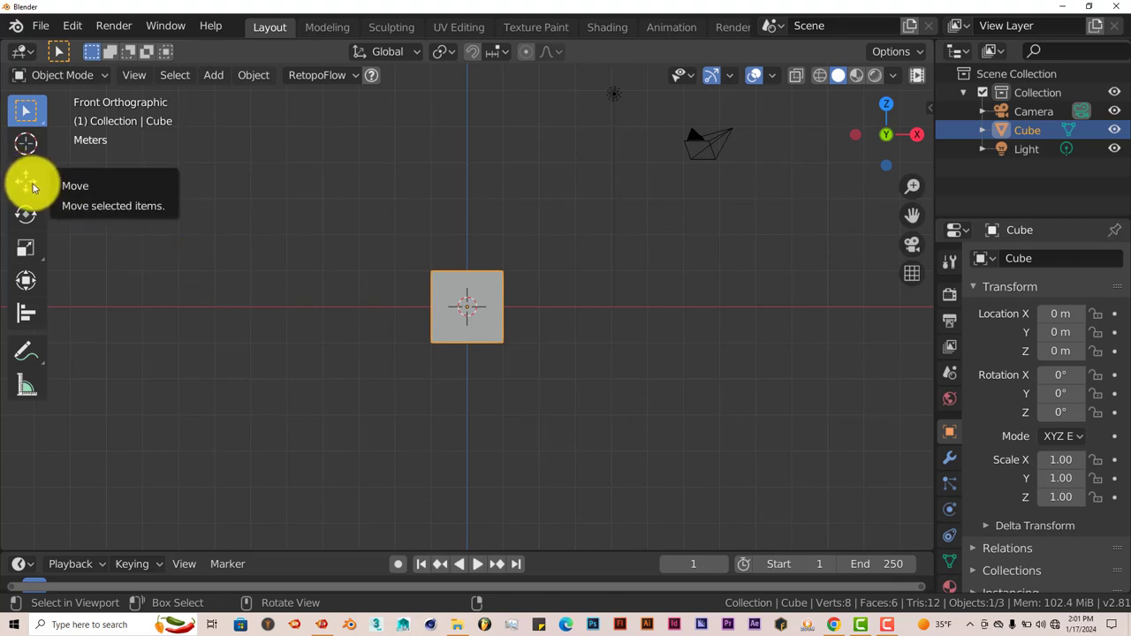
Lift the cube to Z 3.15 m with Move and enable its Collision physics.
left_click(26, 181)
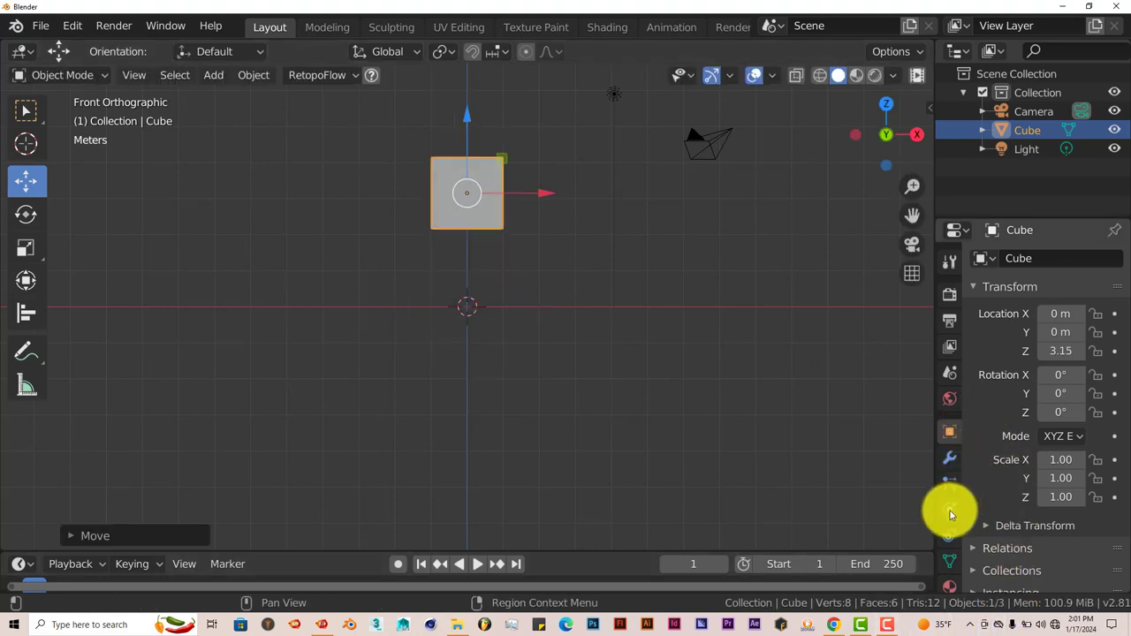
left_click(950, 509)
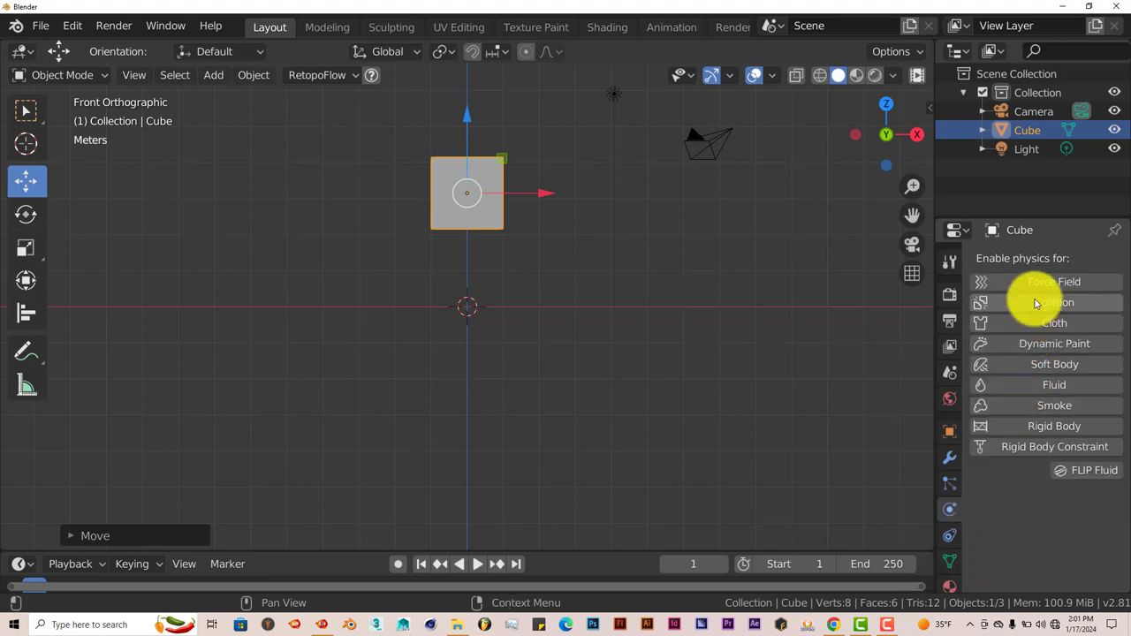
left_click(1054, 302)
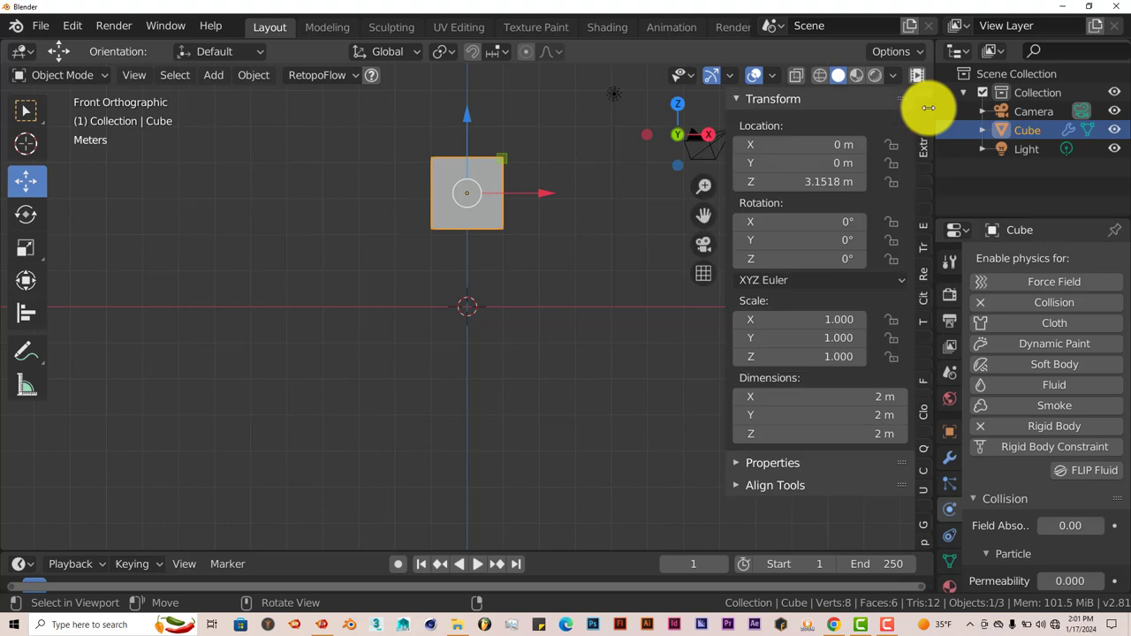
mouse_move(921, 524)
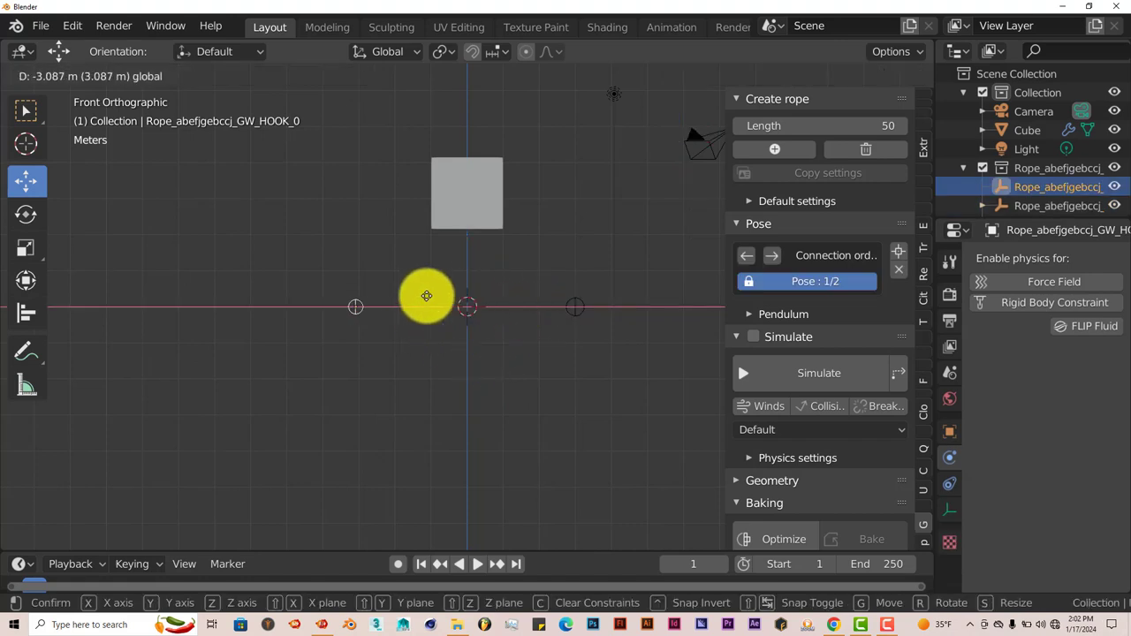
Place the moved rope hook outward along X to spread the rope ends.
left_click(573, 316)
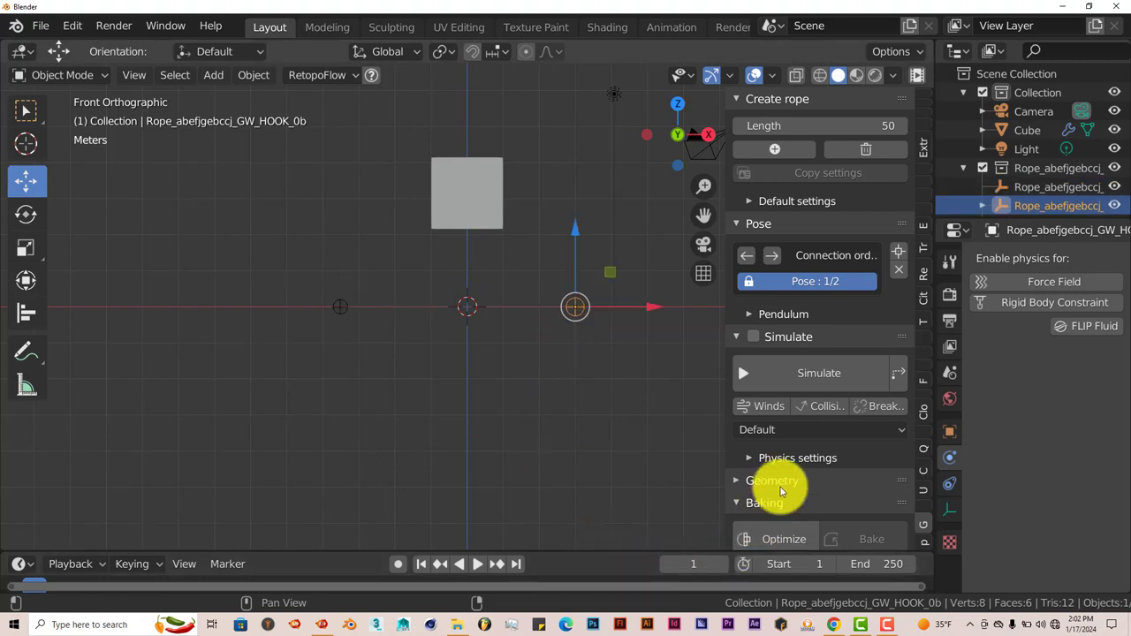
Enable rope collisions, run the simulation to 100%, and return to frame 1.
left_click(825, 405)
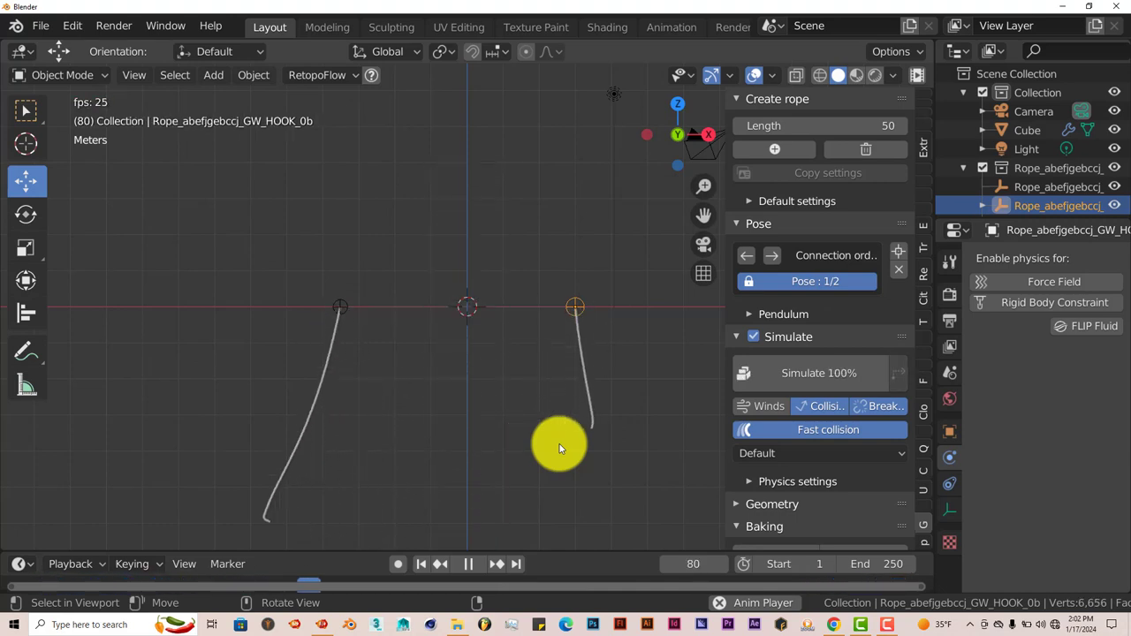
left_click(468, 564)
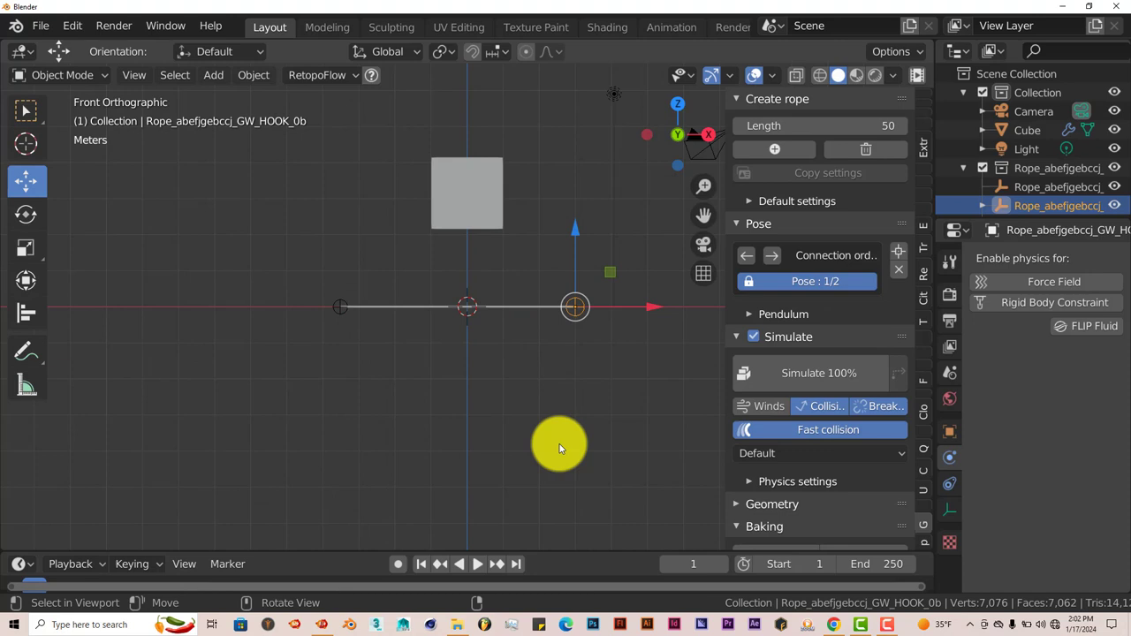